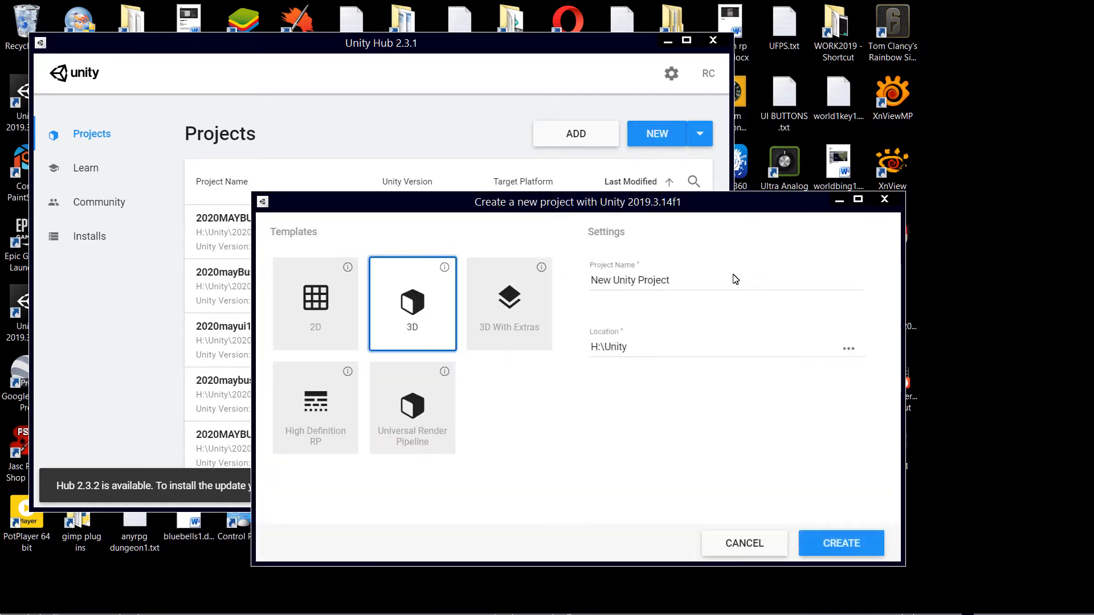
- Name the new 3D project may20203dkit1 and create it
{"action": "left_click", "coordinate": [698, 279]}
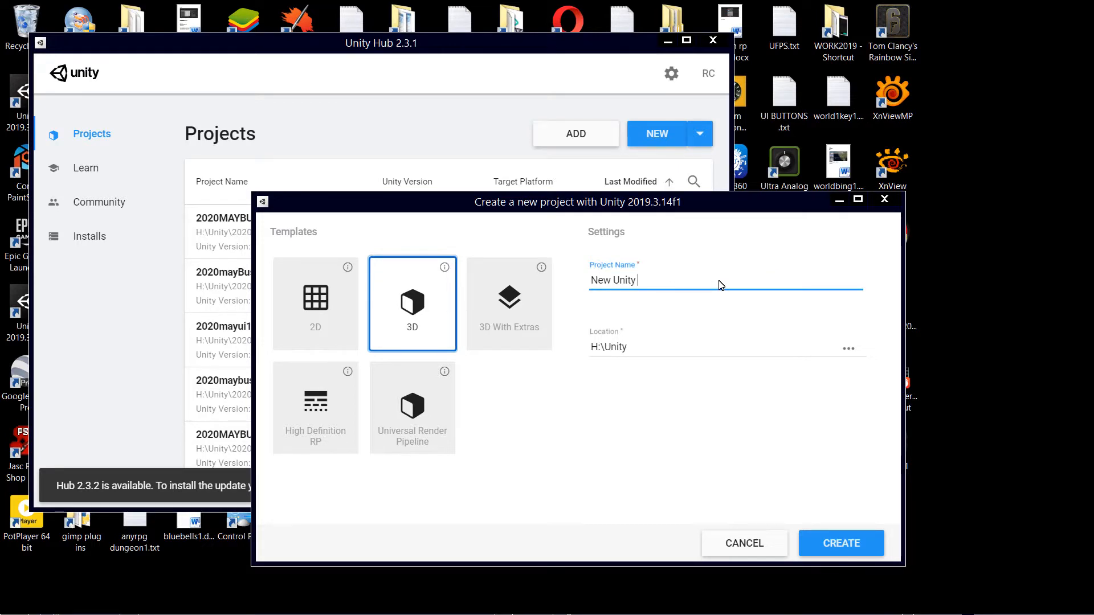
{"action": "type", "text": "may20"}
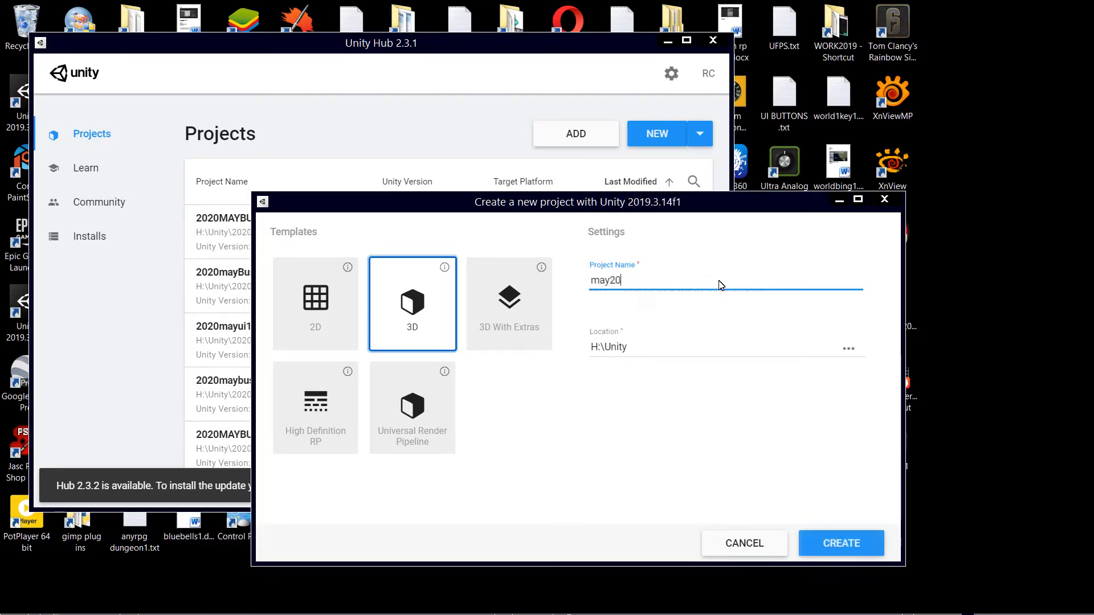
{"action": "type", "text": "20"}
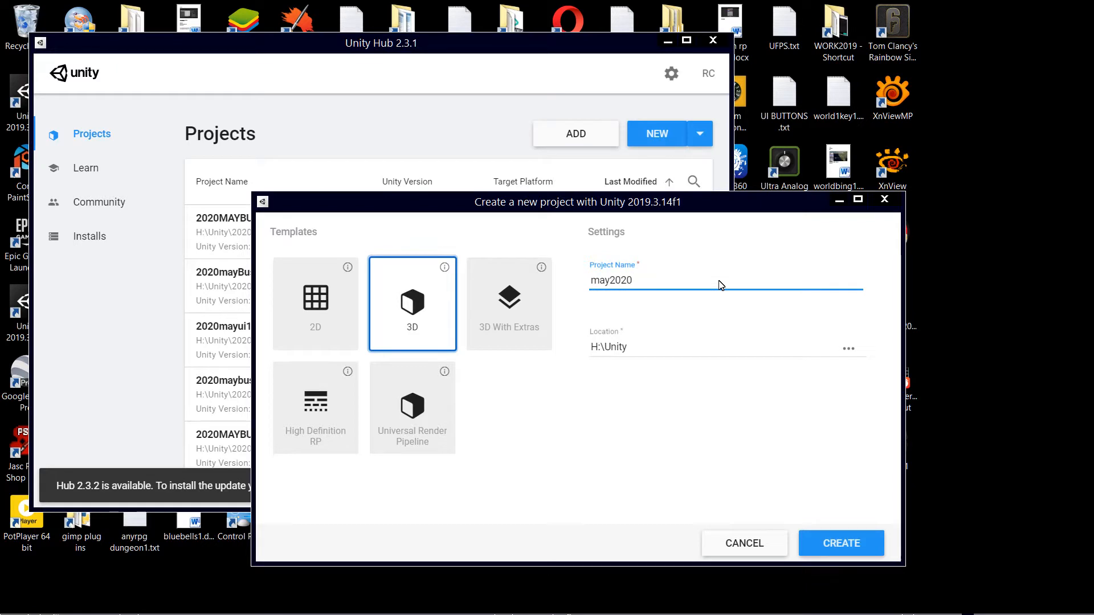
{"action": "type", "text": "3d"}
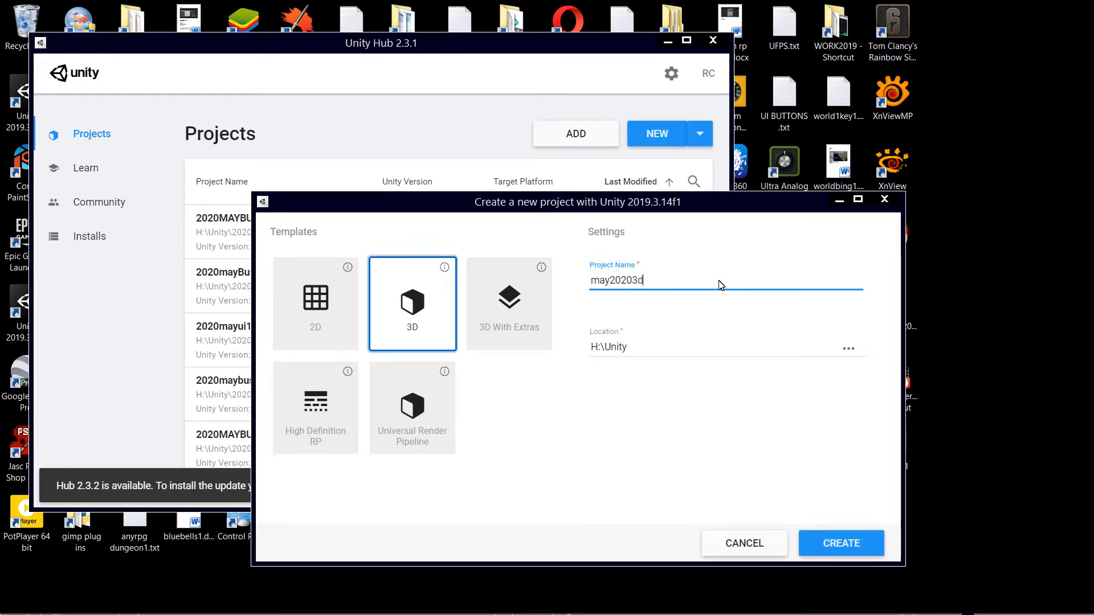
{"action": "type", "text": "kit1"}
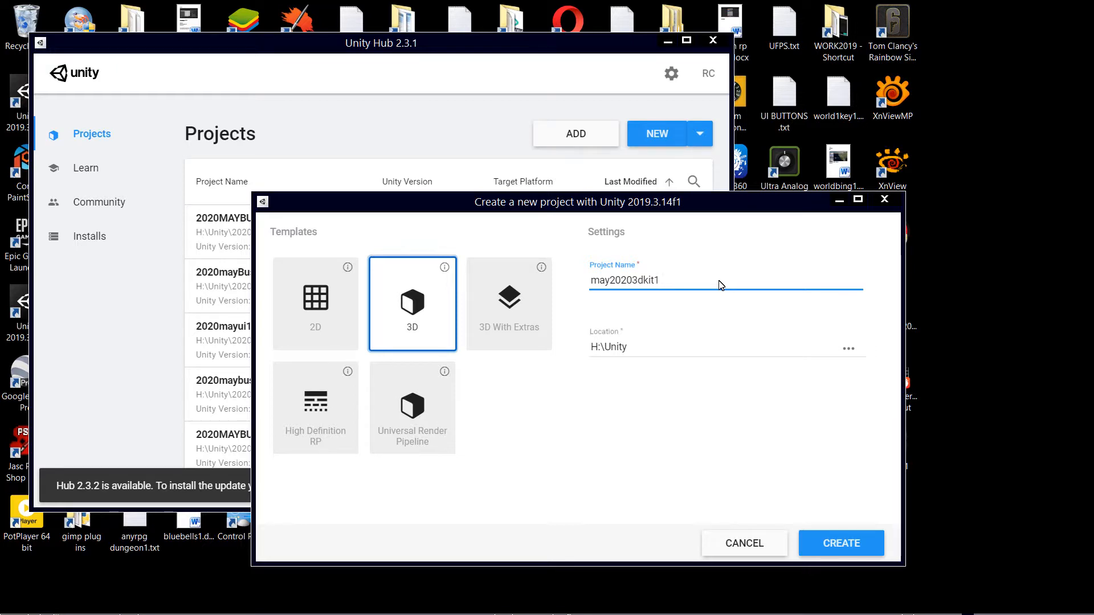
{"action": "left_click", "coordinate": [840, 543]}
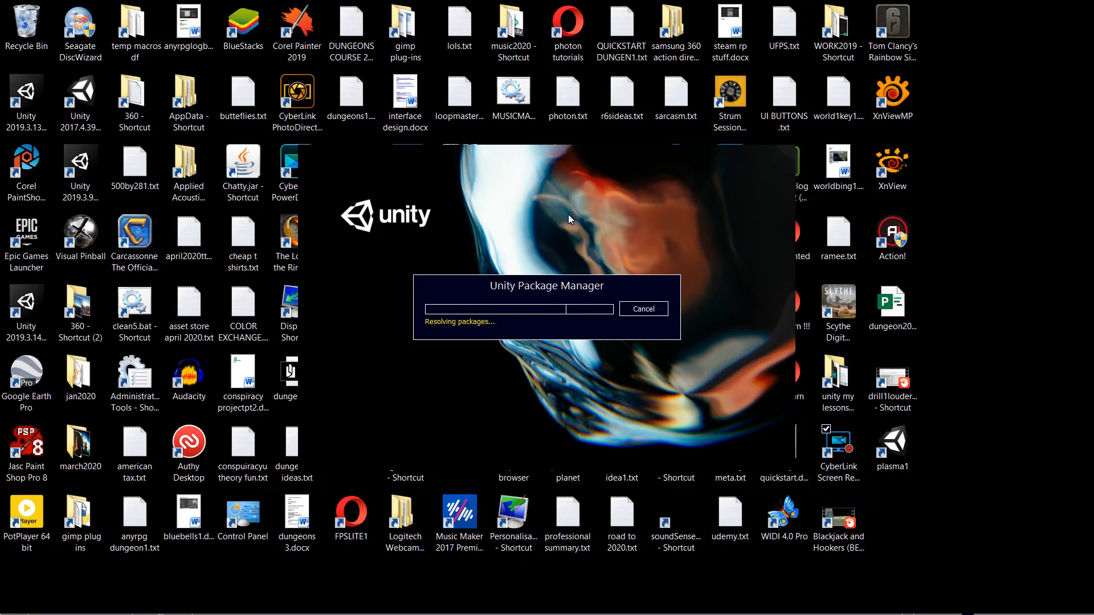
{"action": "mouse_move", "coordinate": [642, 230]}
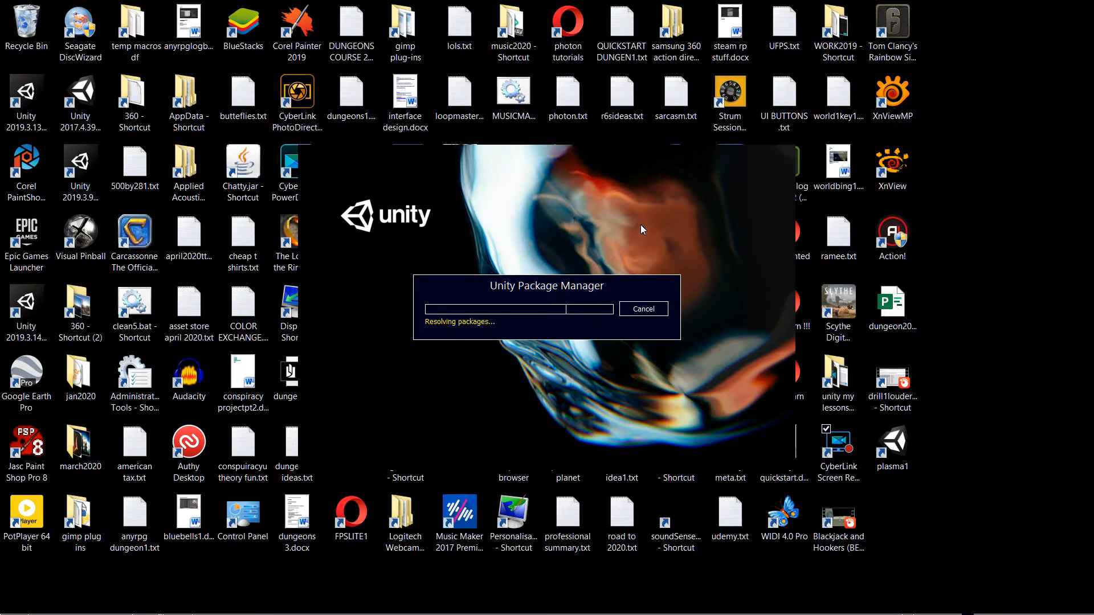
- Wait on the Unity splash screen while may20203dkit1 resolves packages and loads
{"action": "left_click", "coordinate": [641, 308]}
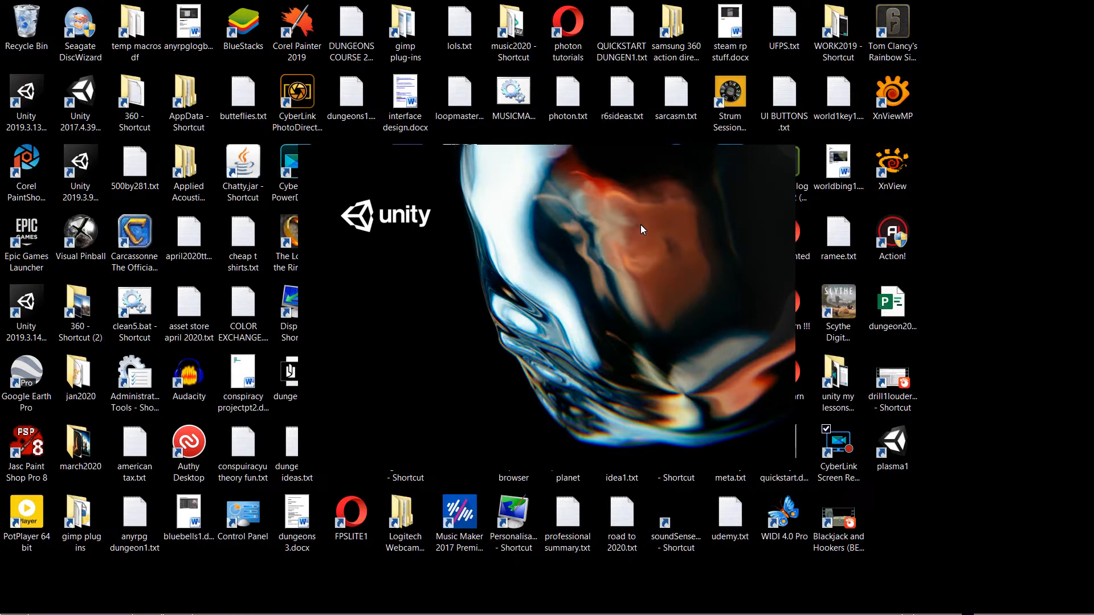
{"action": "mouse_move", "coordinate": [655, 281]}
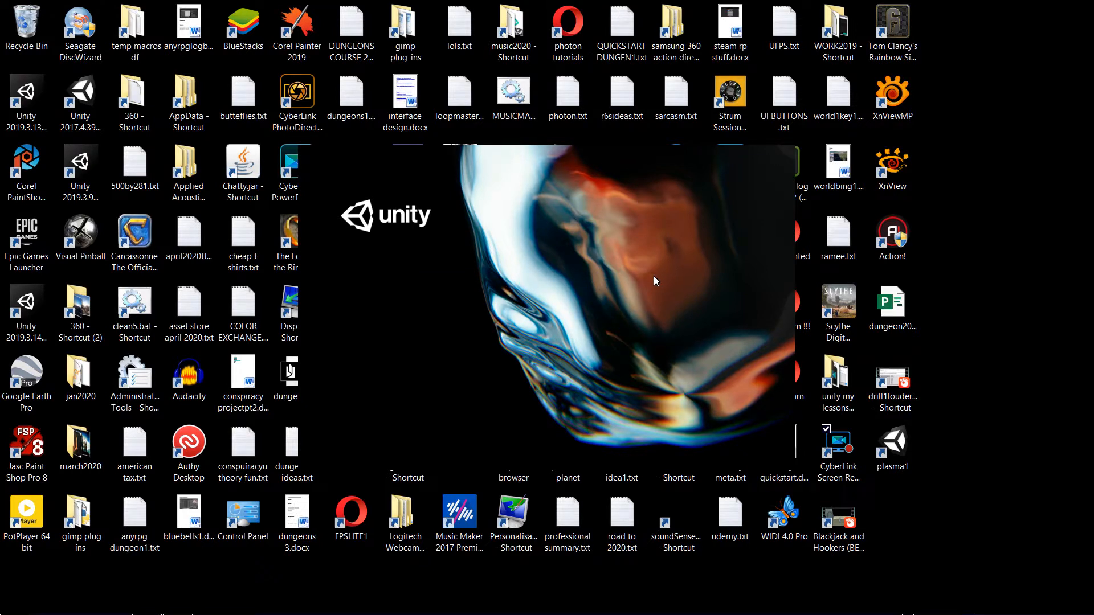
{"action": "mouse_move", "coordinate": [547, 308]}
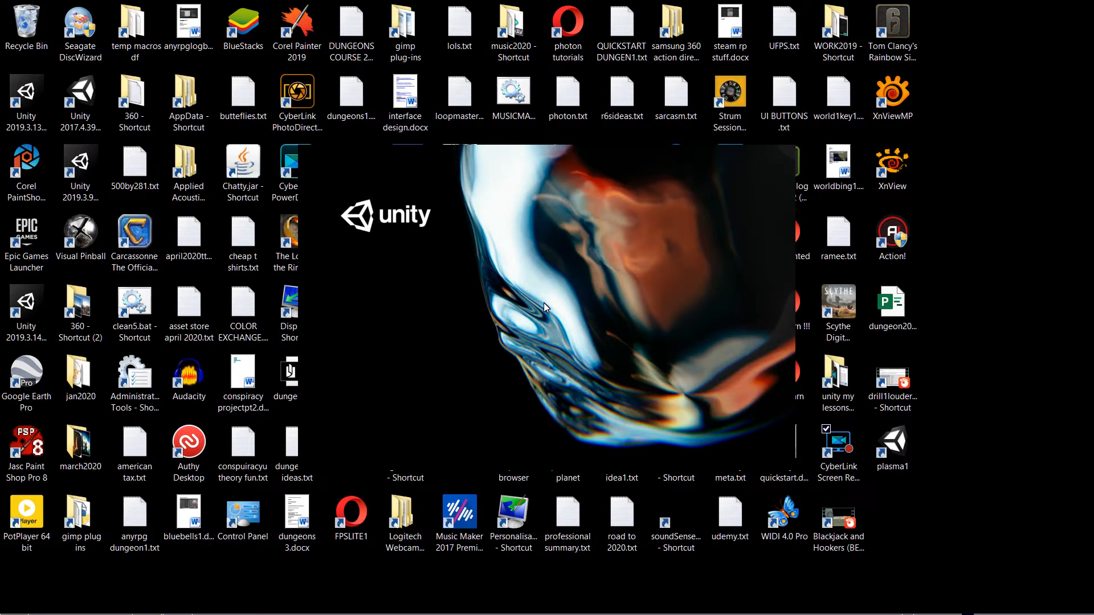
{"action": "mouse_move", "coordinate": [477, 286]}
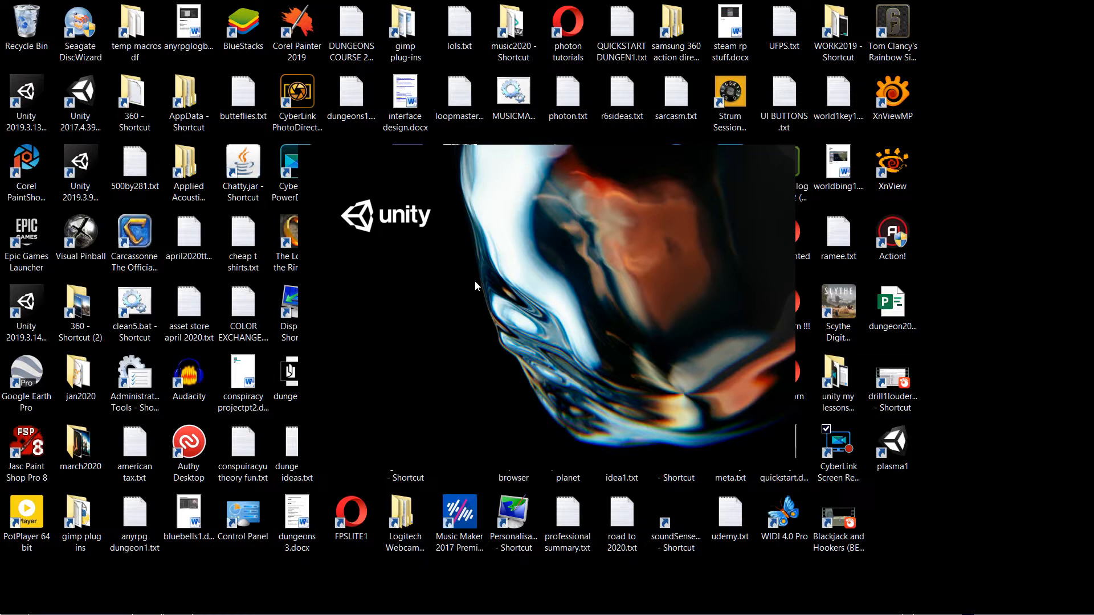
{"action": "mouse_move", "coordinate": [616, 268]}
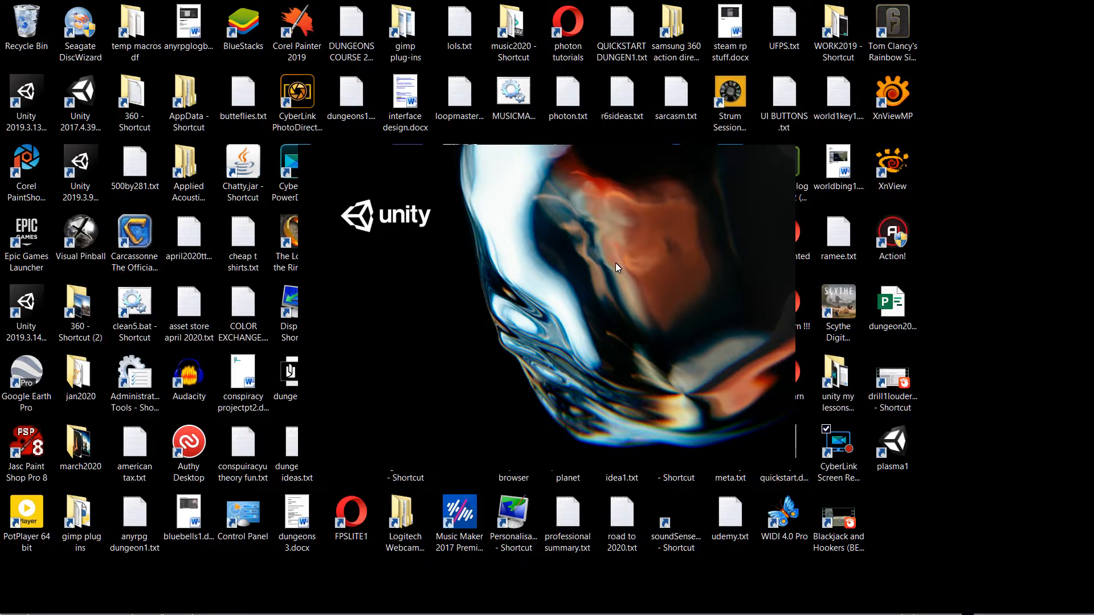
{"action": "mouse_move", "coordinate": [636, 243]}
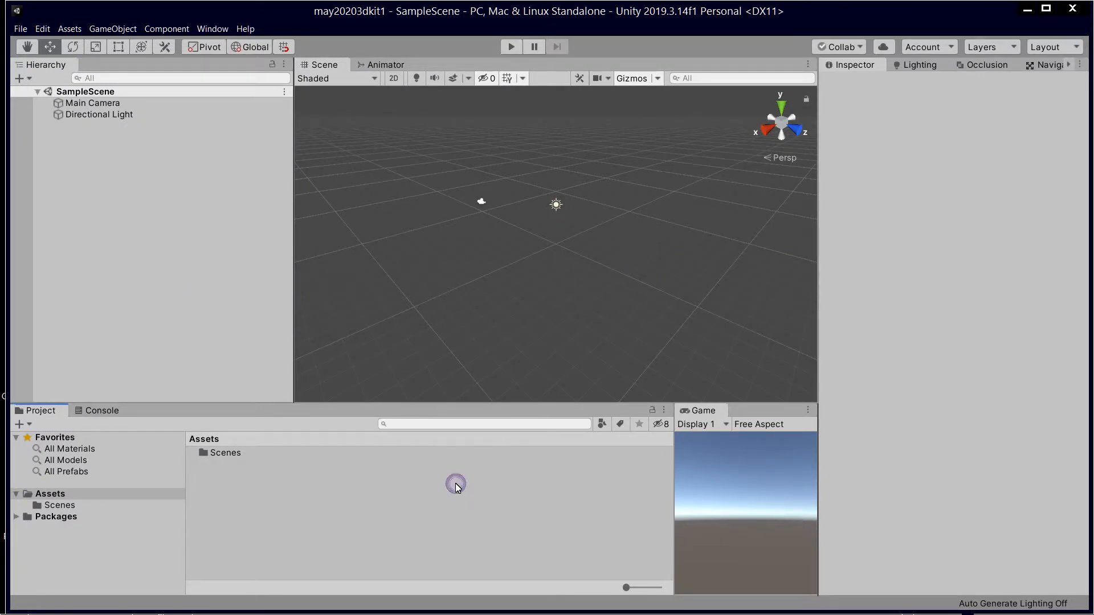
{"action": "mouse_move", "coordinate": [128, 192]}
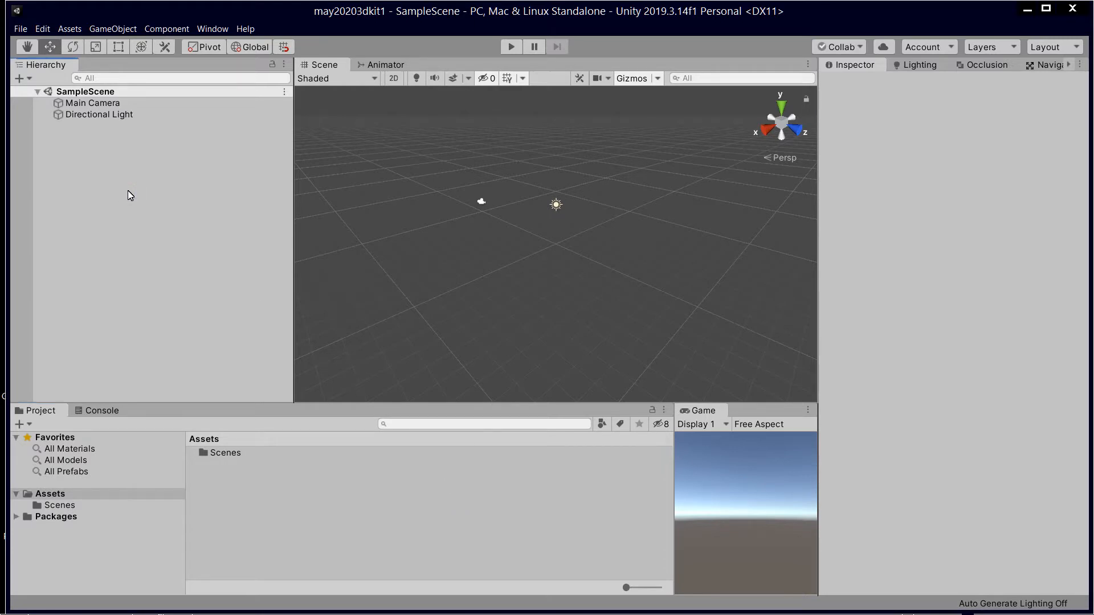
{"action": "mouse_move", "coordinate": [290, 488]}
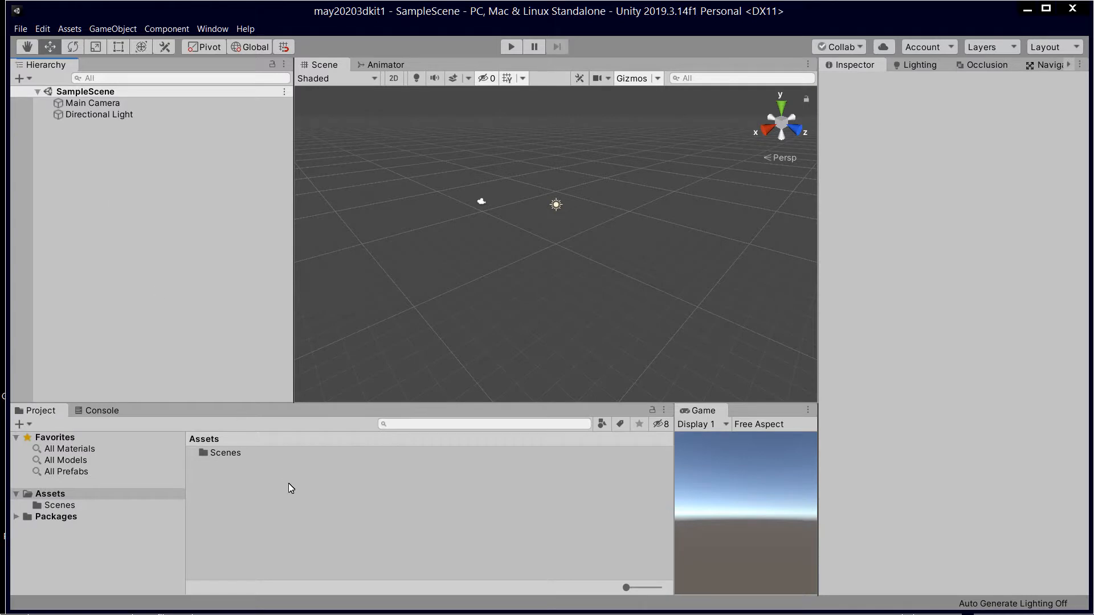
- Import the workflow2 custom package from the unity my lessons folder
{"action": "right_click", "coordinate": [289, 487]}
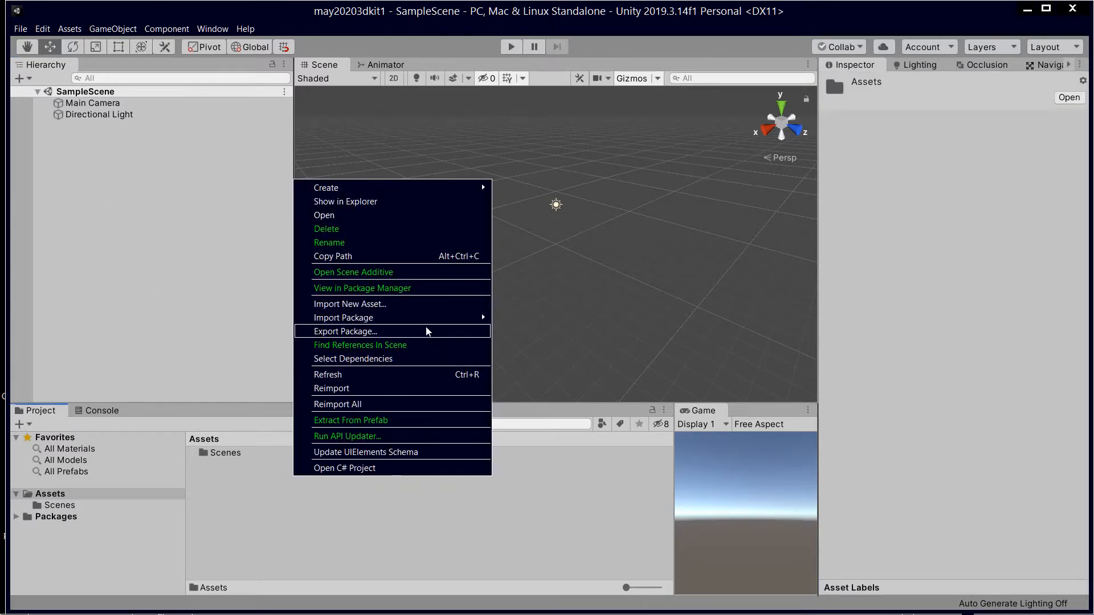
{"action": "mouse_move", "coordinate": [343, 317]}
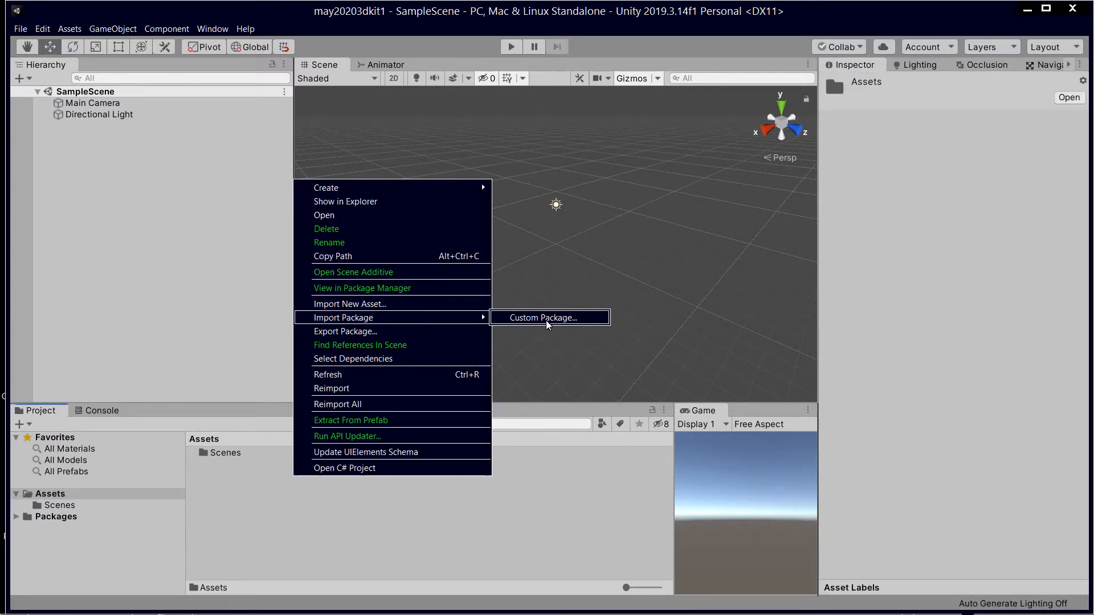
{"action": "left_click", "coordinate": [544, 317]}
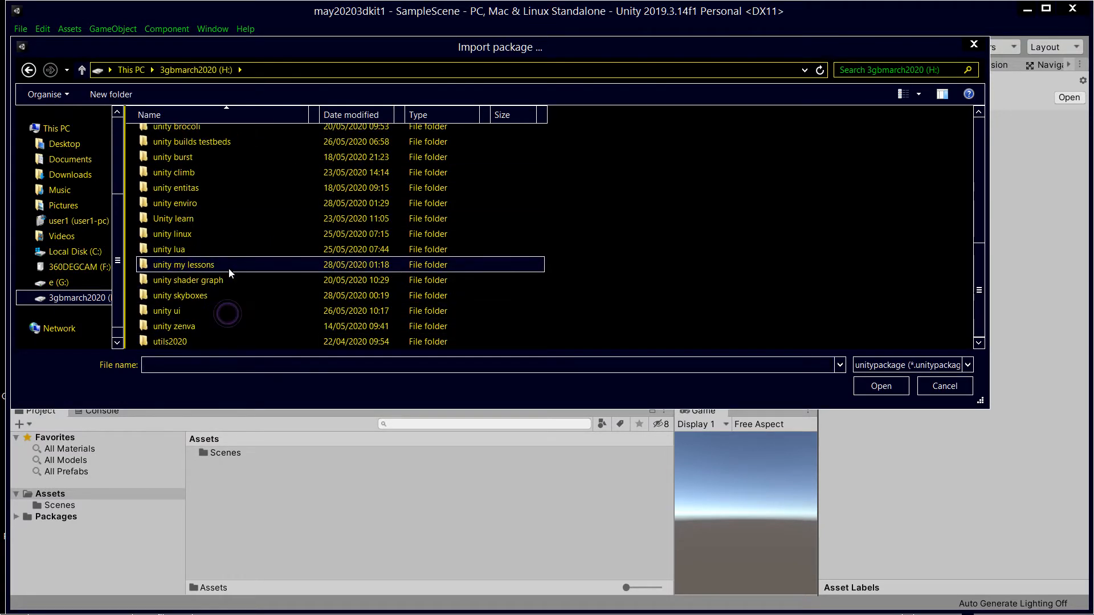
{"action": "left_click", "coordinate": [186, 280]}
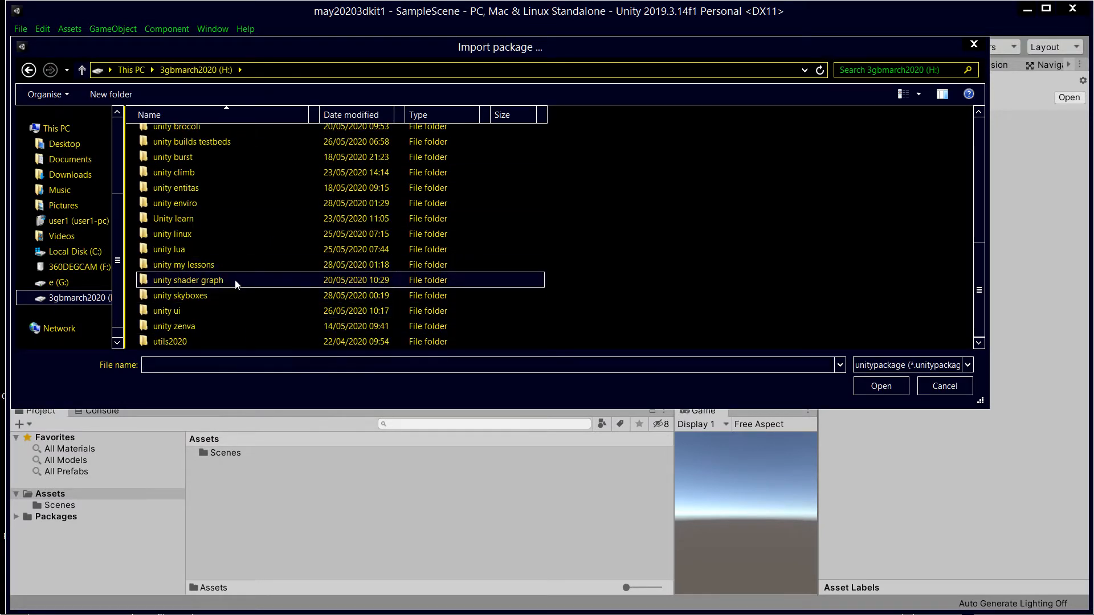
{"action": "double_click", "coordinate": [183, 264]}
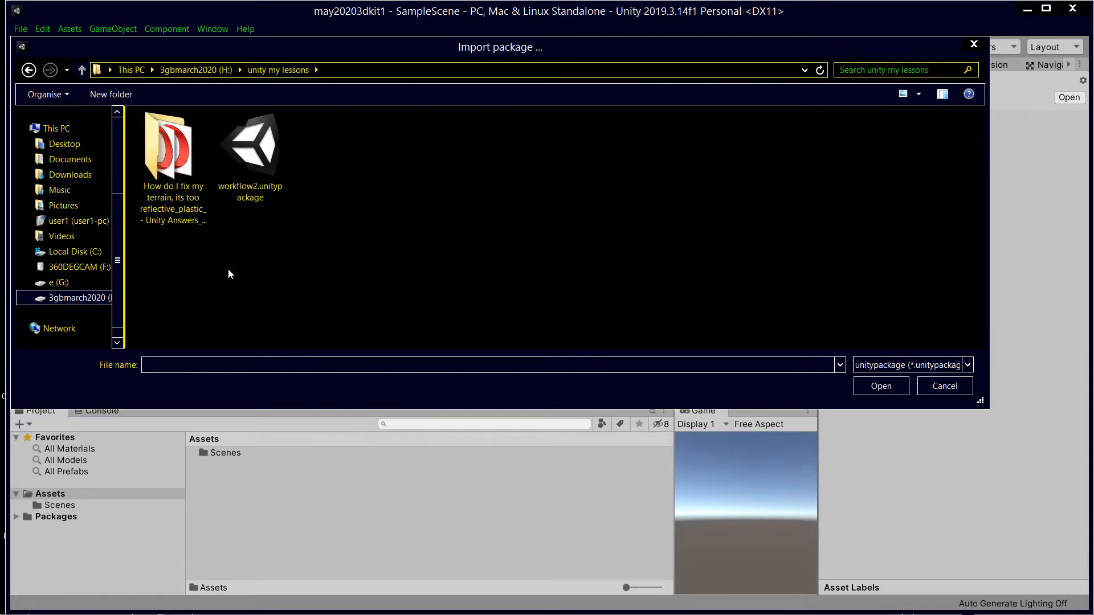
{"action": "left_click", "coordinate": [880, 386]}
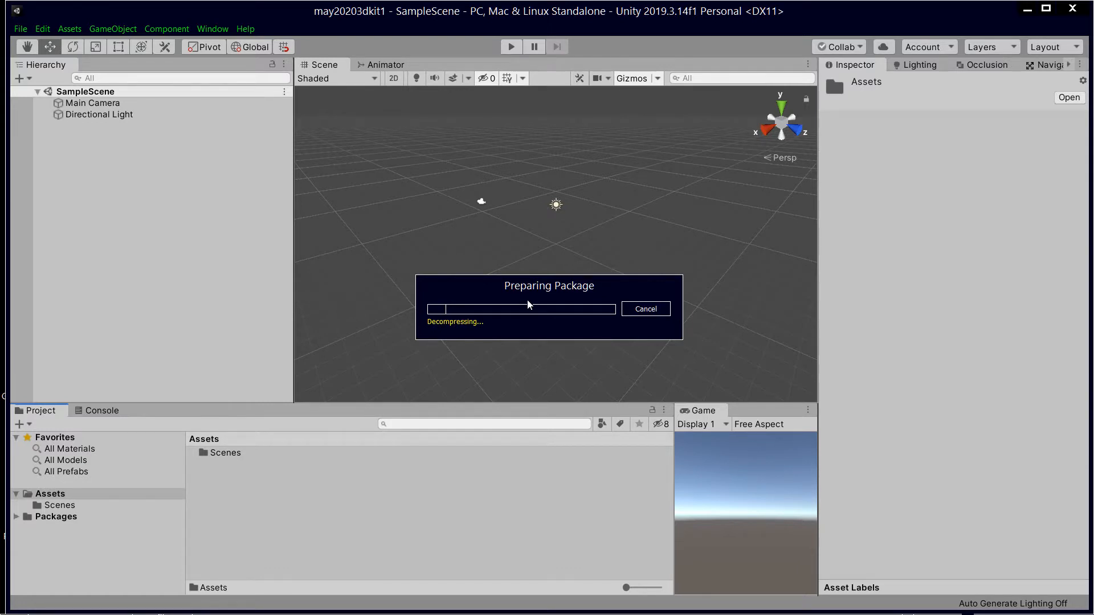
{"action": "mouse_move", "coordinate": [504, 316]}
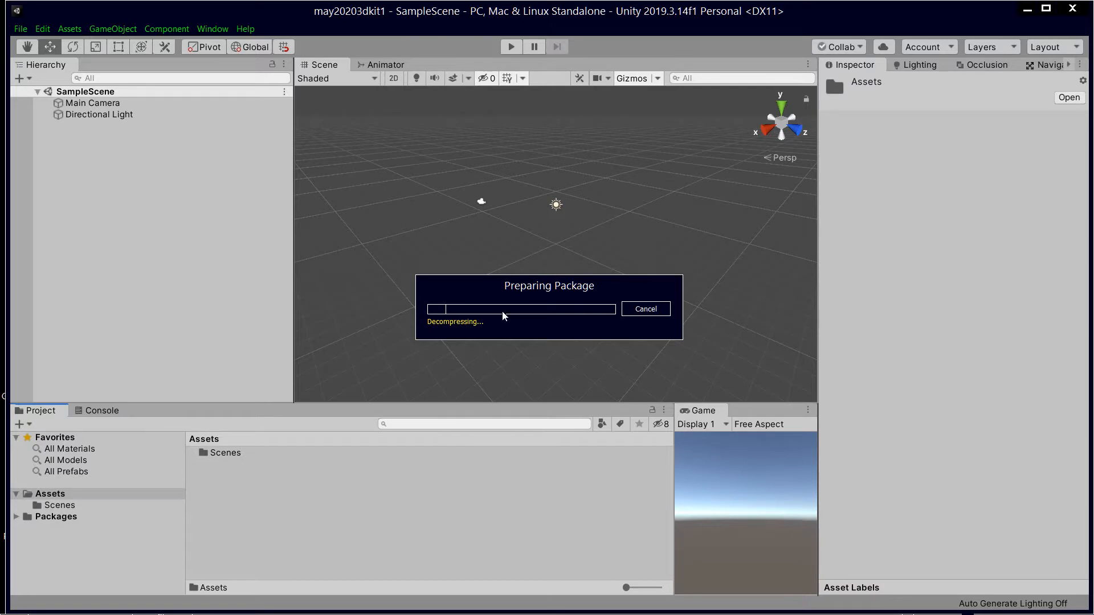
{"action": "mouse_move", "coordinate": [505, 330]}
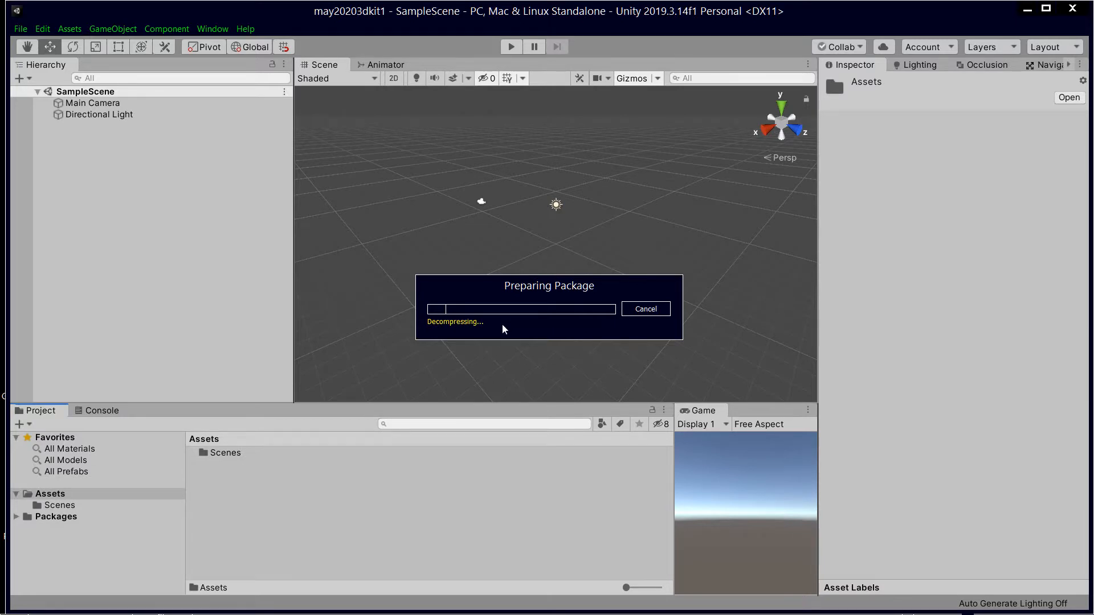
{"action": "mouse_move", "coordinate": [551, 275]}
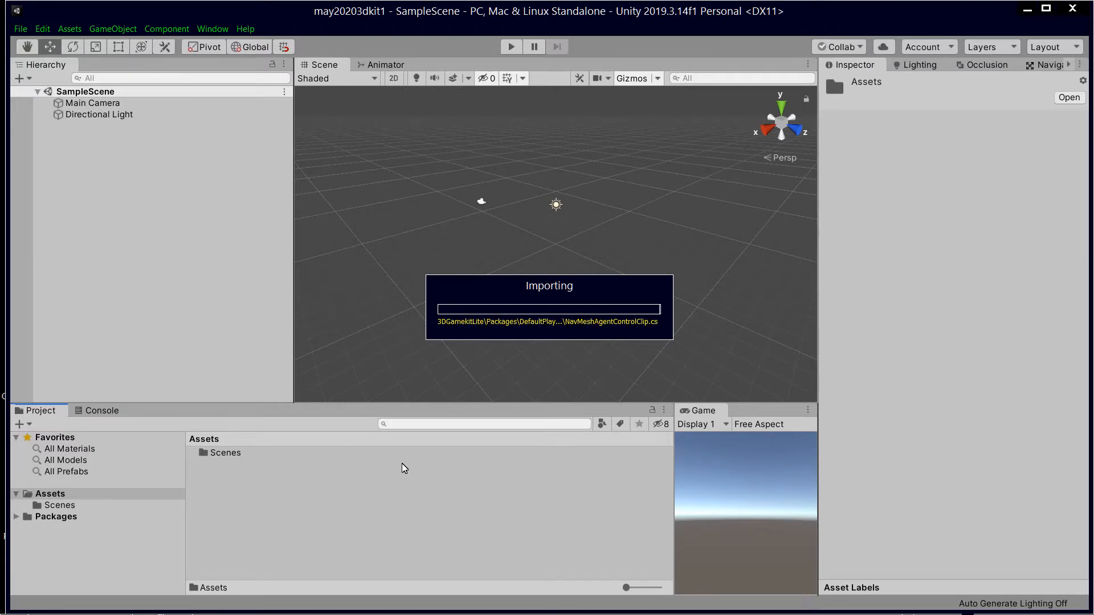
{"action": "mouse_move", "coordinate": [479, 455]}
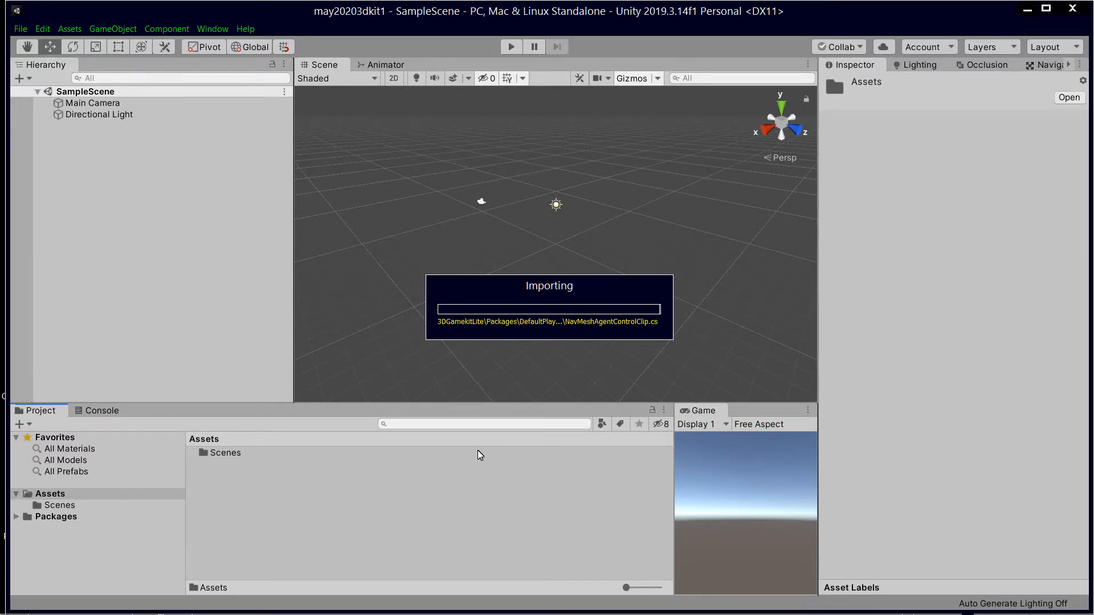
{"action": "mouse_move", "coordinate": [487, 475]}
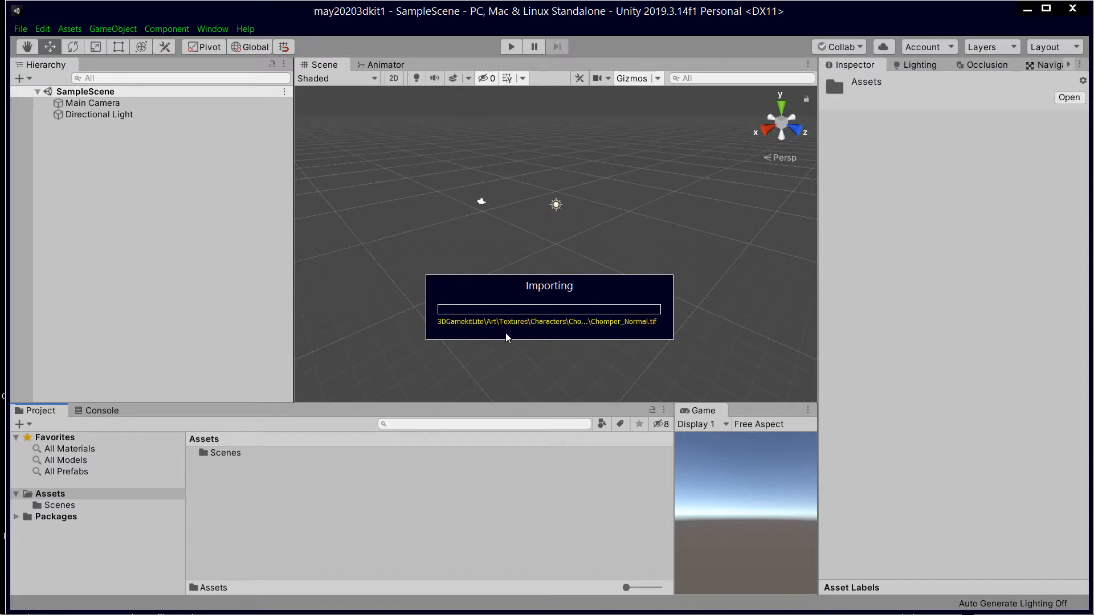
{"action": "mouse_move", "coordinate": [447, 342]}
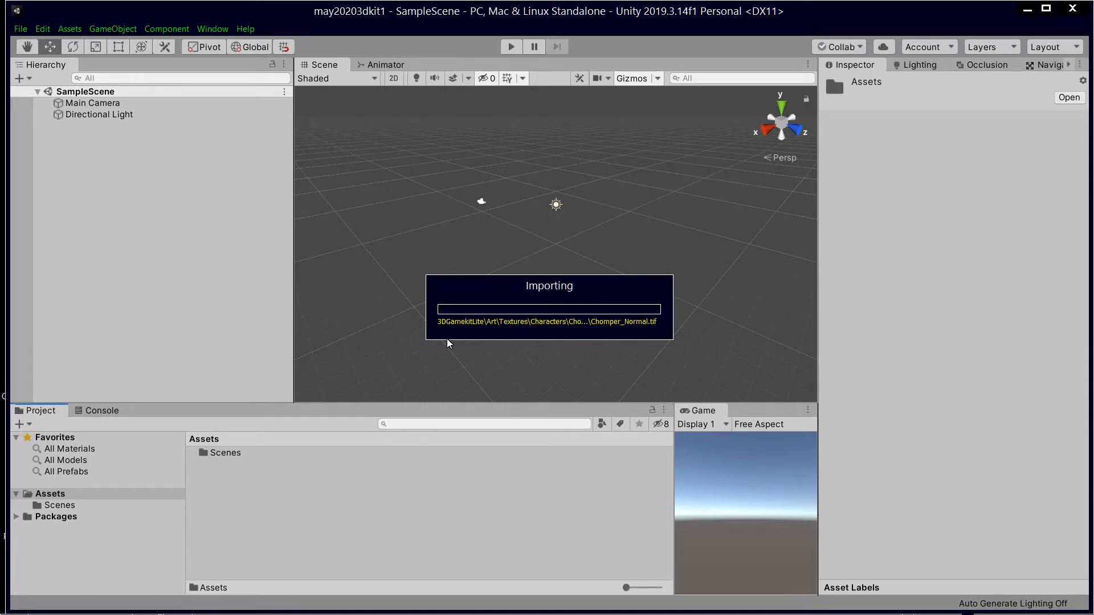
{"action": "mouse_move", "coordinate": [484, 320]}
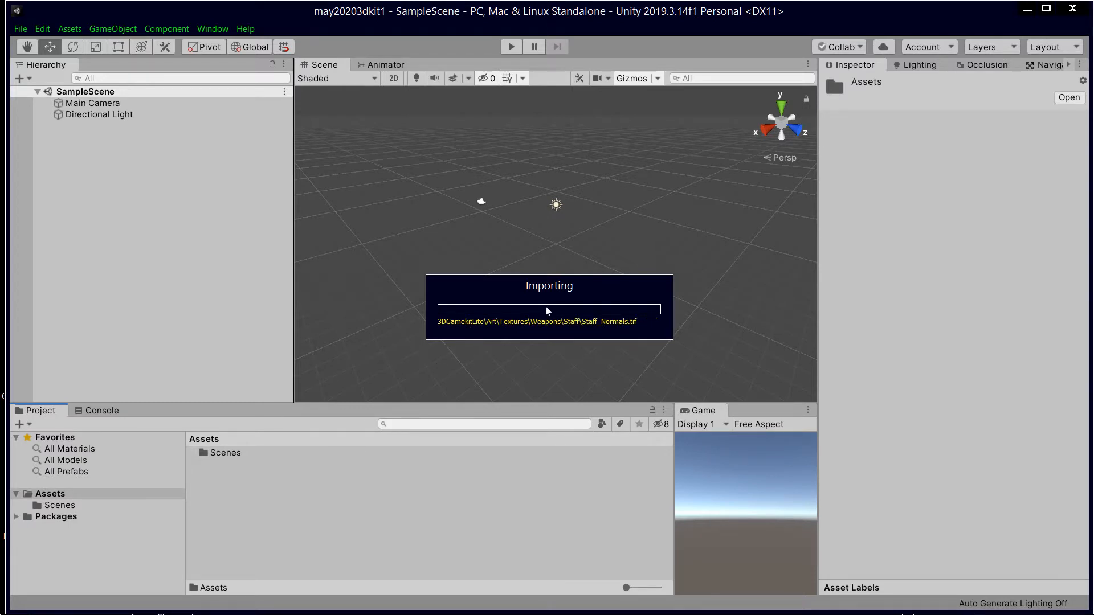
{"action": "mouse_move", "coordinate": [452, 328]}
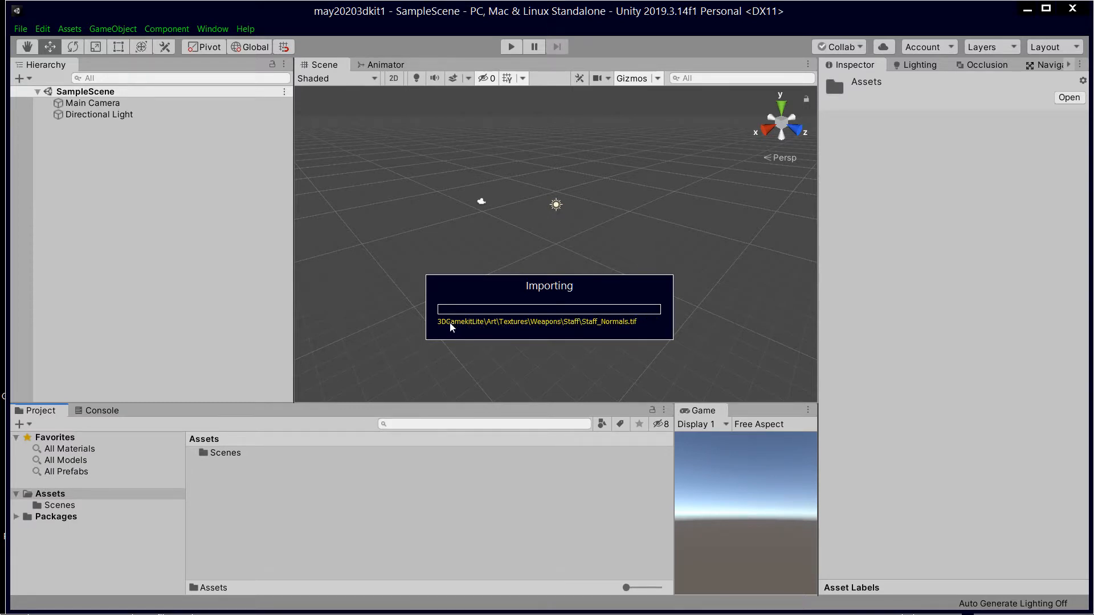
{"action": "mouse_move", "coordinate": [494, 325]}
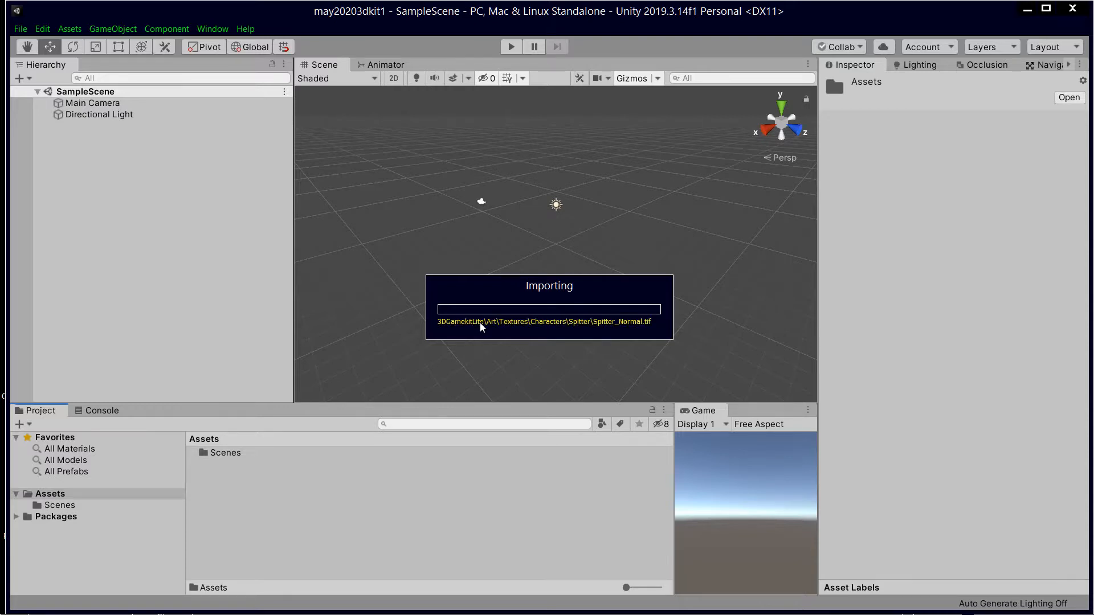
{"action": "mouse_move", "coordinate": [490, 347]}
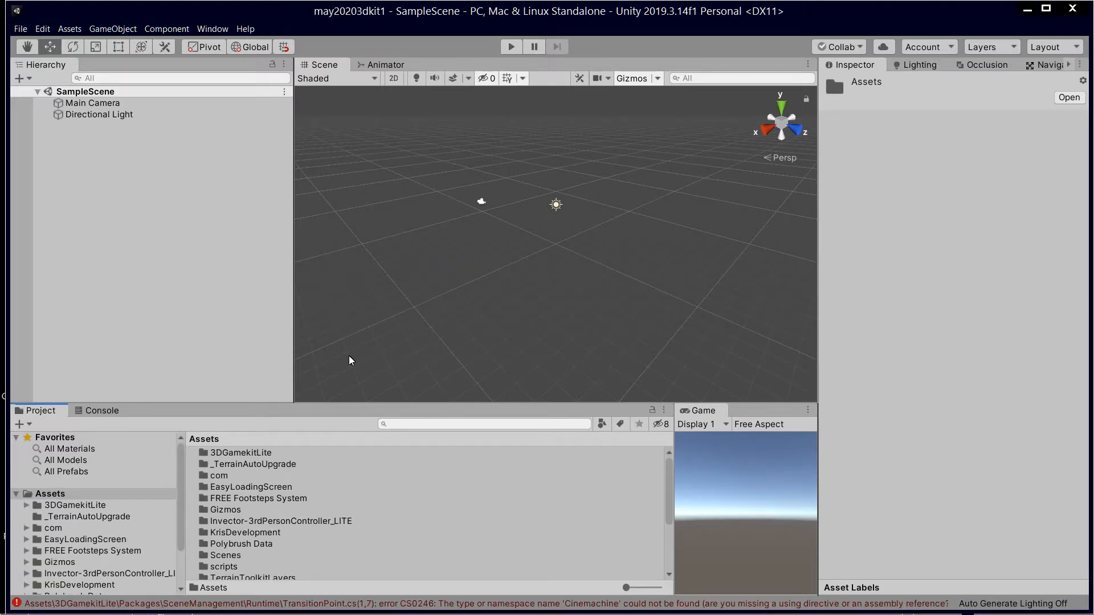
{"action": "mouse_move", "coordinate": [83, 595]}
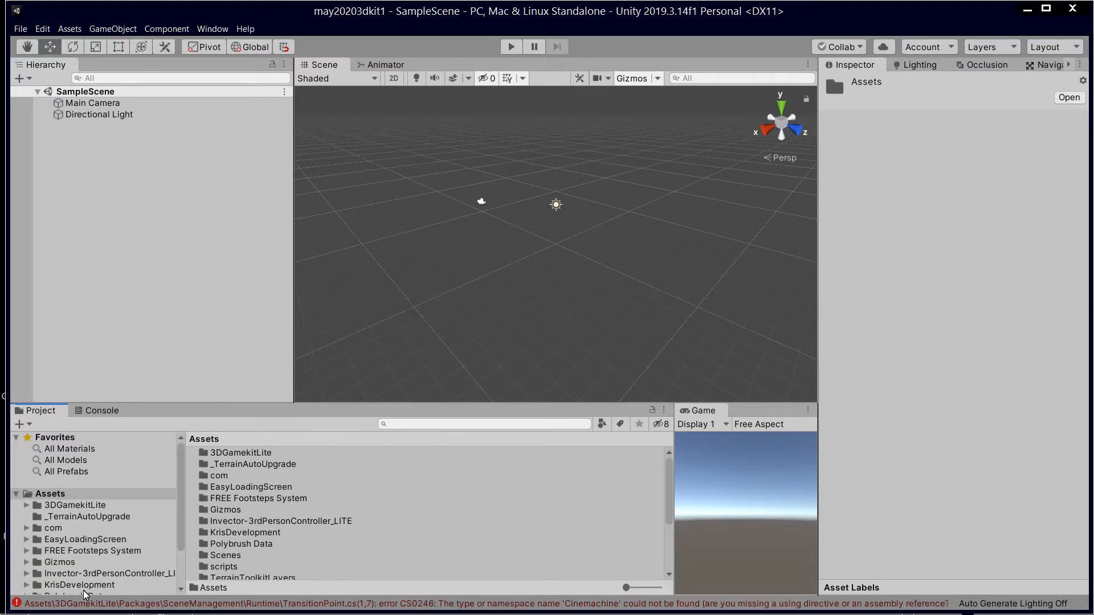
{"action": "mouse_move", "coordinate": [257, 294]}
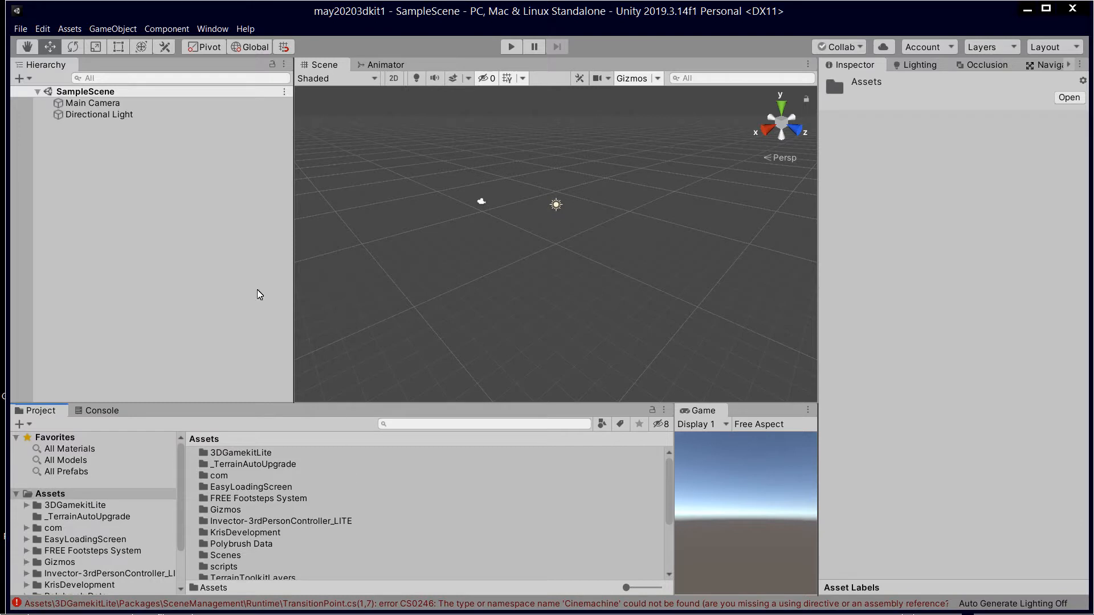
{"action": "mouse_move", "coordinate": [220, 174]}
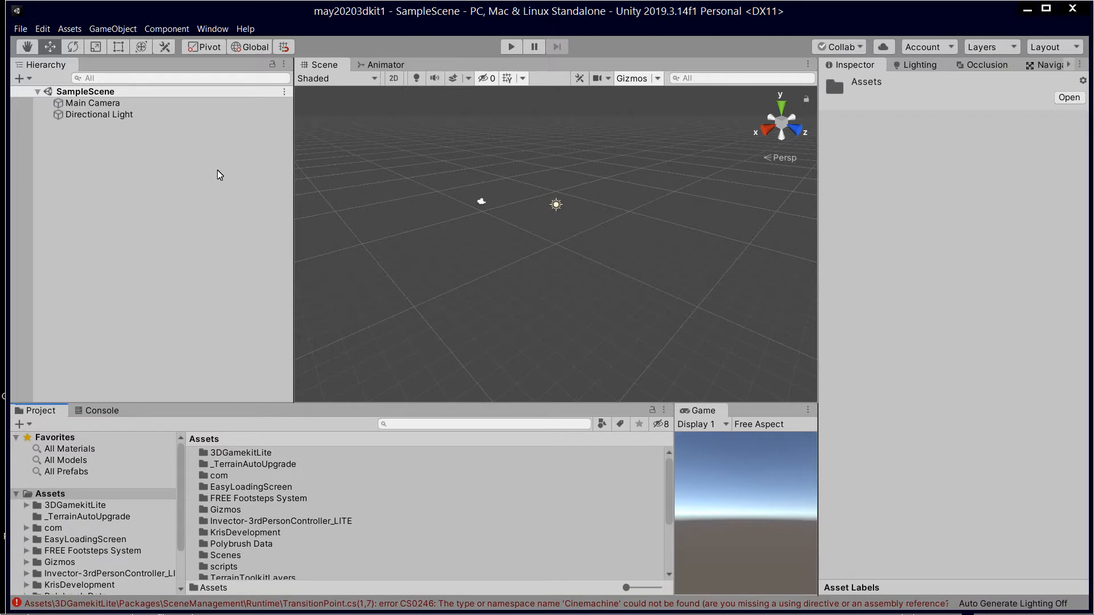
{"action": "mouse_move", "coordinate": [371, 492]}
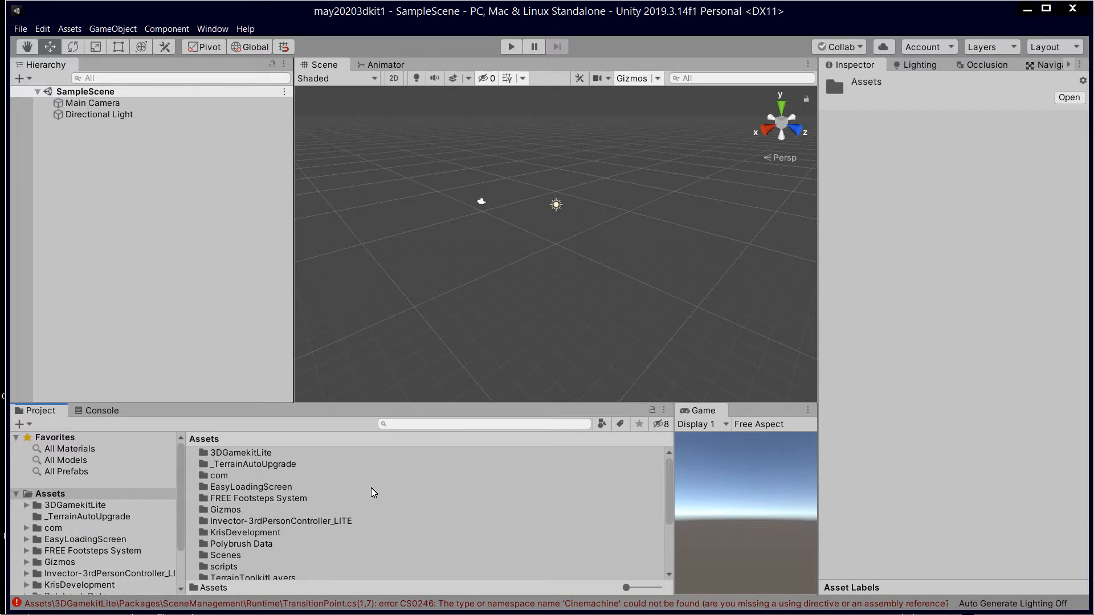
{"action": "right_click", "coordinate": [225, 509]}
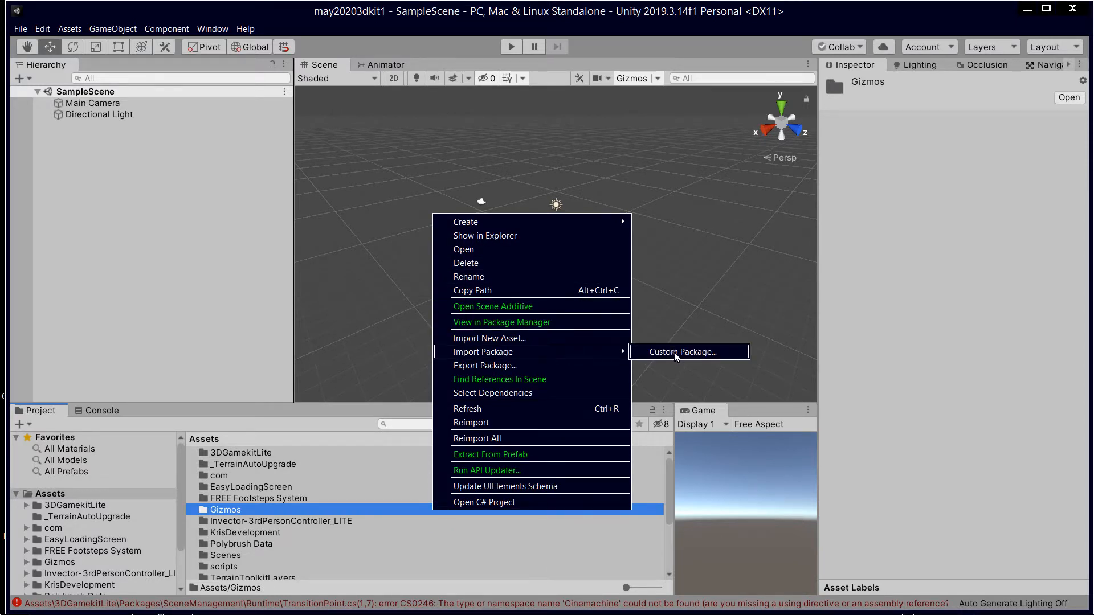
- Choose gui1.unitypackage as the custom package to import
{"action": "left_click", "coordinate": [684, 352]}
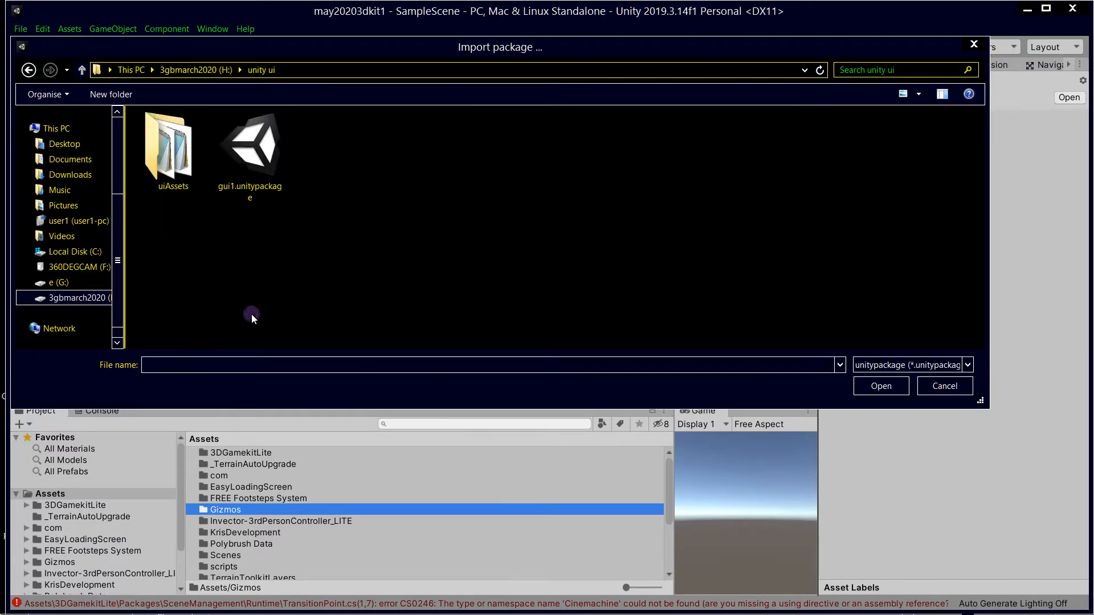
{"action": "left_click", "coordinate": [250, 143]}
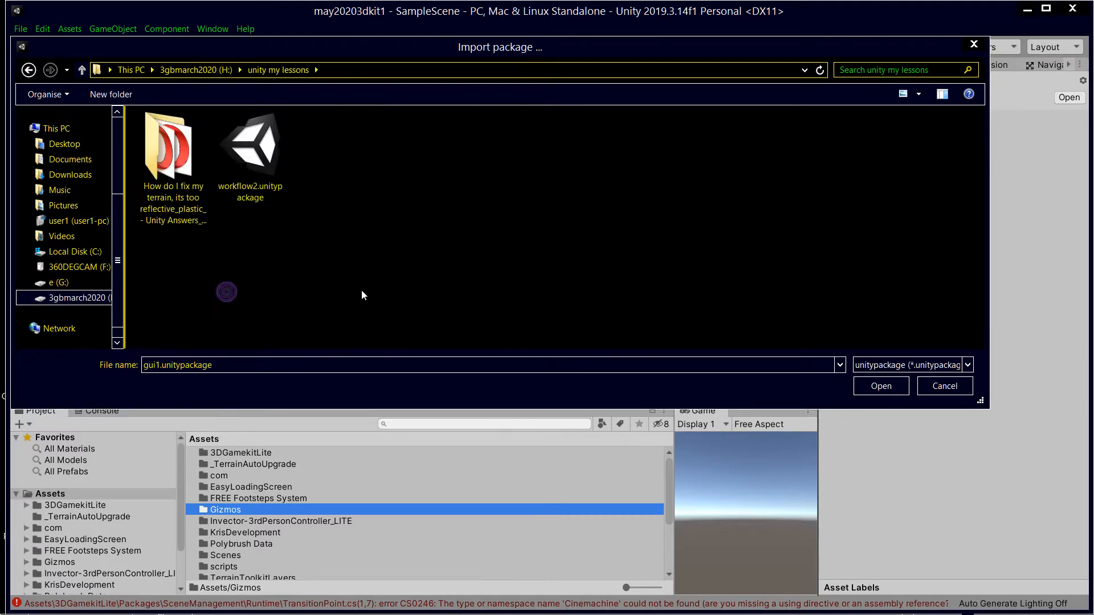
{"action": "left_click", "coordinate": [249, 147]}
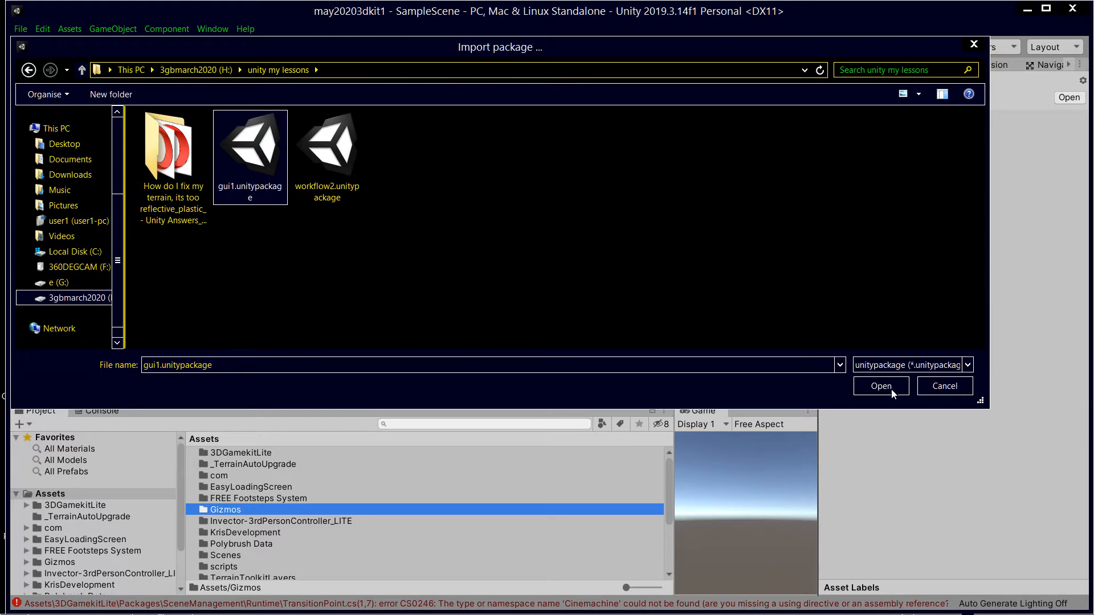
{"action": "left_click", "coordinate": [881, 386]}
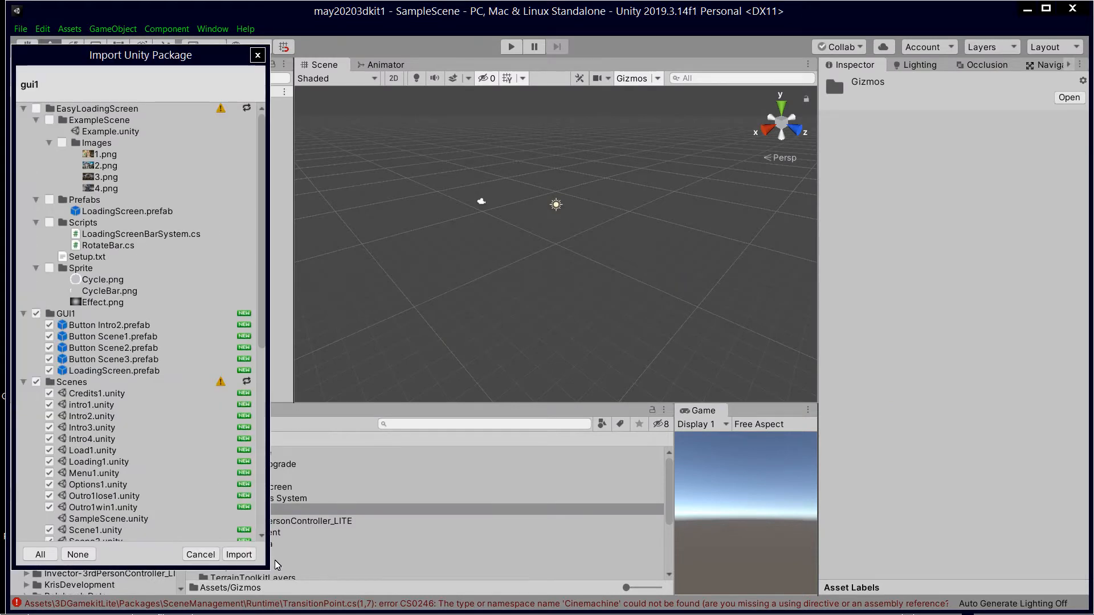
- Import all gui1 package contents and browse the Assets/Scenes folder
{"action": "left_click", "coordinate": [239, 554]}
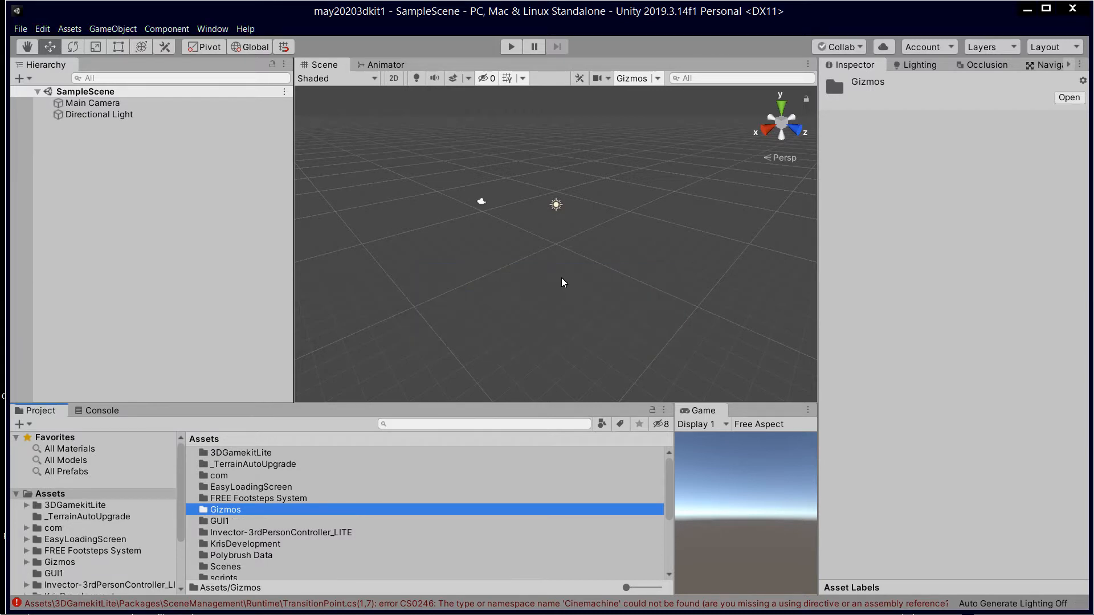
{"action": "mouse_move", "coordinate": [245, 534]}
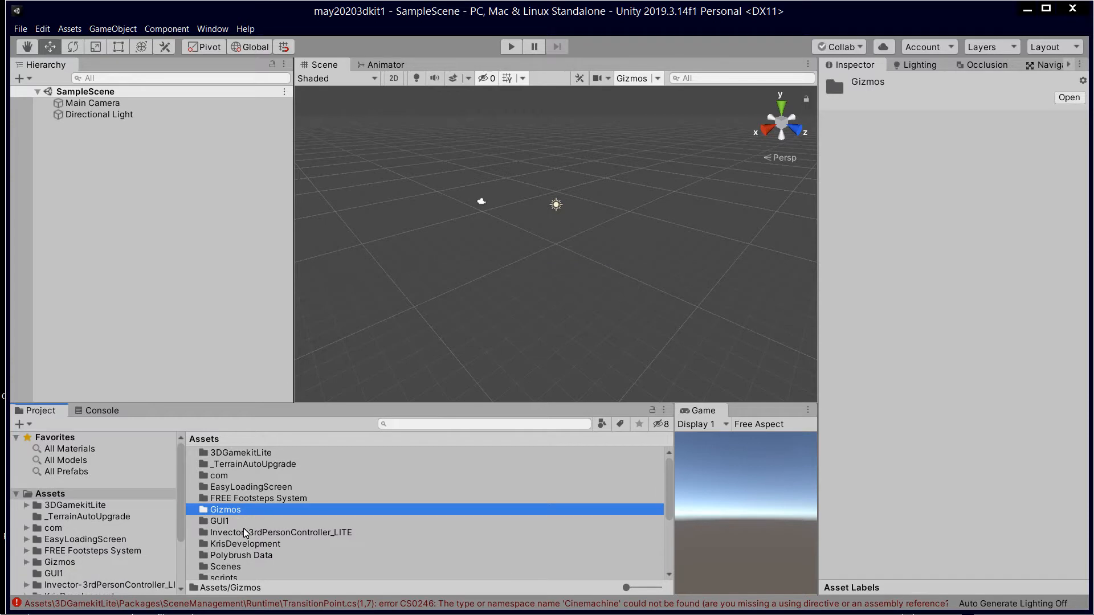
{"action": "left_click", "coordinate": [281, 532]}
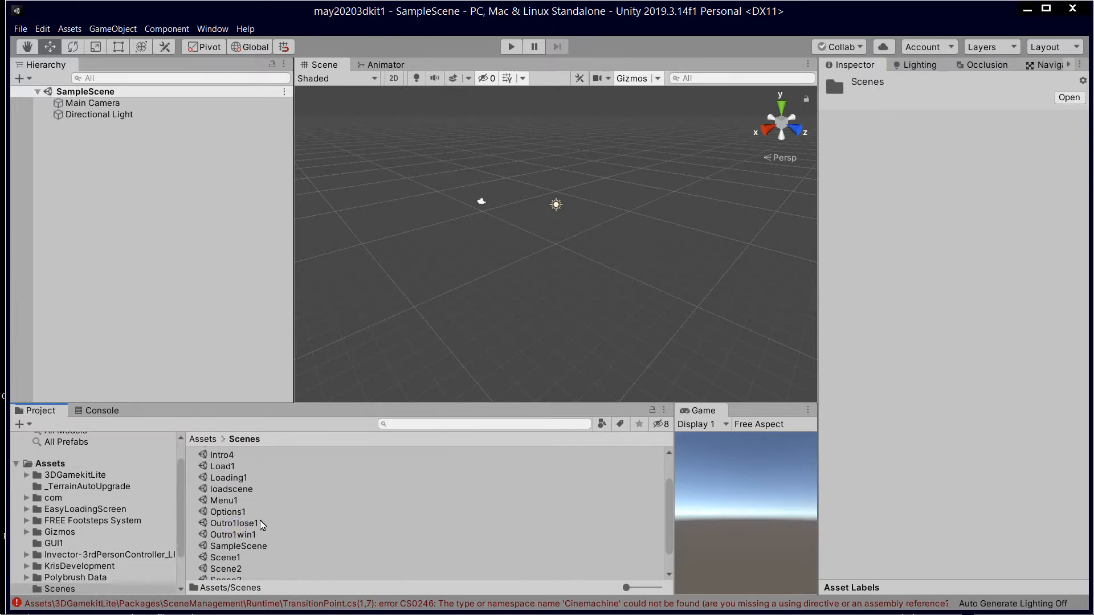
{"action": "mouse_move", "coordinate": [226, 455]}
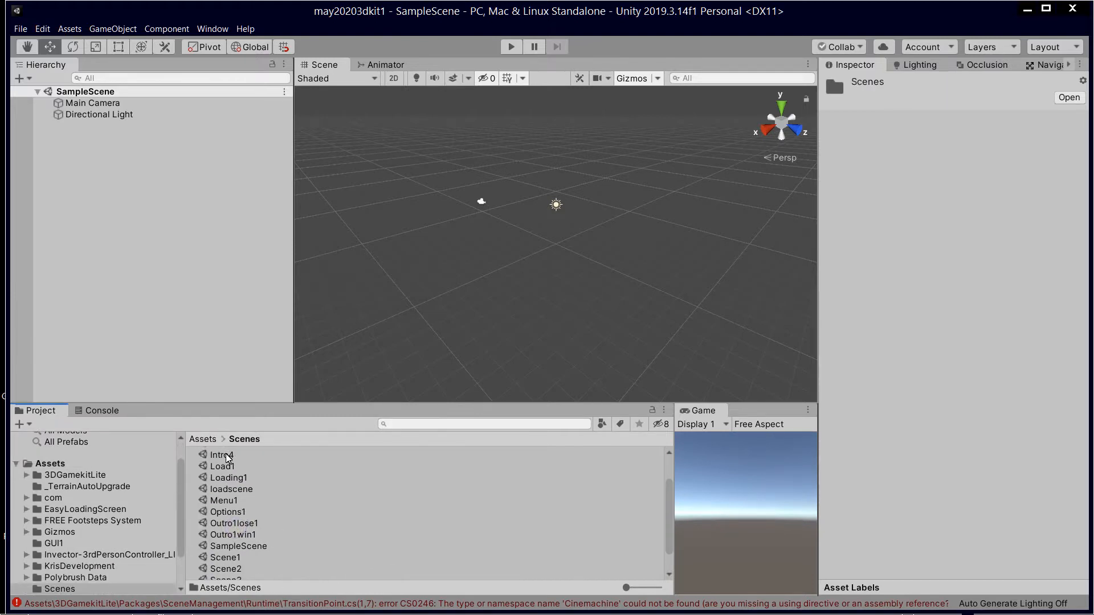
{"action": "scroll", "scroll_direction": "up", "scroll_amount": 3}
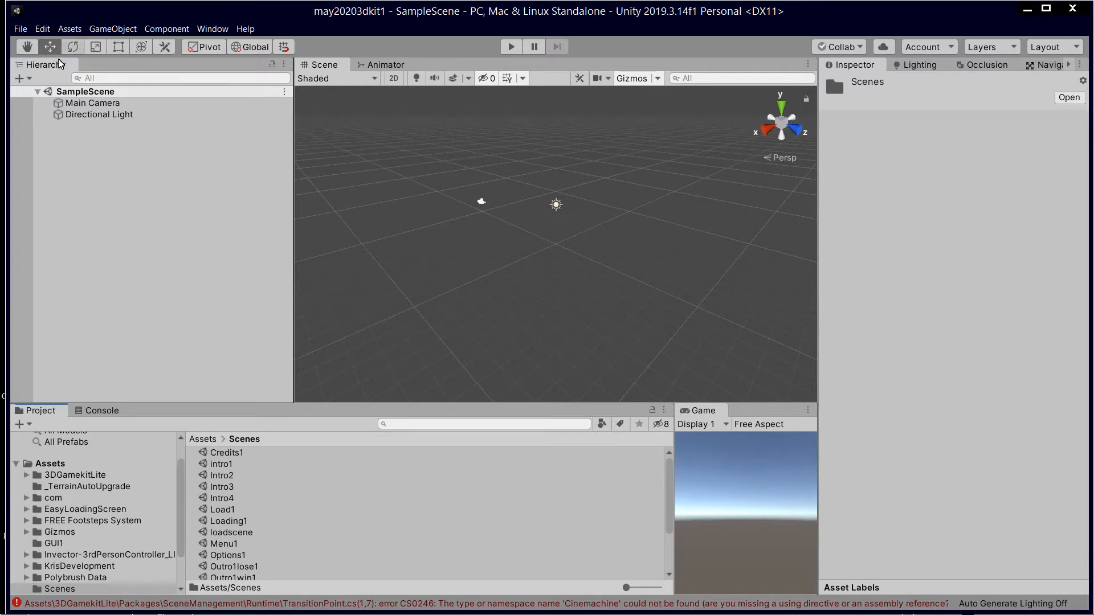
- Add all project scenes to the Scenes In Build list
{"action": "left_click", "coordinate": [21, 28]}
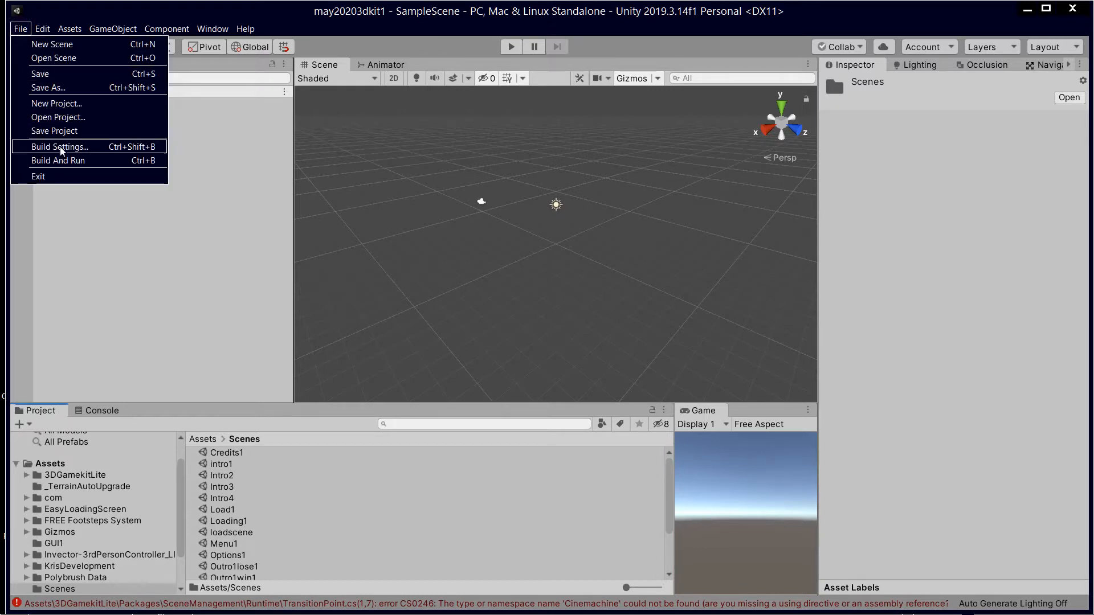
{"action": "left_click", "coordinate": [59, 147]}
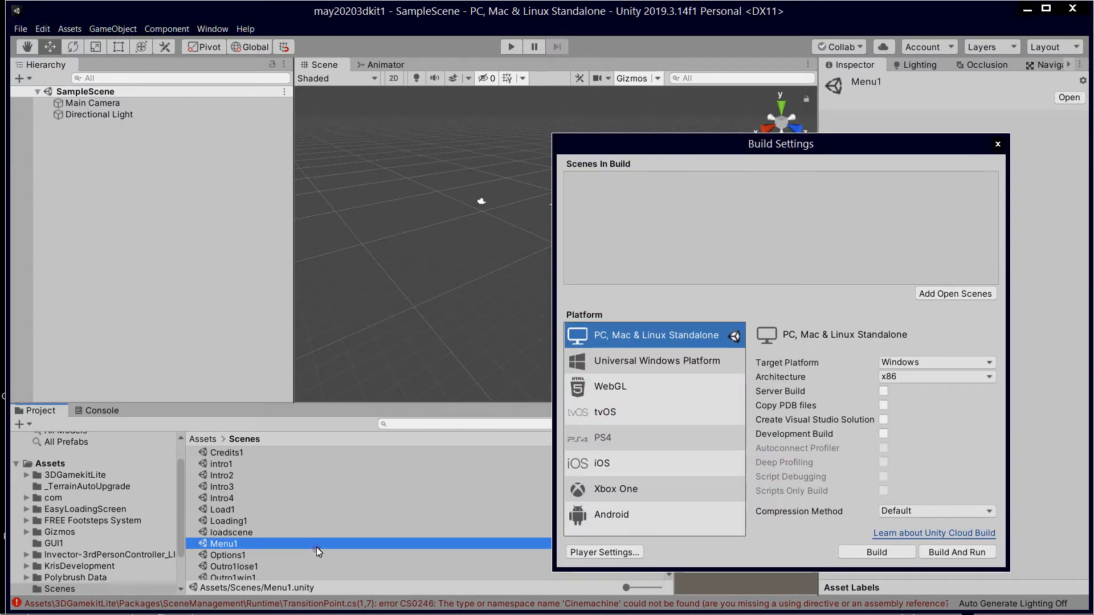
{"action": "left_click", "coordinate": [954, 293]}
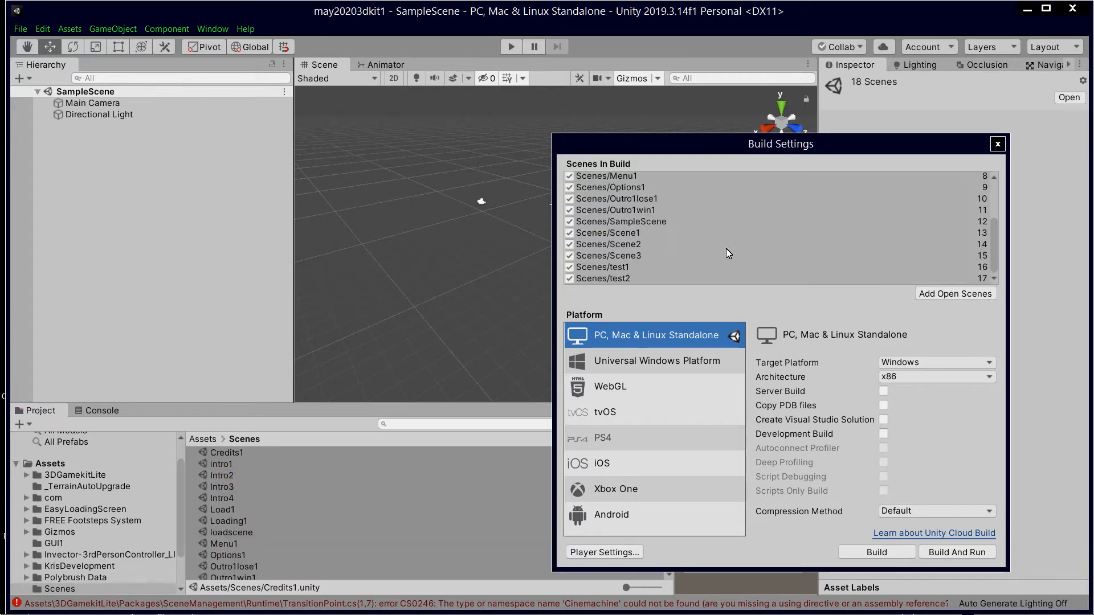
{"action": "mouse_move", "coordinate": [672, 258]}
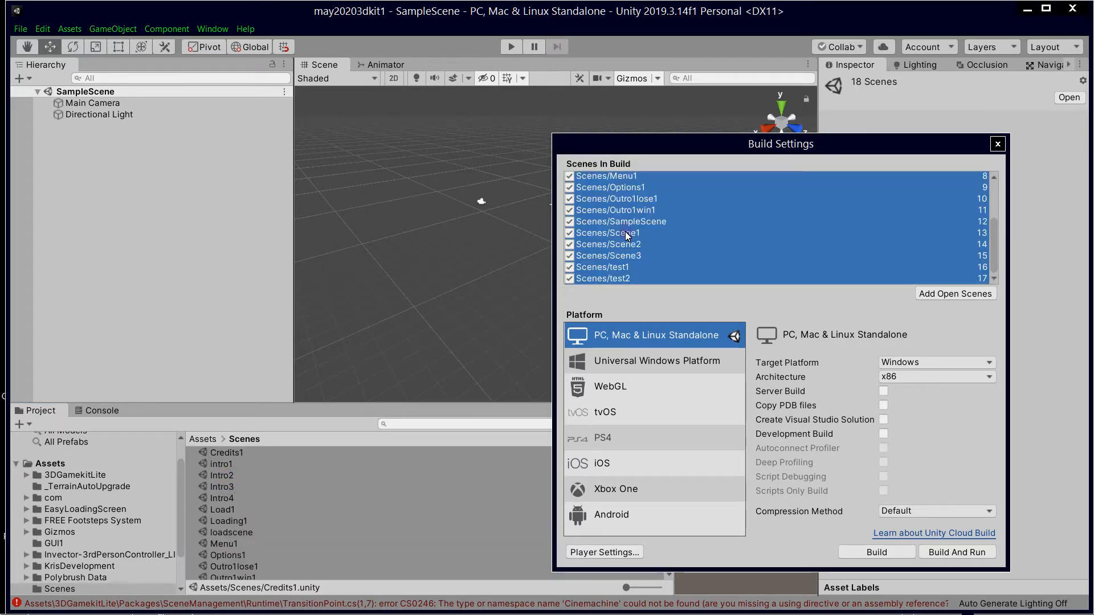
- Reorder Scene1–Scene3 to follow Loading1 in the build list
{"action": "scroll", "scroll_direction": "up", "scroll_amount": 3}
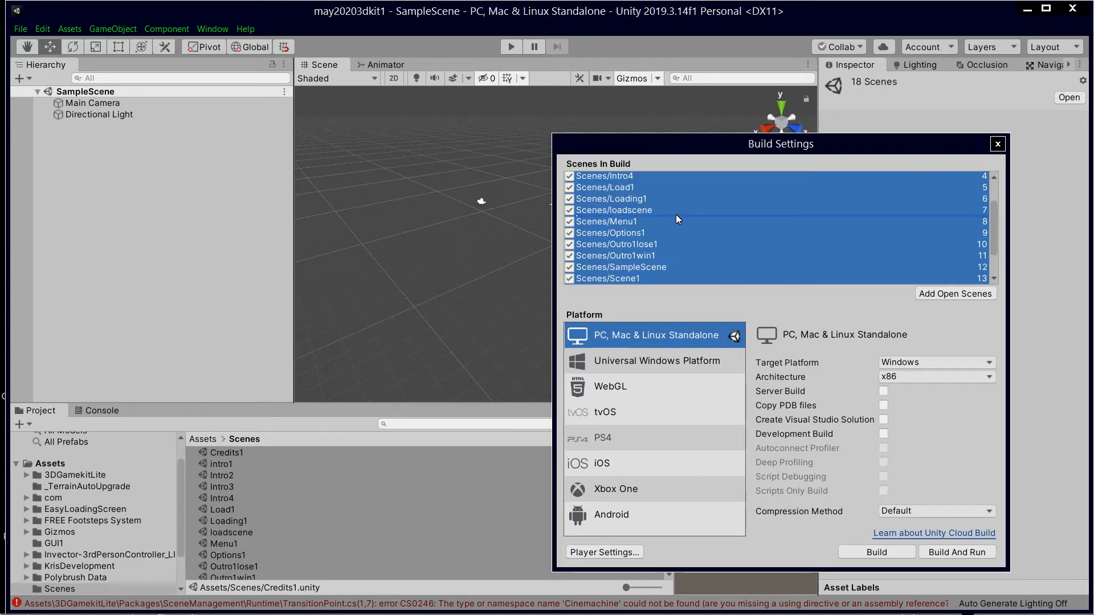
{"action": "scroll", "scroll_direction": "down", "scroll_amount": 3}
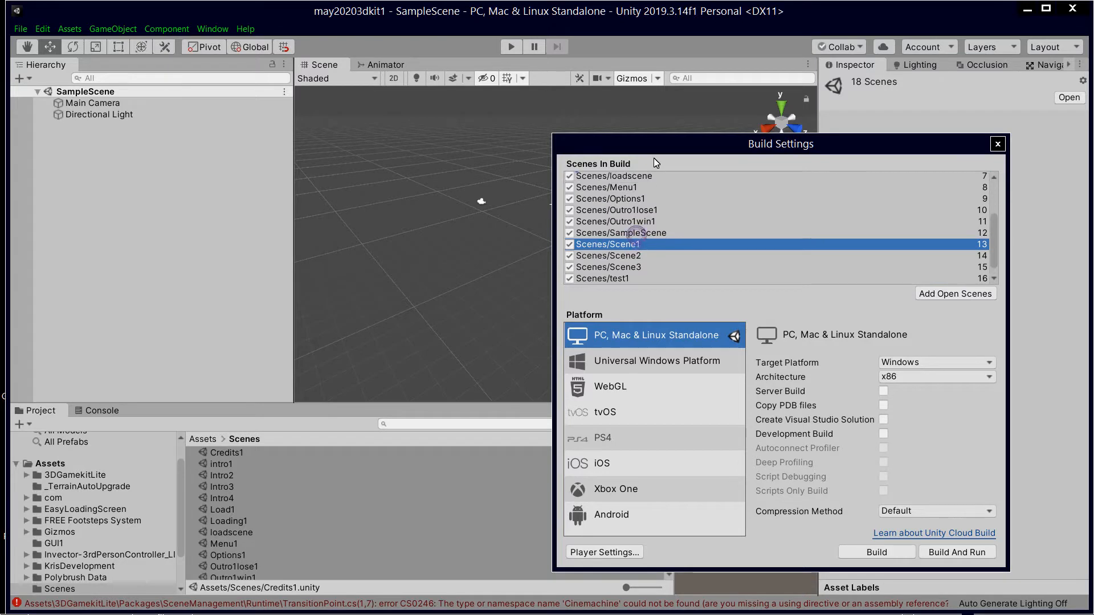
{"action": "scroll", "scroll_direction": "up", "scroll_amount": 3}
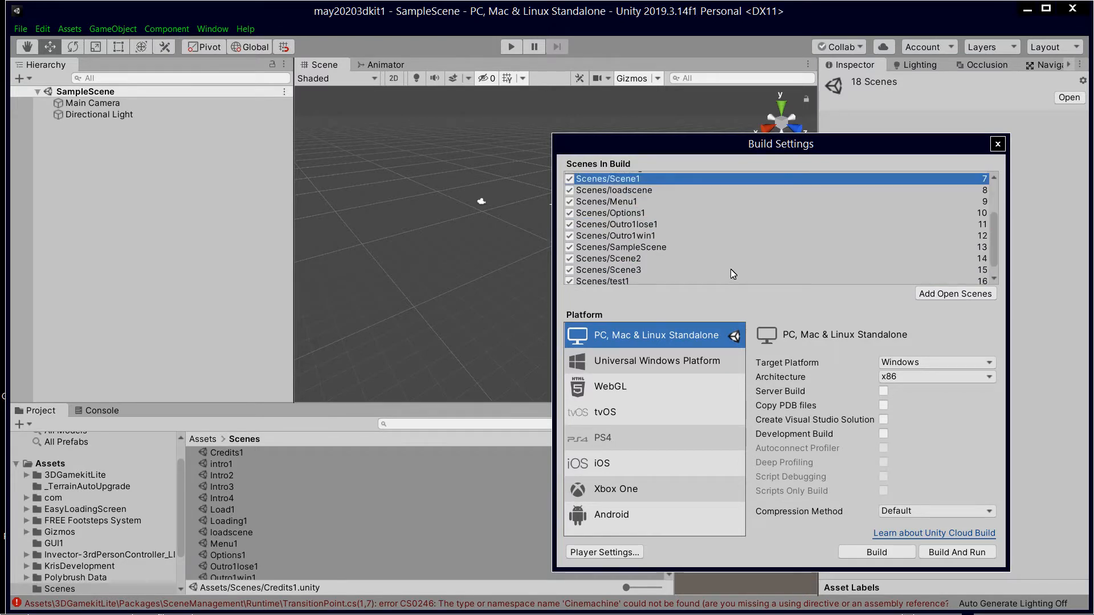
{"action": "scroll", "scroll_direction": "up", "scroll_amount": 3}
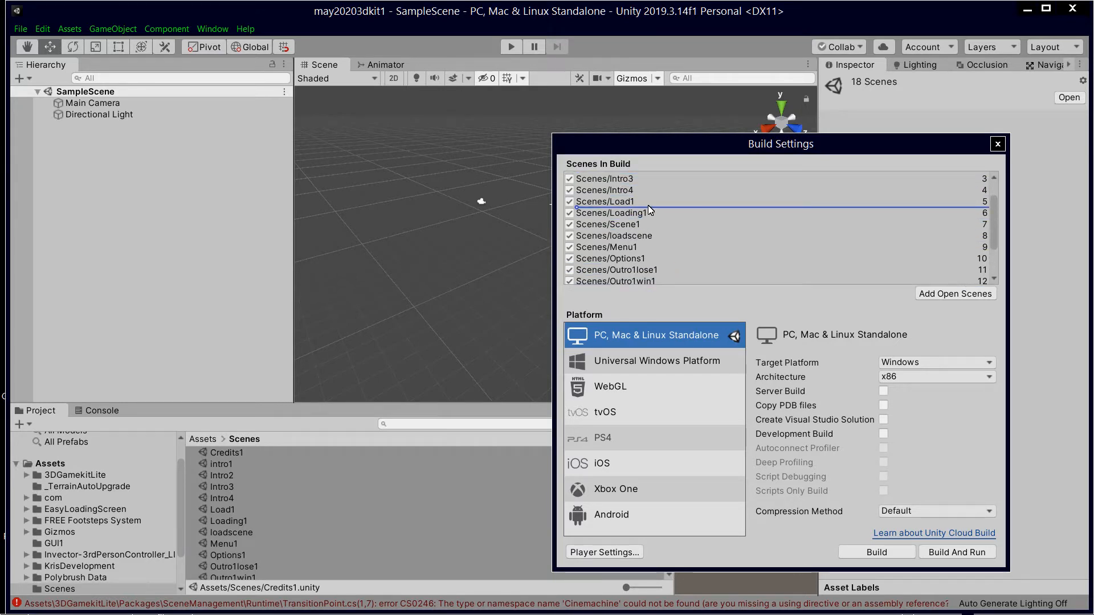
{"action": "left_click", "coordinate": [607, 224]}
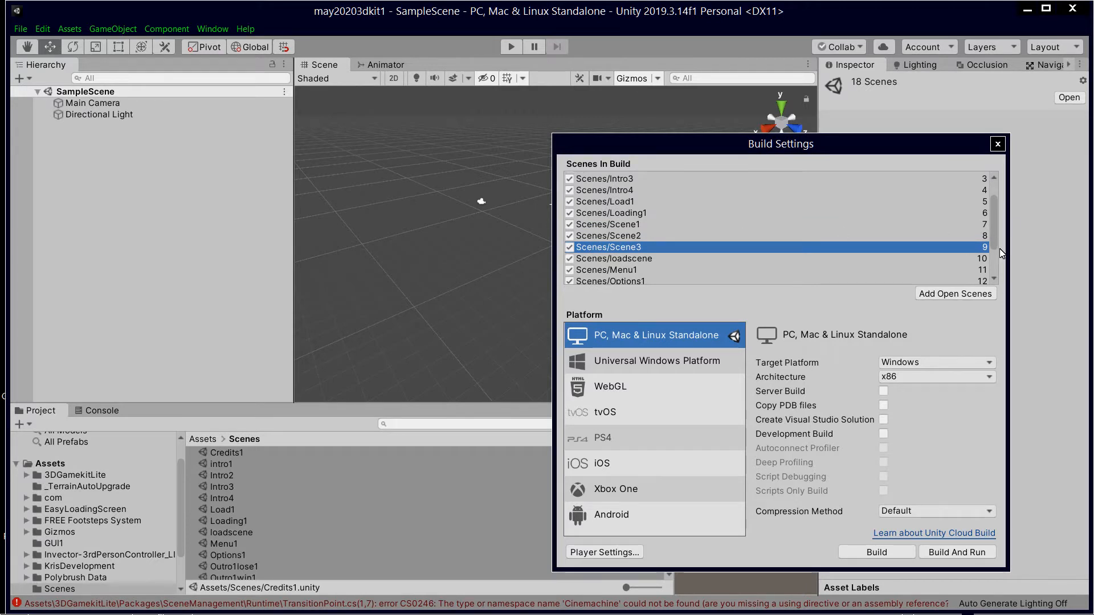
{"action": "mouse_move", "coordinate": [748, 298]}
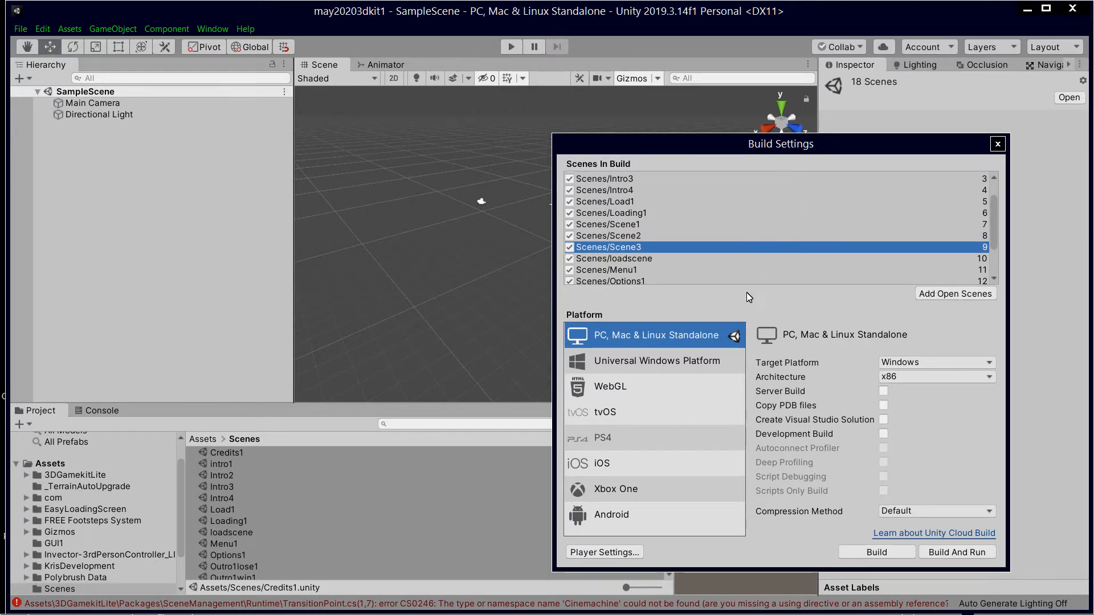
{"action": "left_click", "coordinate": [997, 144]}
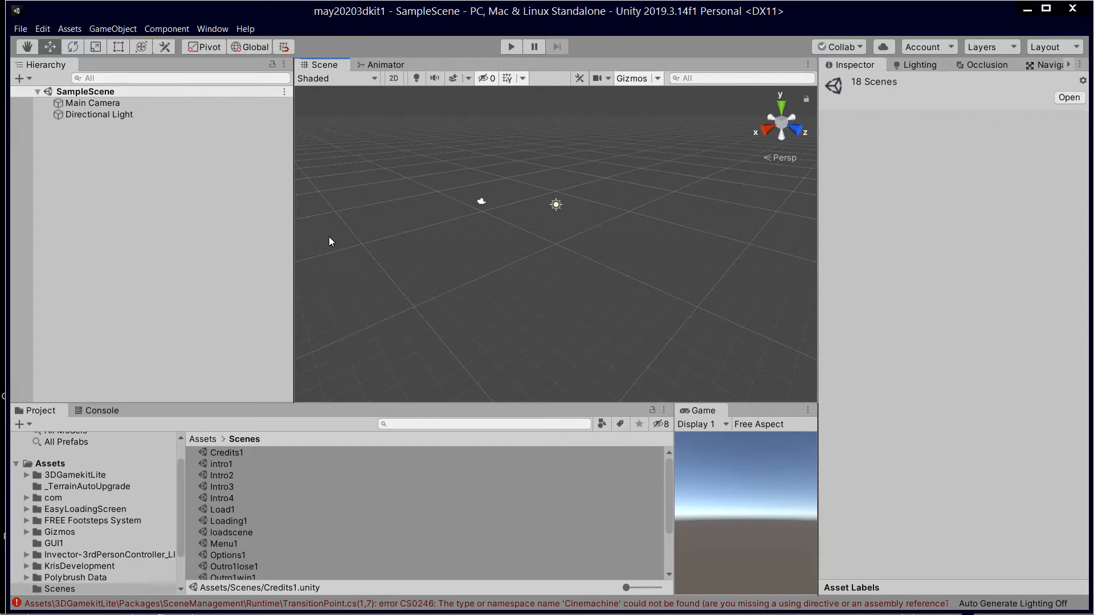
- Search 'cine' in Package Manager and install Cinemachine 2.5.0
{"action": "left_click", "coordinate": [213, 29]}
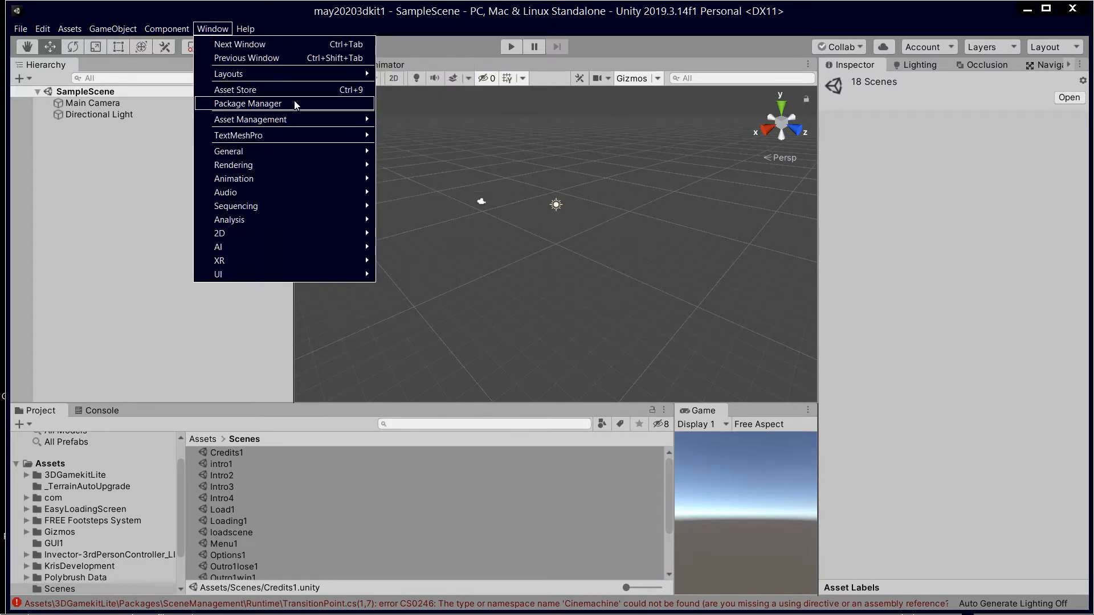
{"action": "left_click", "coordinate": [247, 103]}
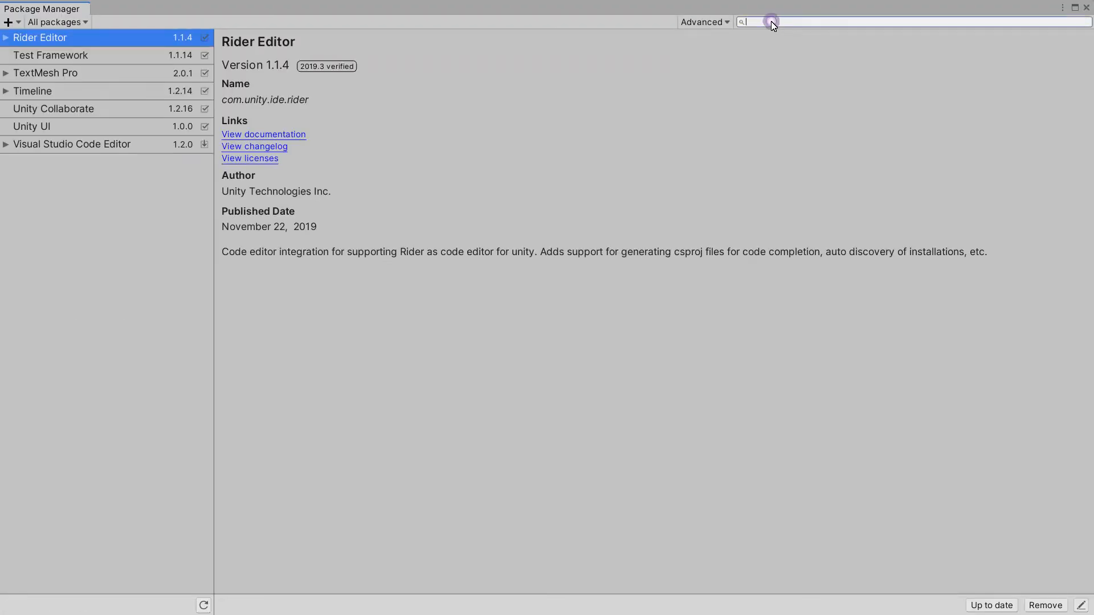
{"action": "type", "text": "cine"}
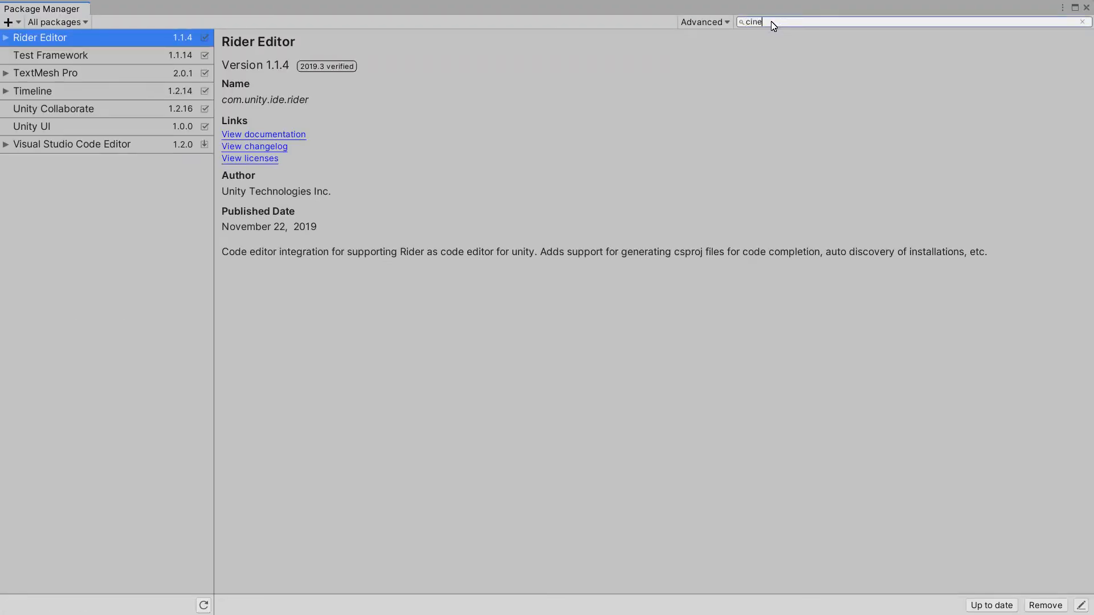
{"action": "type", "text": "cine"}
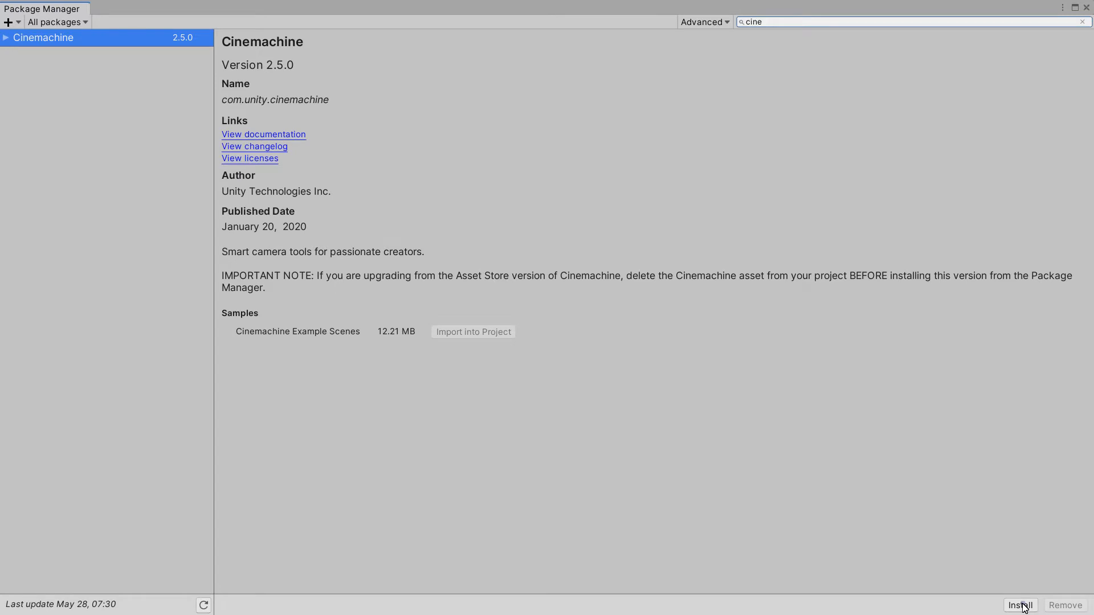
{"action": "left_click", "coordinate": [1020, 605]}
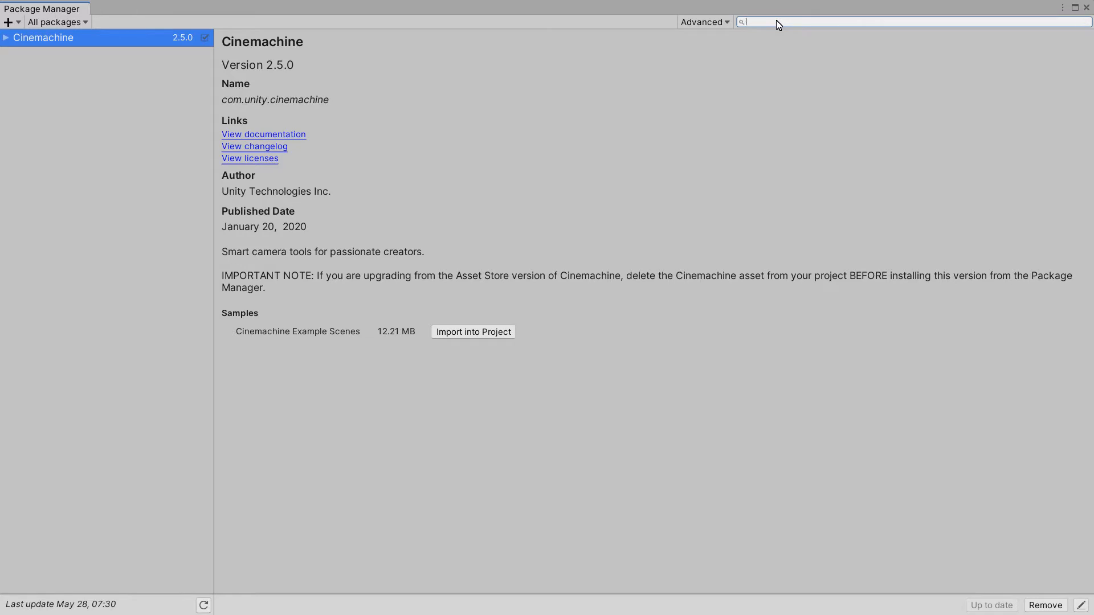
- Install Post Processing 2.3.0 and dismiss the Auto Quality notice
{"action": "type", "text": "post"}
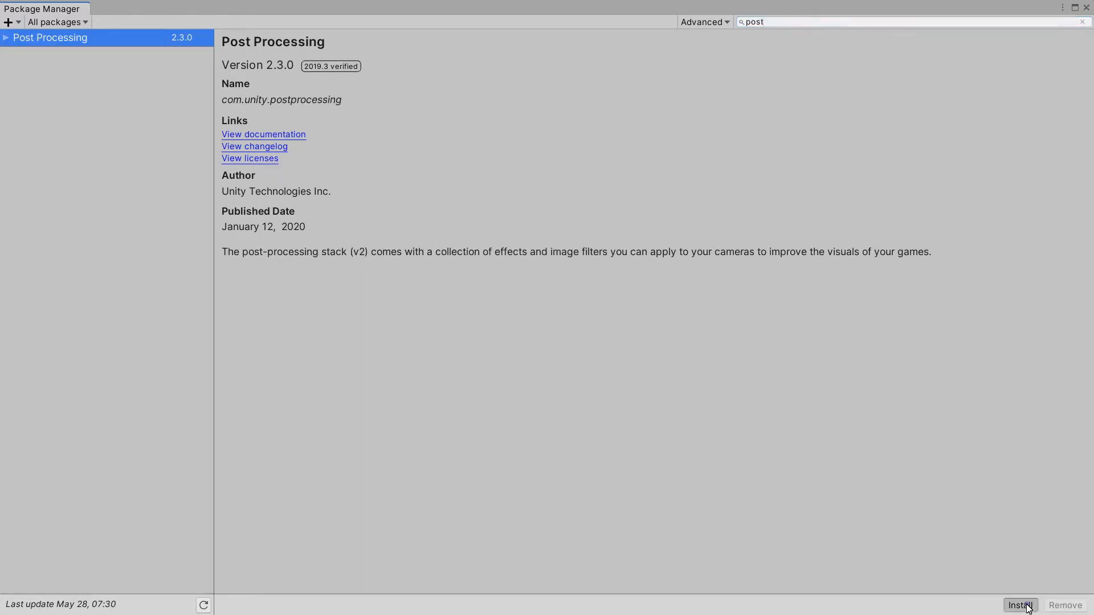
{"action": "left_click", "coordinate": [1019, 606]}
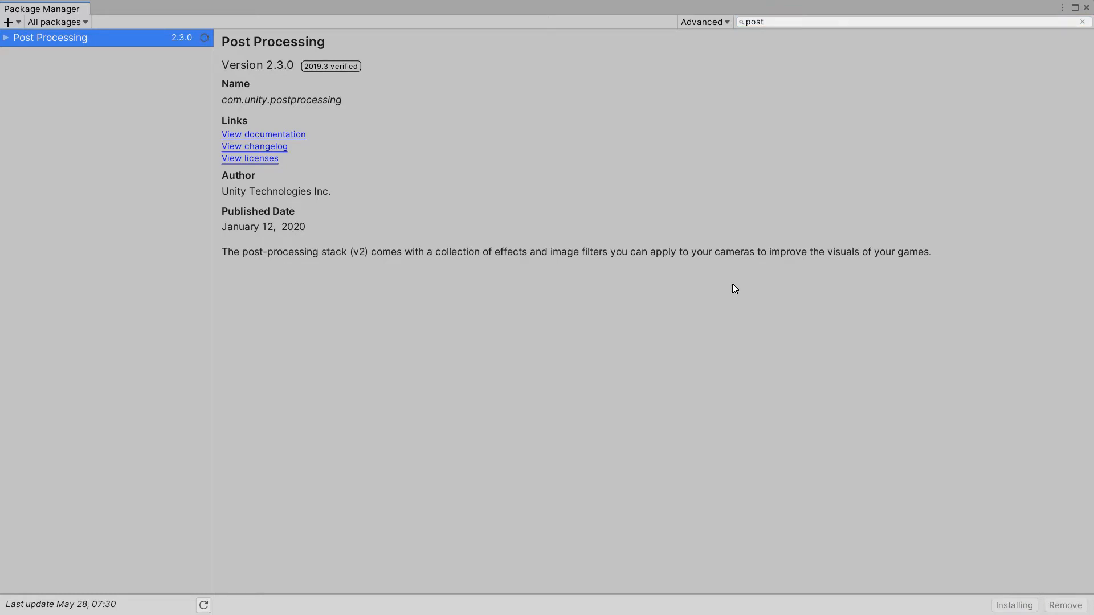
{"action": "left_click", "coordinate": [1013, 606]}
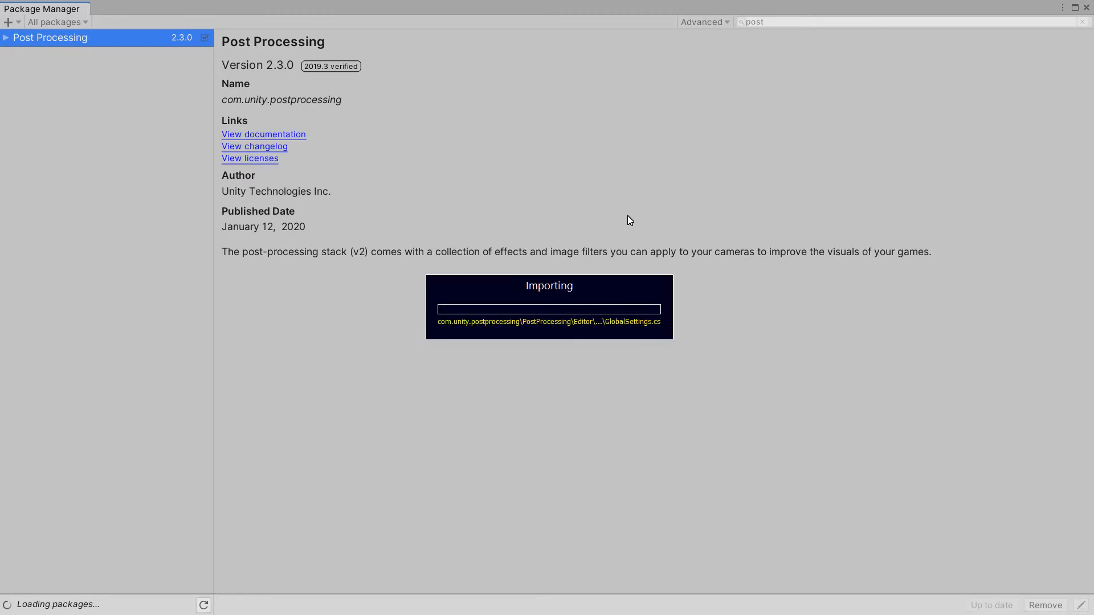
{"action": "mouse_move", "coordinate": [616, 205]}
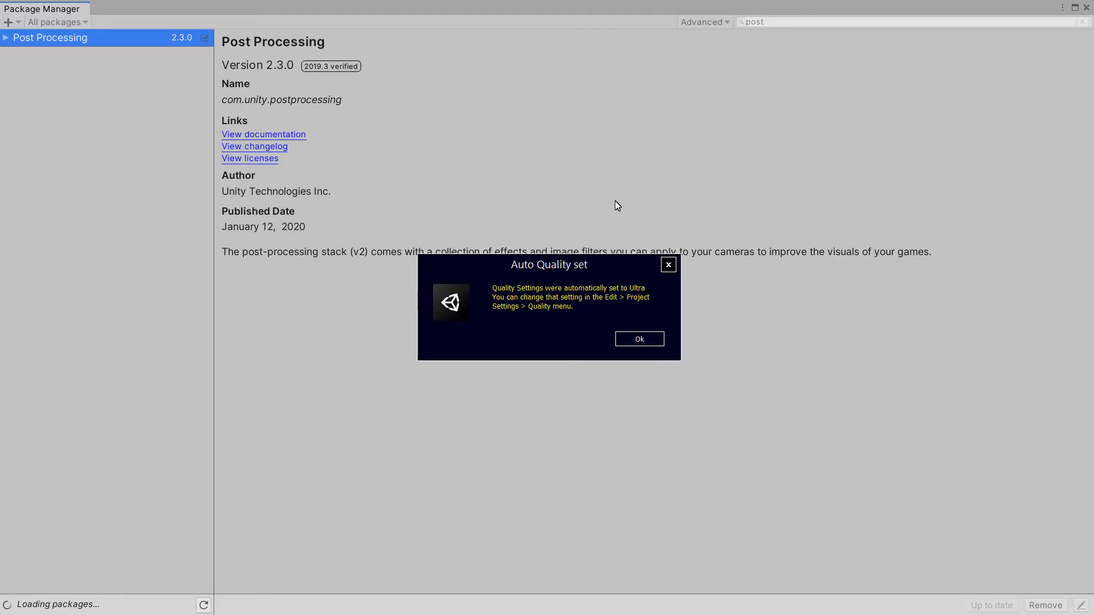
{"action": "mouse_move", "coordinate": [652, 352]}
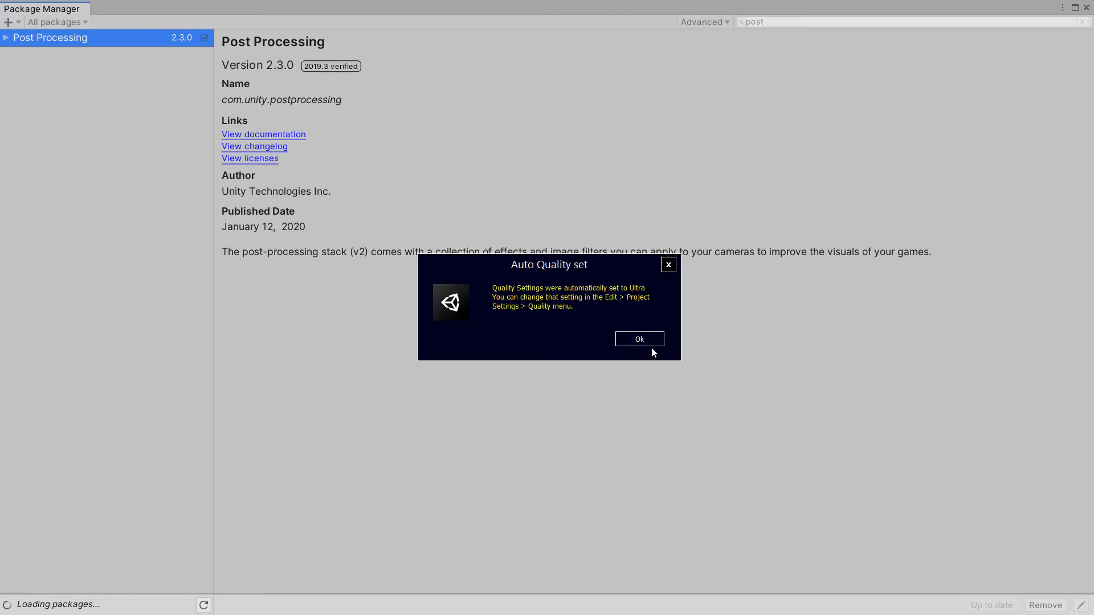
{"action": "left_click", "coordinate": [638, 338]}
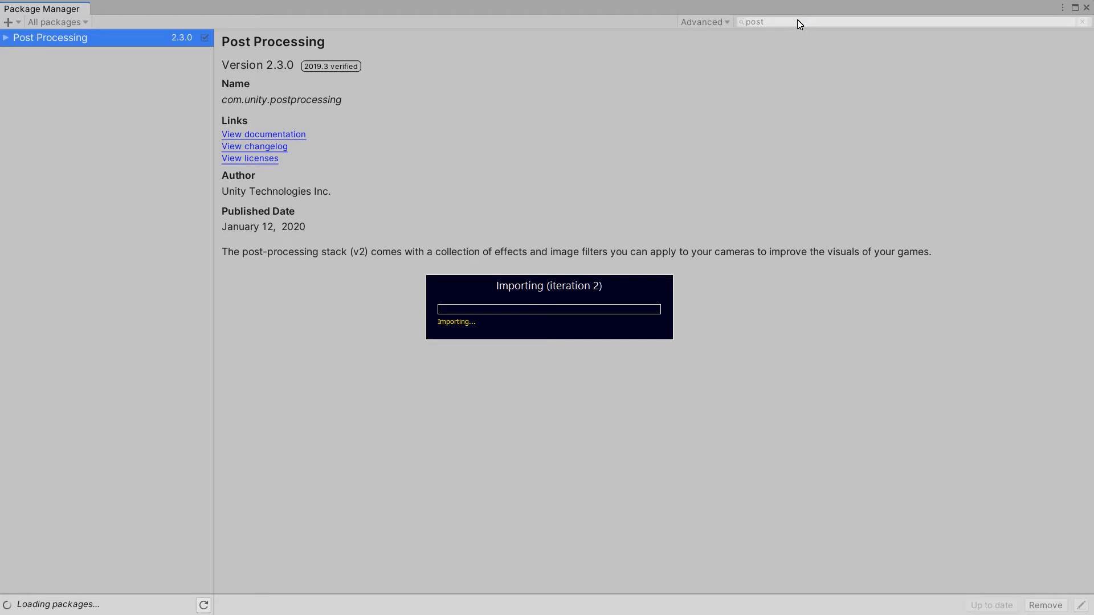
{"action": "mouse_move", "coordinate": [793, 27]}
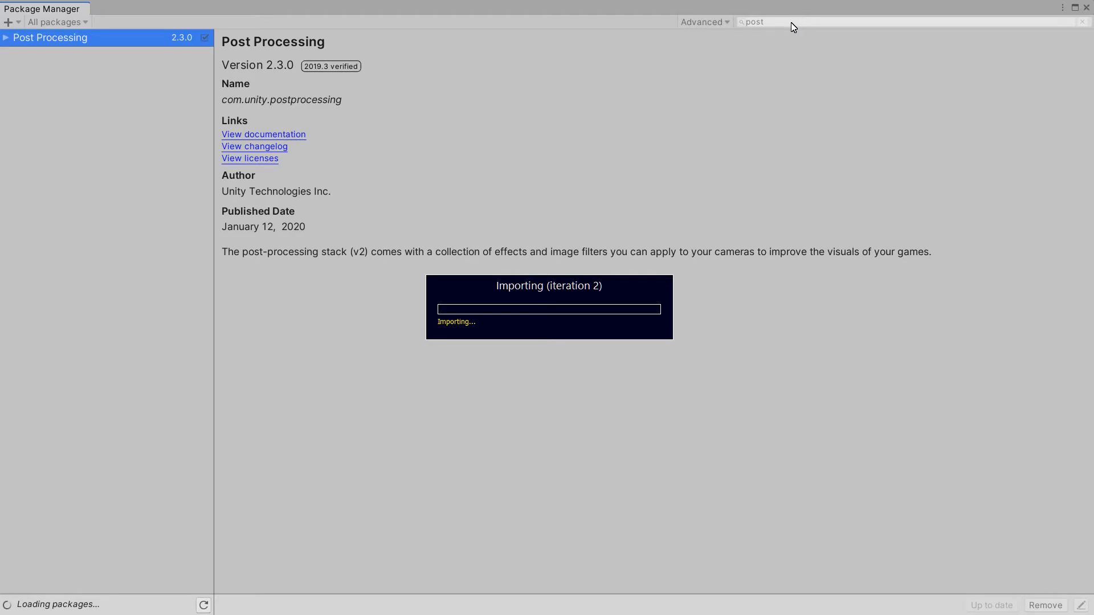
{"action": "mouse_move", "coordinate": [784, 28]}
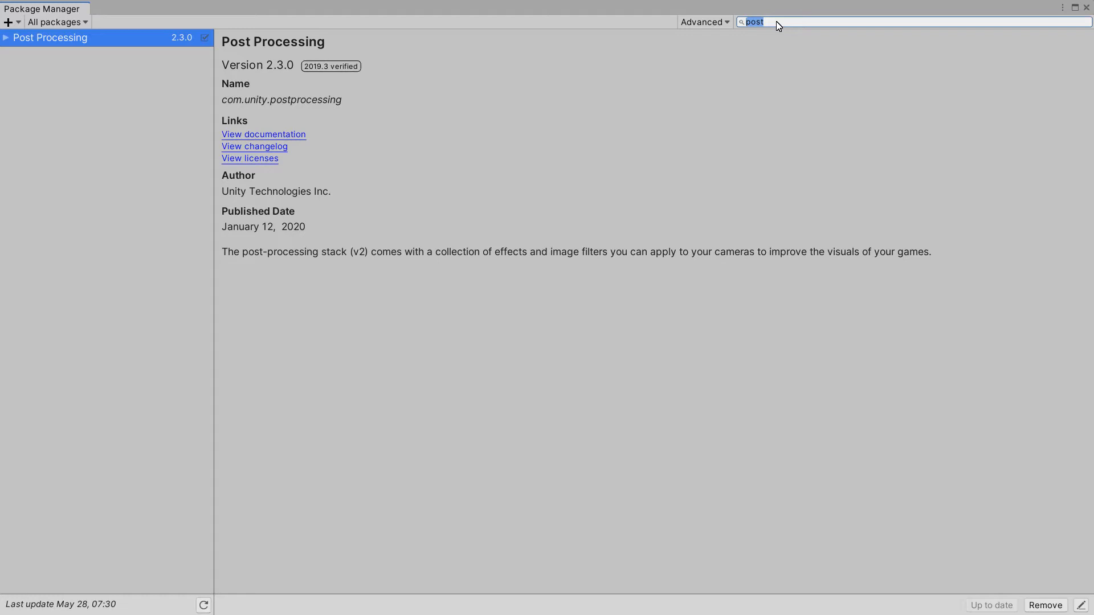
- Search 'google' and install Google Resonance Audio 2.0.0
{"action": "type", "text": "google"}
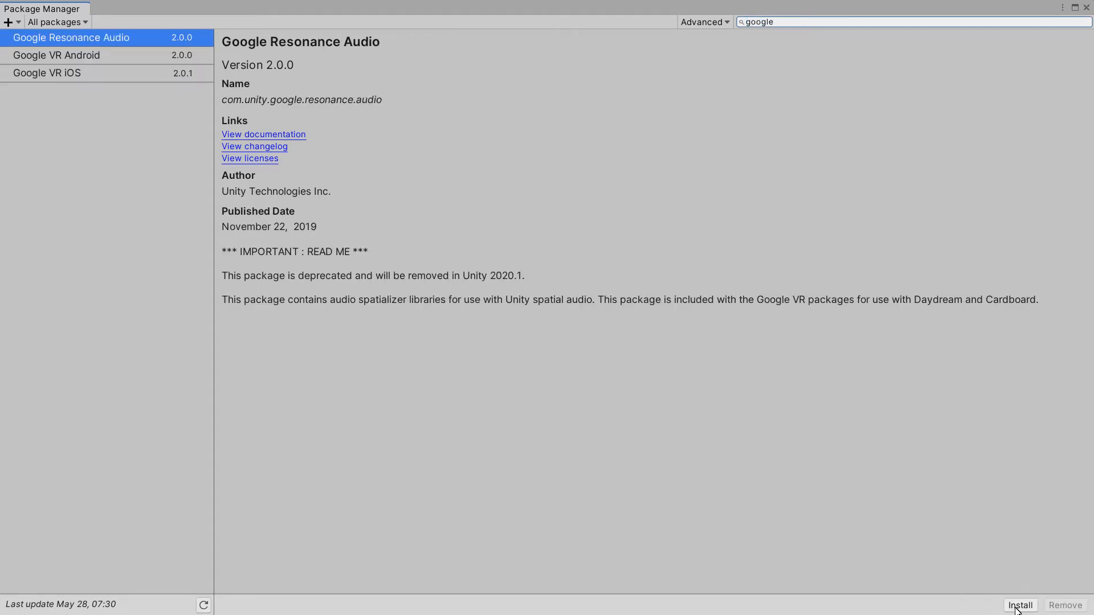
{"action": "left_click", "coordinate": [1019, 605]}
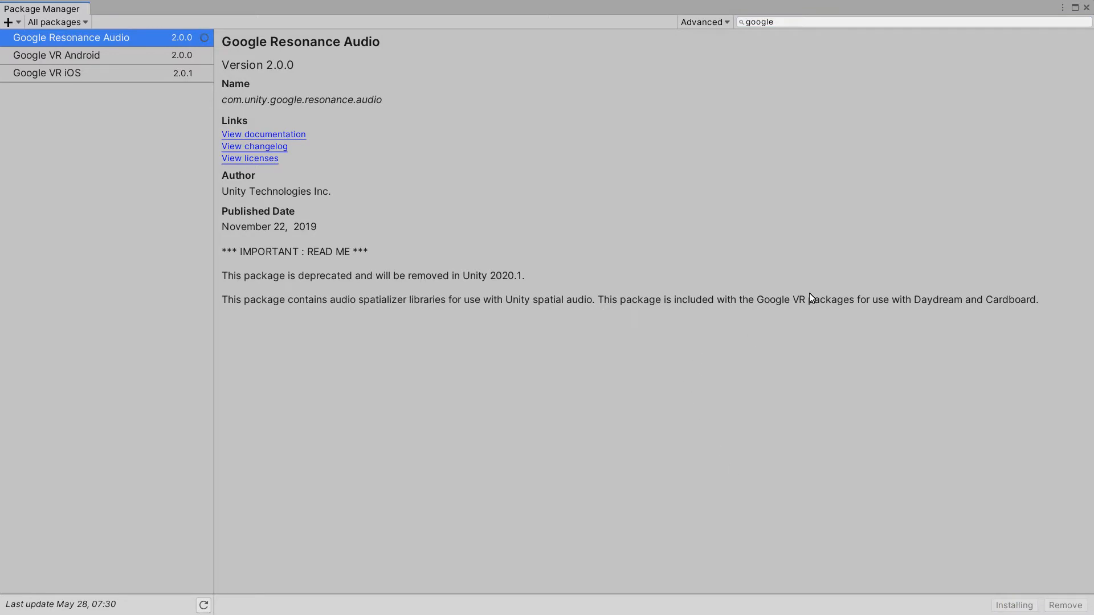
{"action": "mouse_move", "coordinate": [1008, 305]}
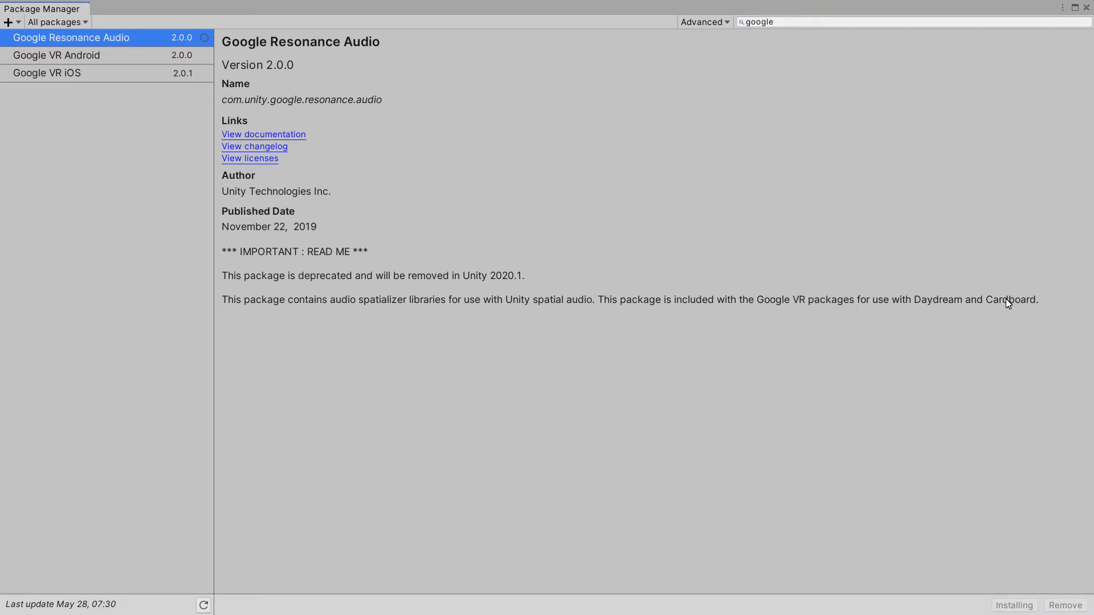
{"action": "left_click", "coordinate": [1014, 605]}
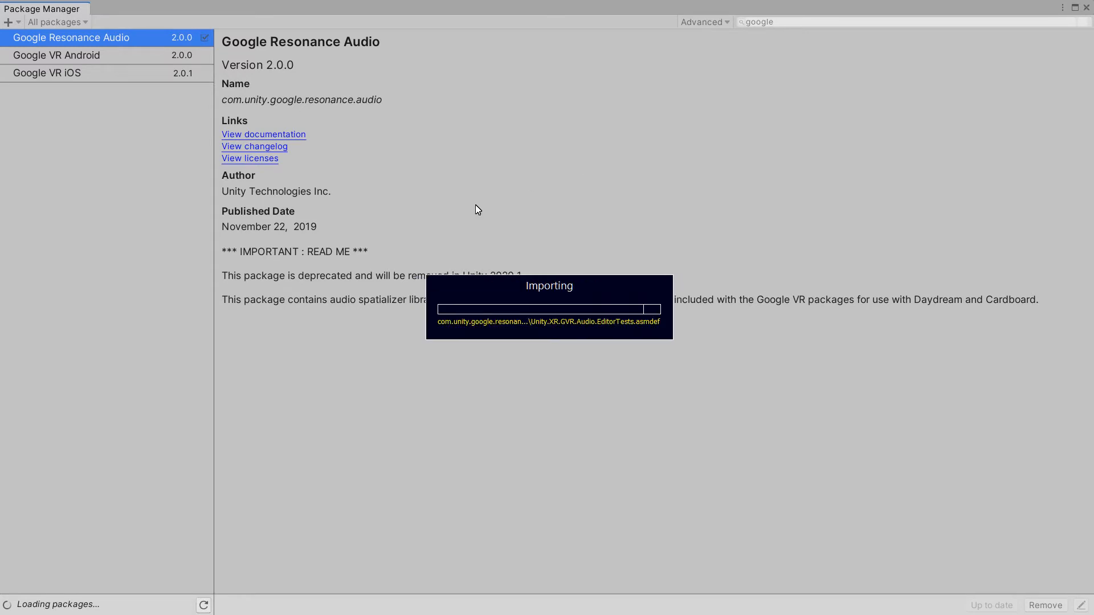
{"action": "mouse_move", "coordinate": [352, 301]}
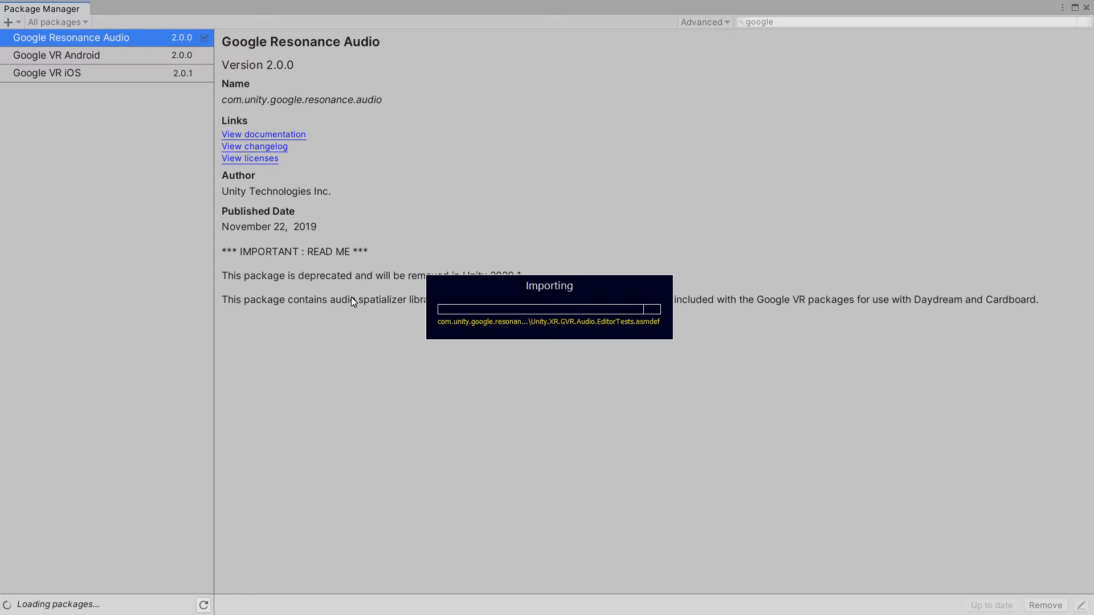
{"action": "mouse_move", "coordinate": [690, 153]}
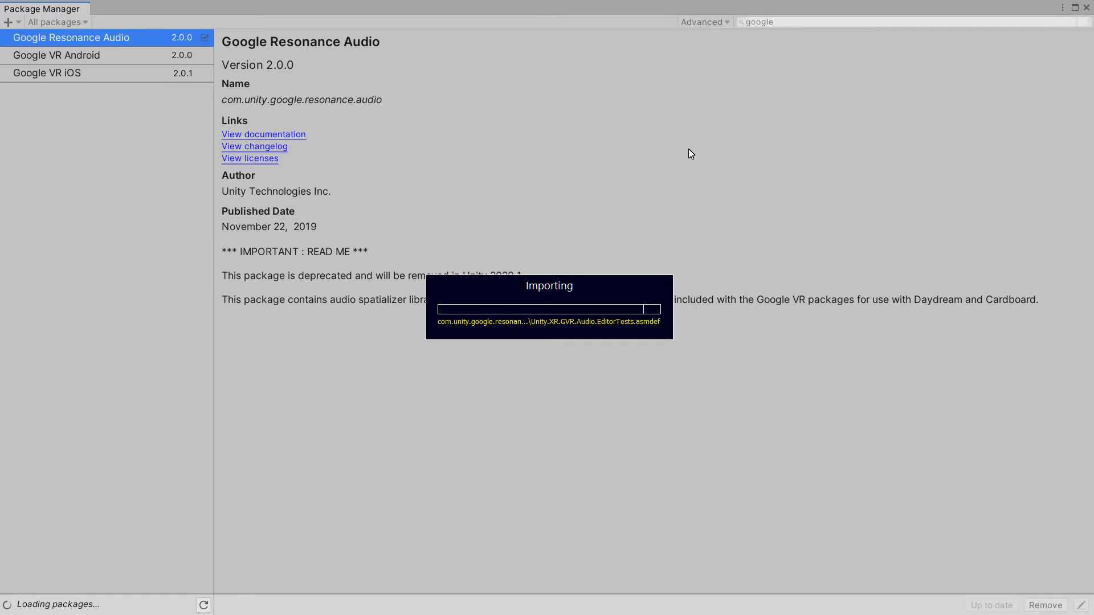
{"action": "mouse_move", "coordinate": [778, 183]}
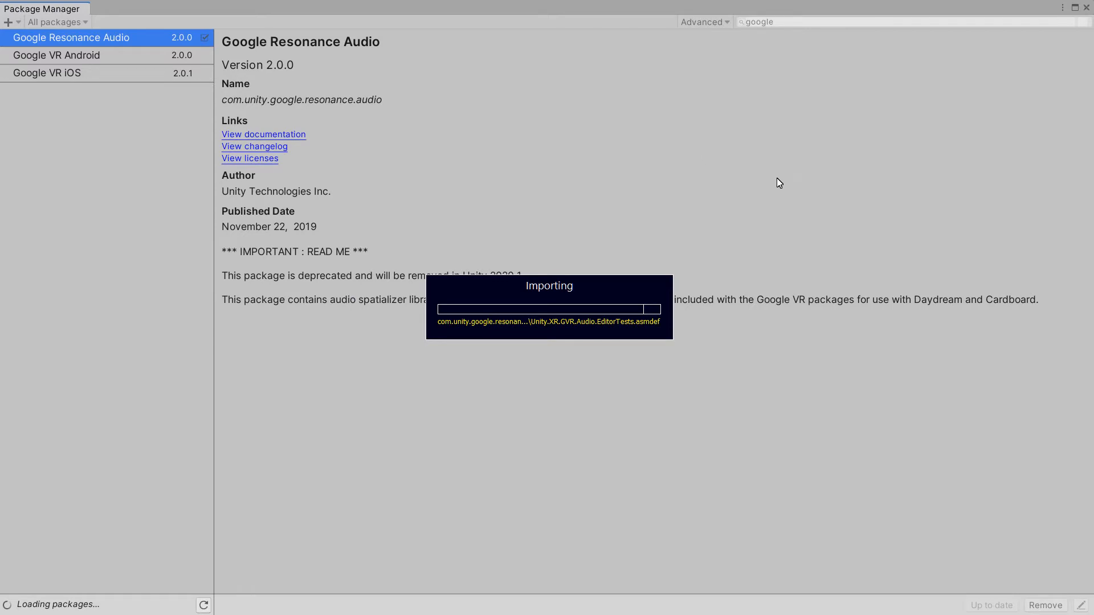
{"action": "mouse_move", "coordinate": [758, 180]}
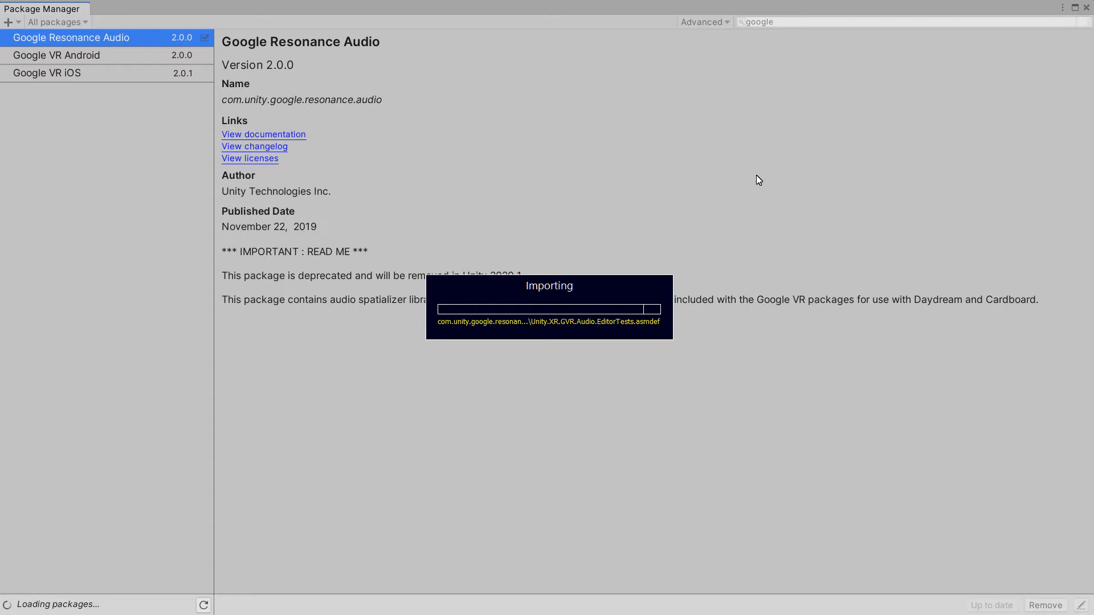
{"action": "mouse_move", "coordinate": [752, 177]}
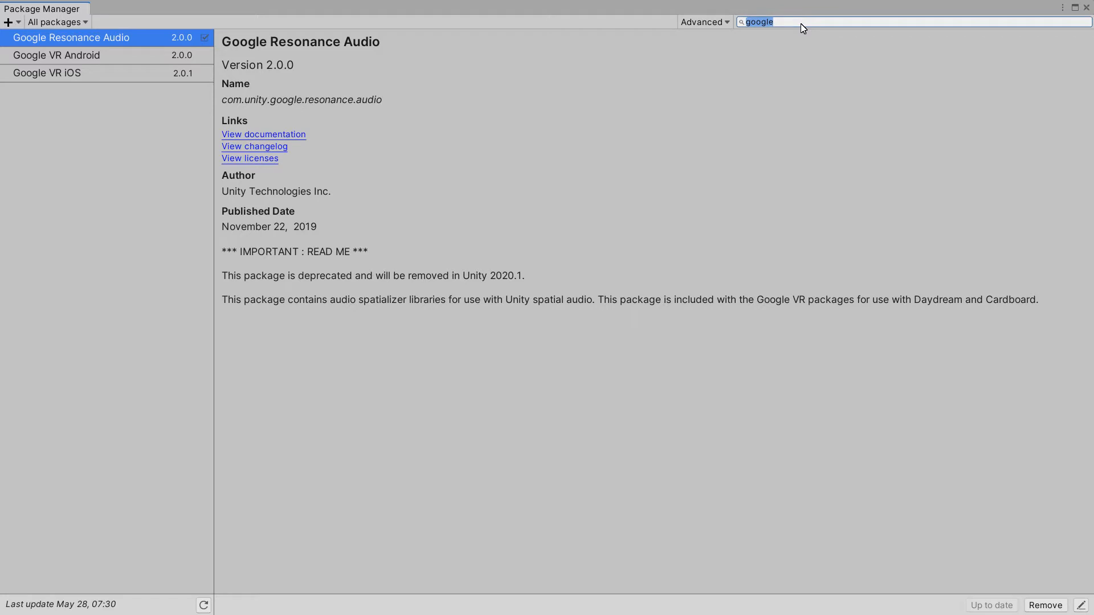
- Search 'probuilder' and install ProBuilder 4.2.3
{"action": "type", "text": "probuilder"}
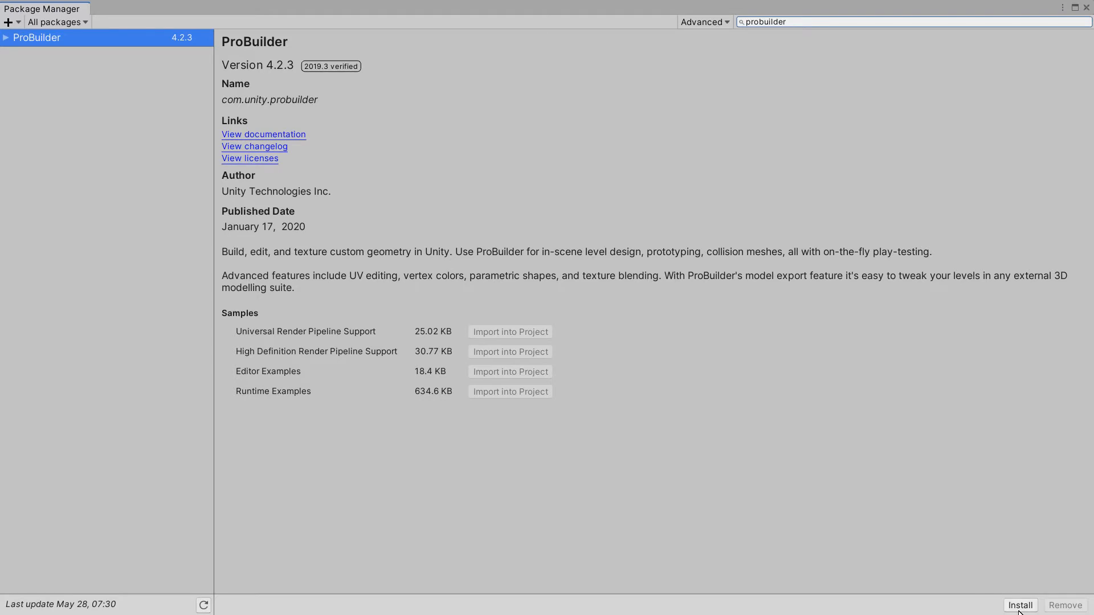
{"action": "left_click", "coordinate": [1020, 605]}
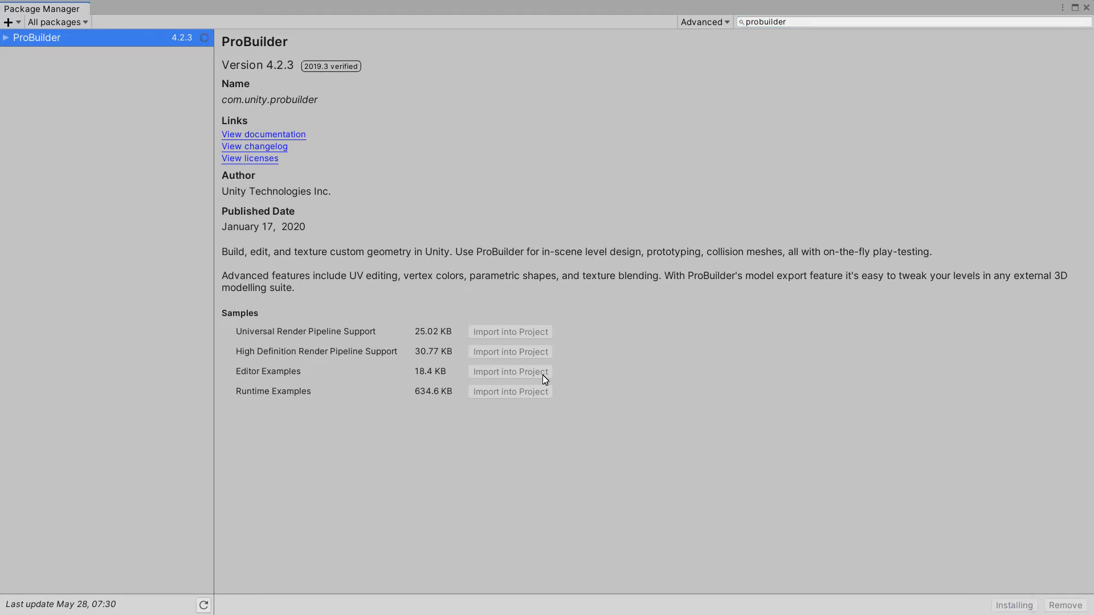
{"action": "mouse_move", "coordinate": [485, 398]}
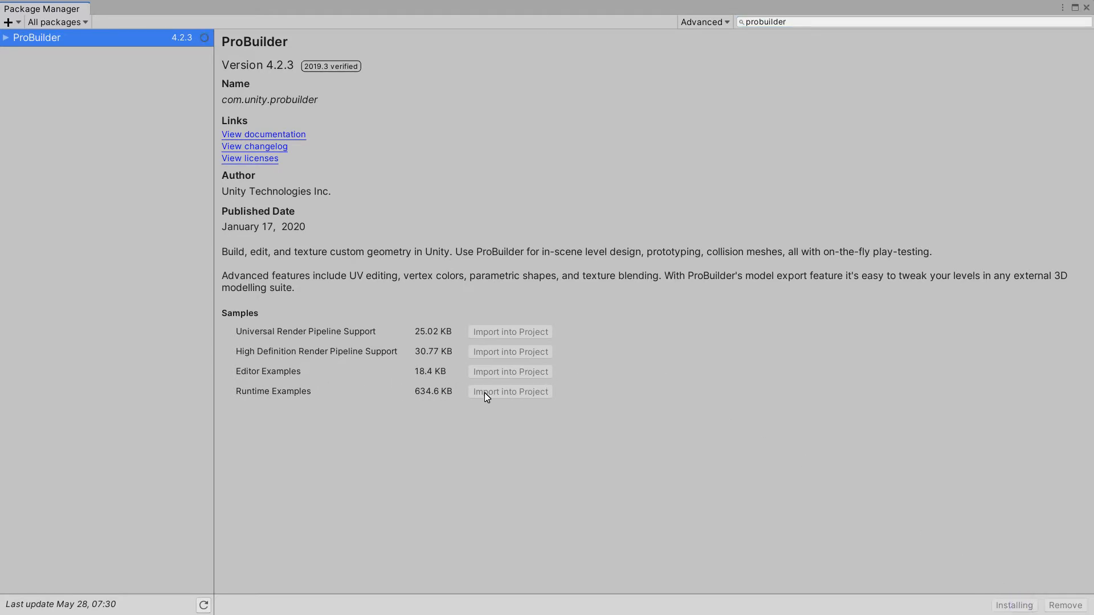
{"action": "mouse_move", "coordinate": [603, 408]}
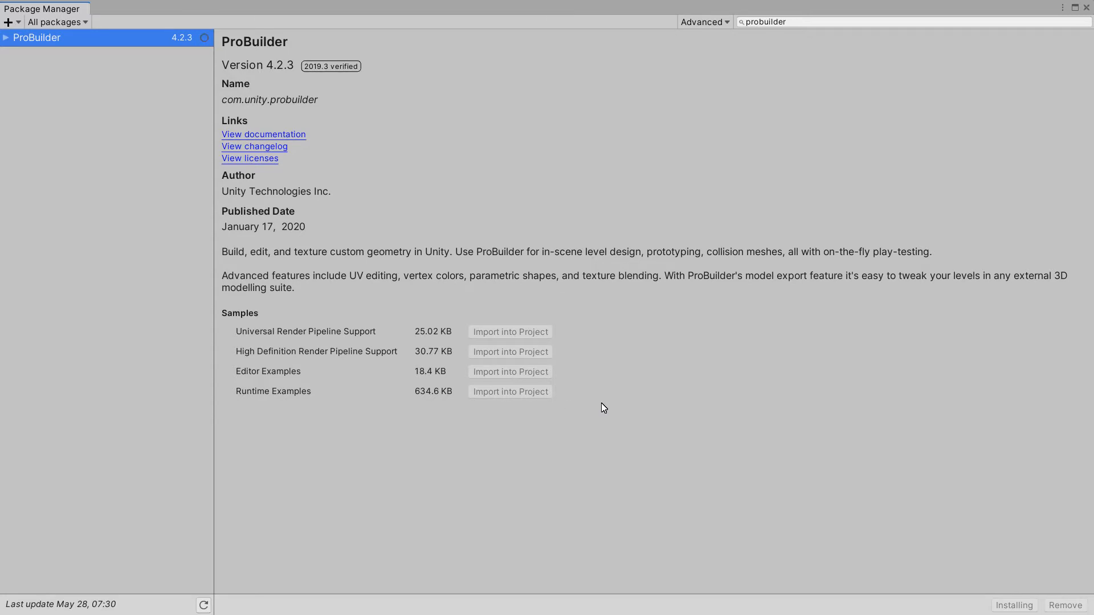
{"action": "mouse_move", "coordinate": [429, 379]}
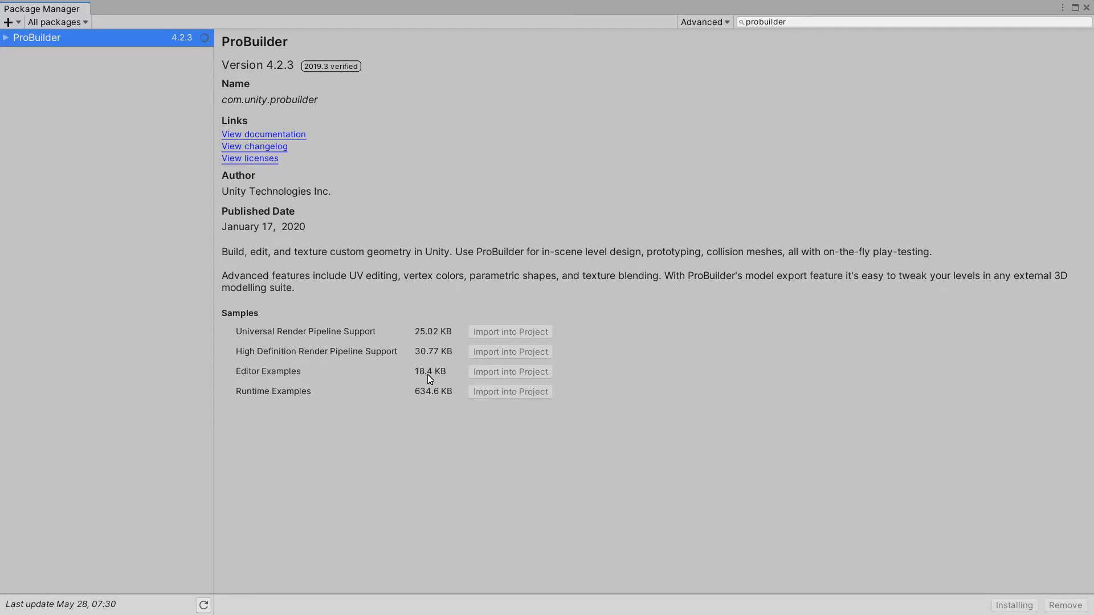
{"action": "mouse_move", "coordinate": [369, 402]}
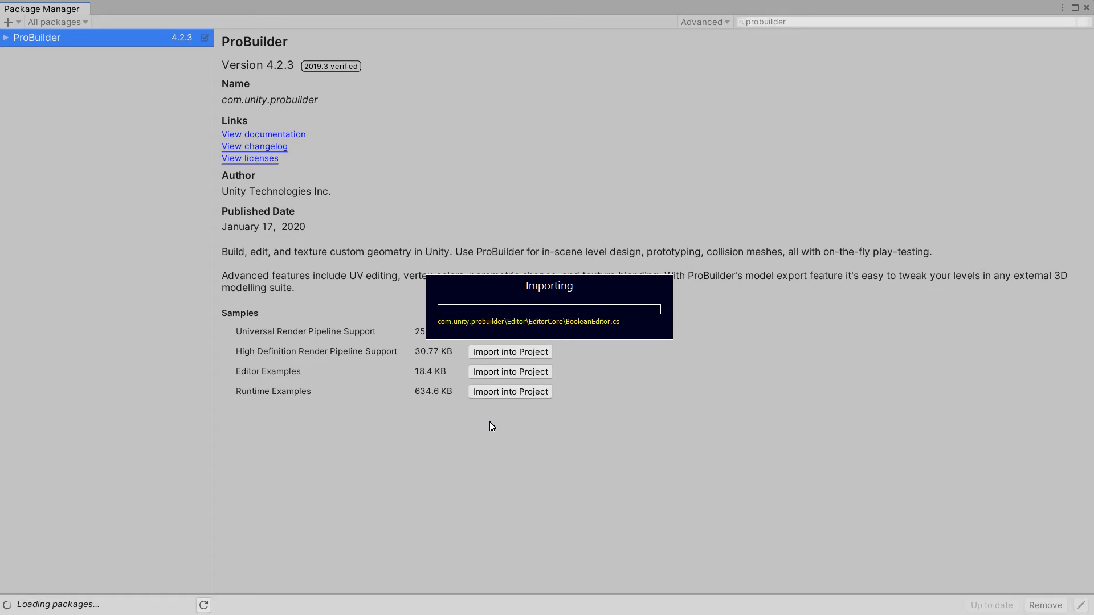
{"action": "mouse_move", "coordinate": [630, 417]}
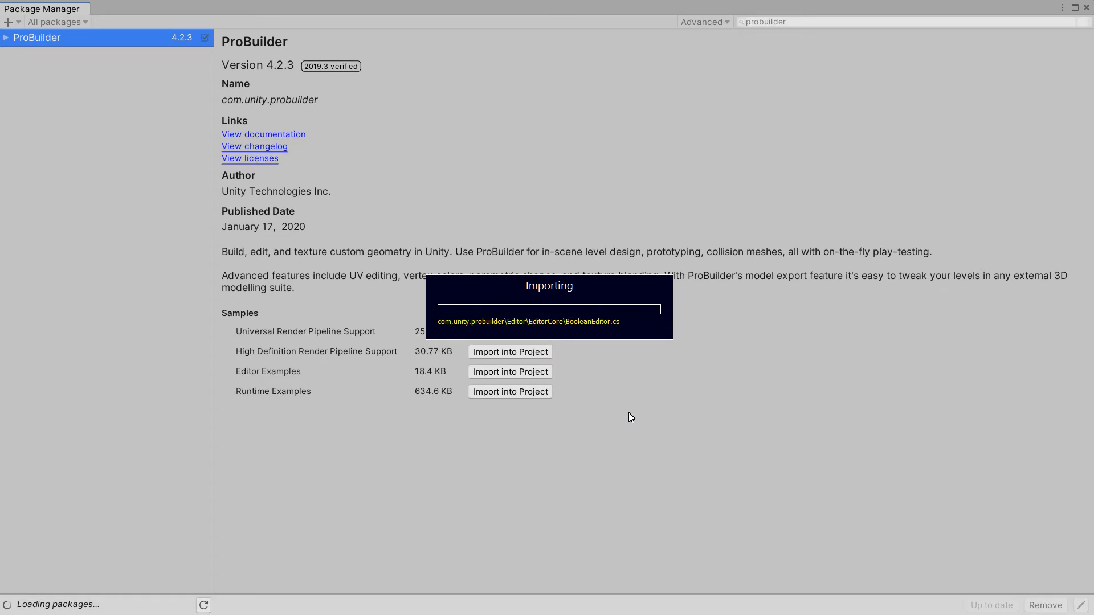
{"action": "mouse_move", "coordinate": [744, 380]}
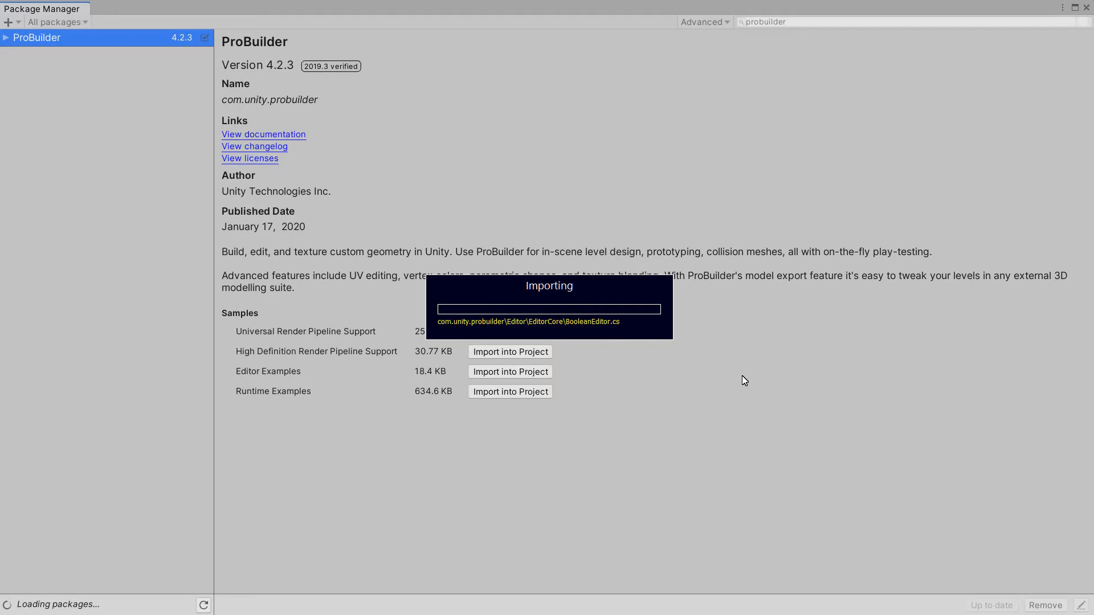
{"action": "mouse_move", "coordinate": [302, 245]}
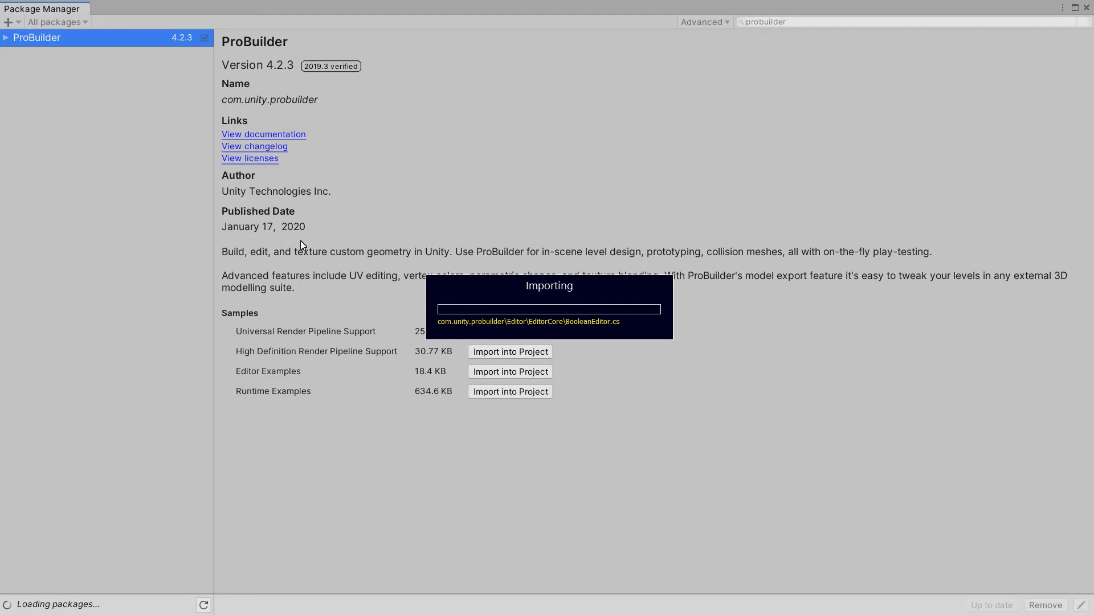
{"action": "mouse_move", "coordinate": [326, 226]}
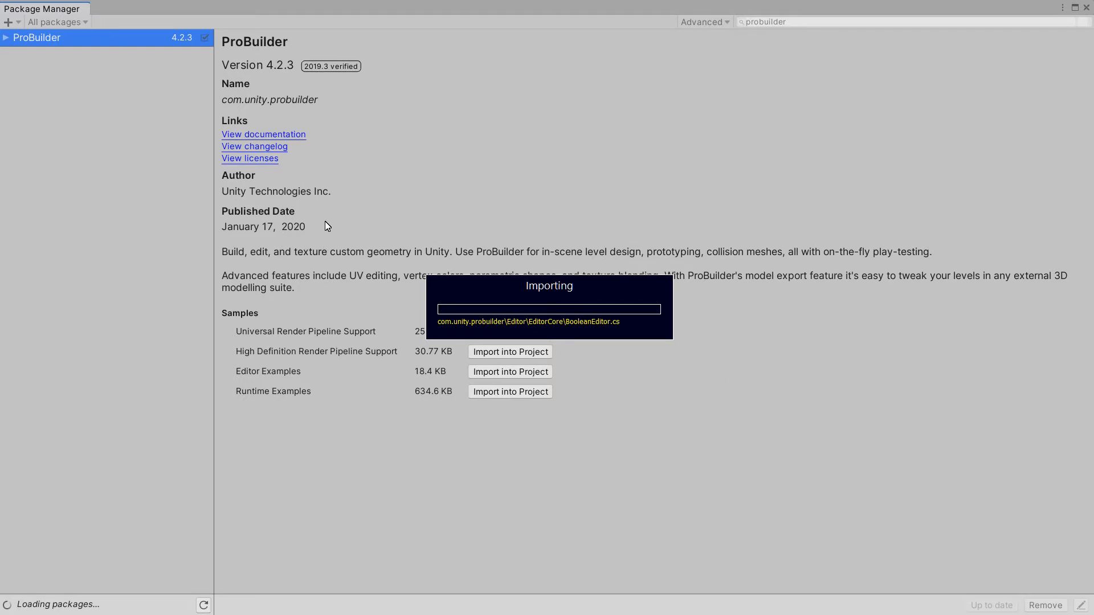
{"action": "mouse_move", "coordinate": [301, 255]}
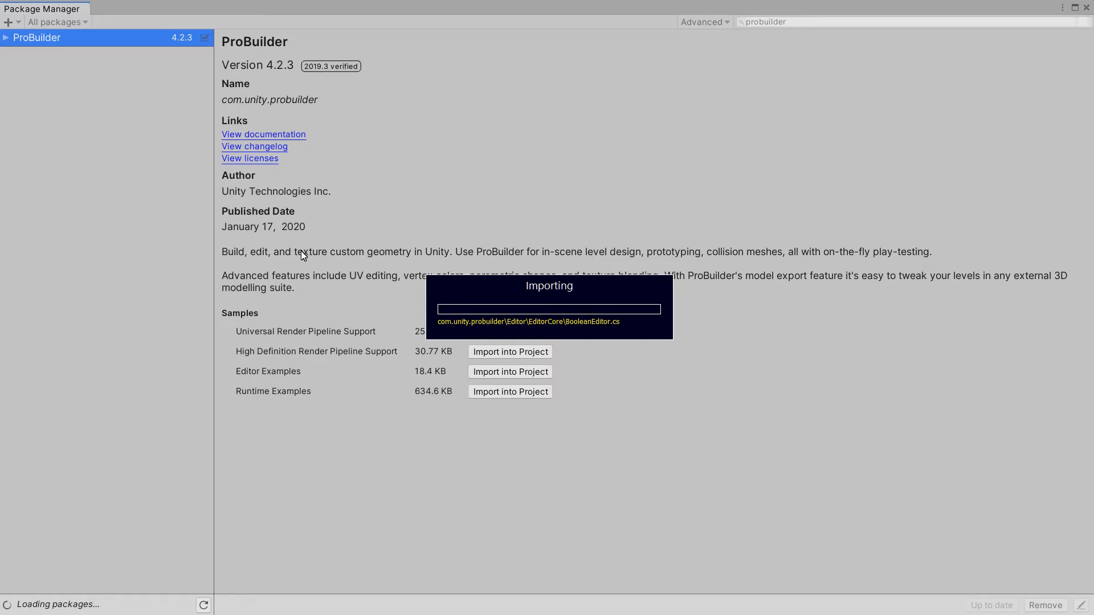
{"action": "mouse_move", "coordinate": [307, 271]}
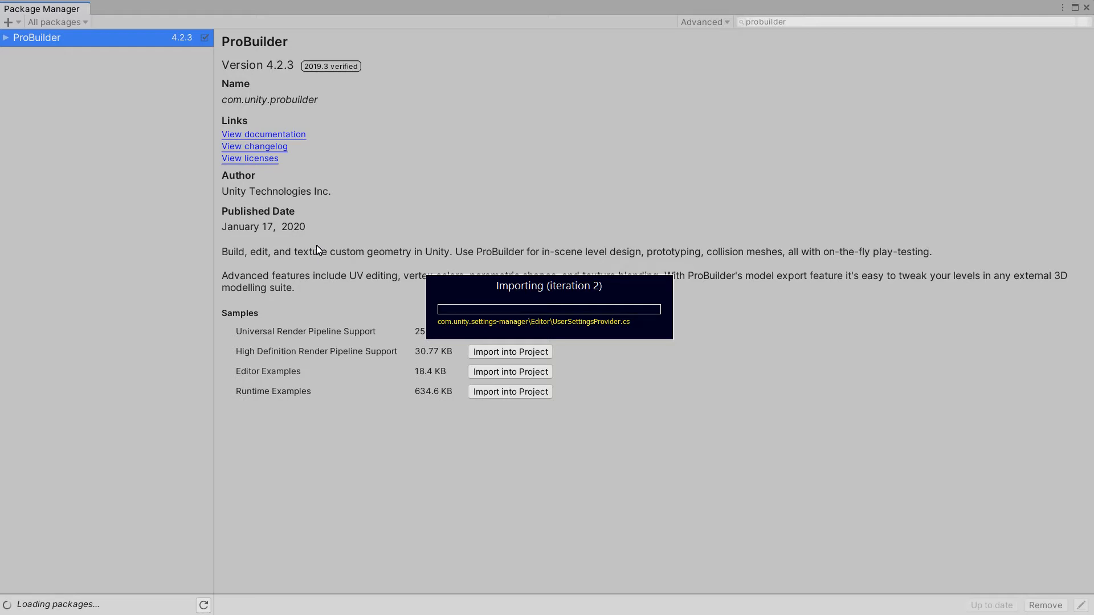
{"action": "mouse_move", "coordinate": [481, 193]}
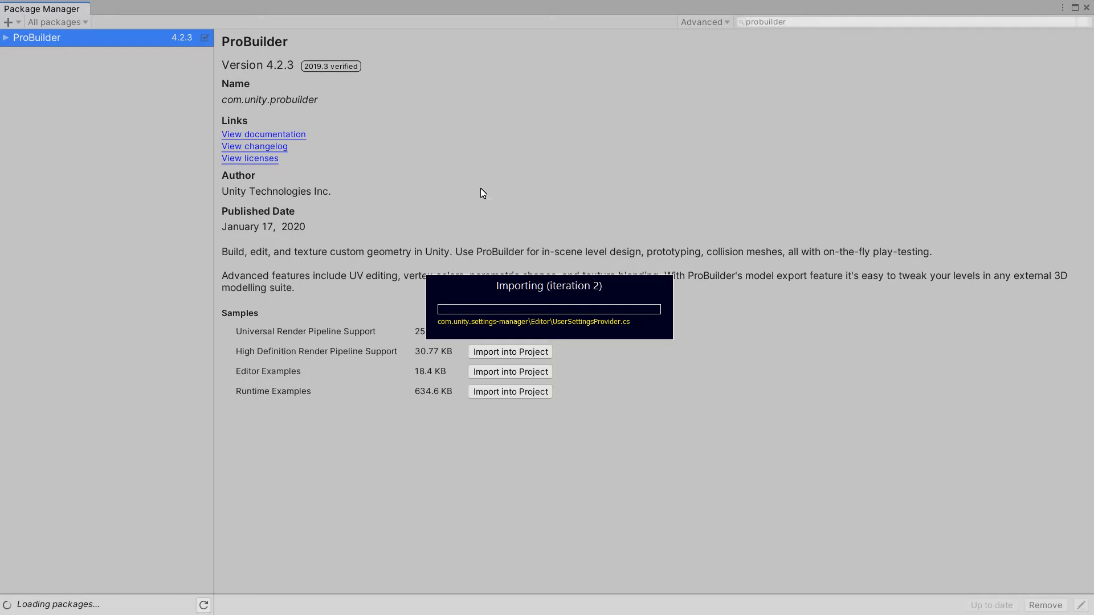
{"action": "mouse_move", "coordinate": [774, 177]}
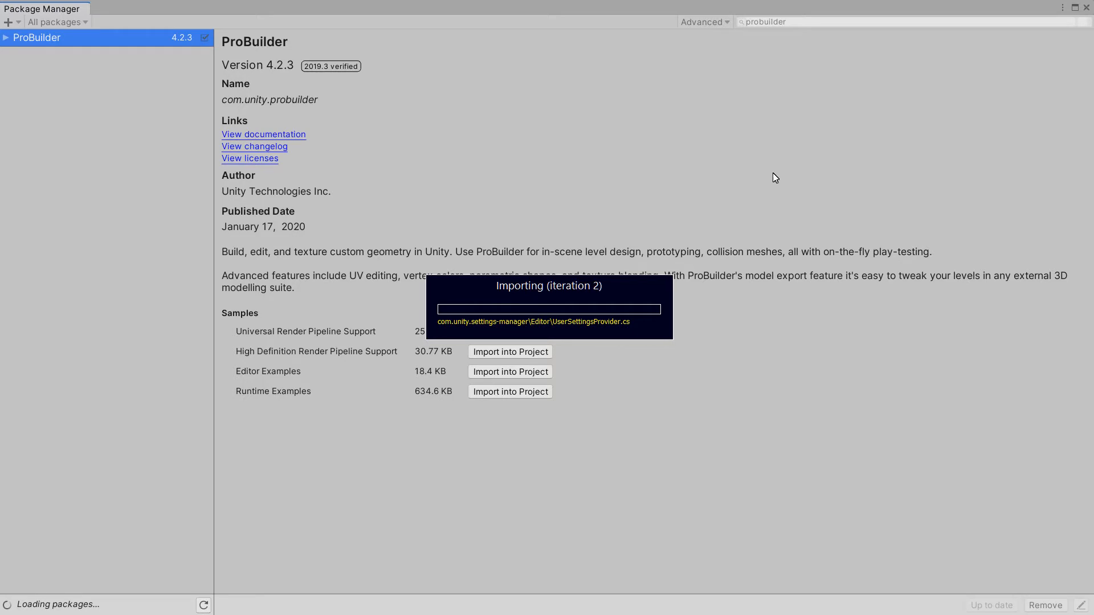
{"action": "mouse_move", "coordinate": [935, 288]}
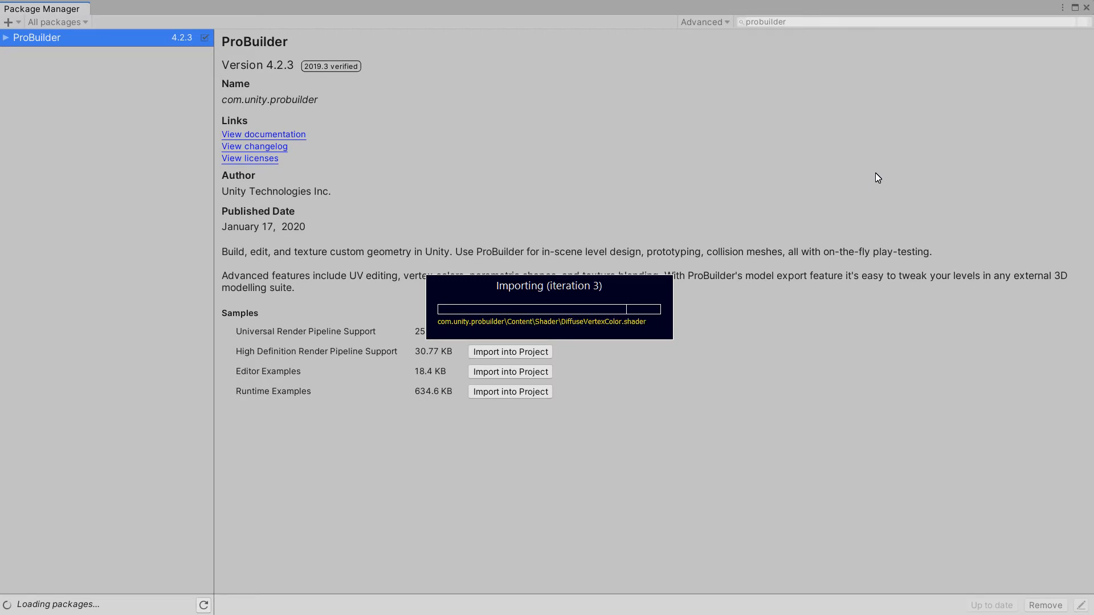
{"action": "mouse_move", "coordinate": [1020, 581]}
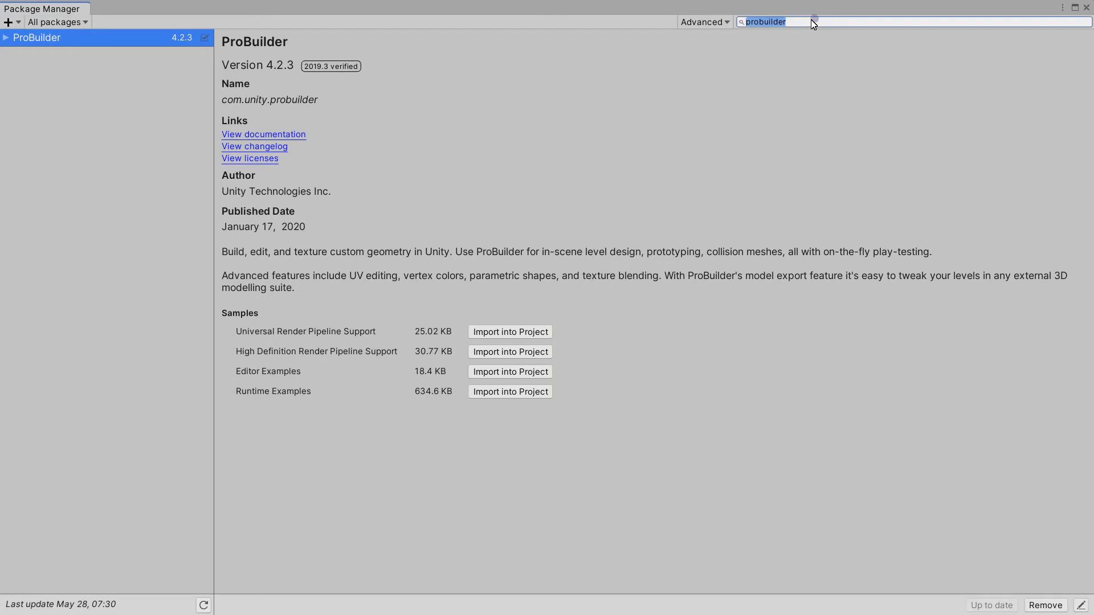
- Search for Polybrush, install version 1.0.1, and import its Shader Examples (Standard) sample
{"action": "type", "text": "polybrush"}
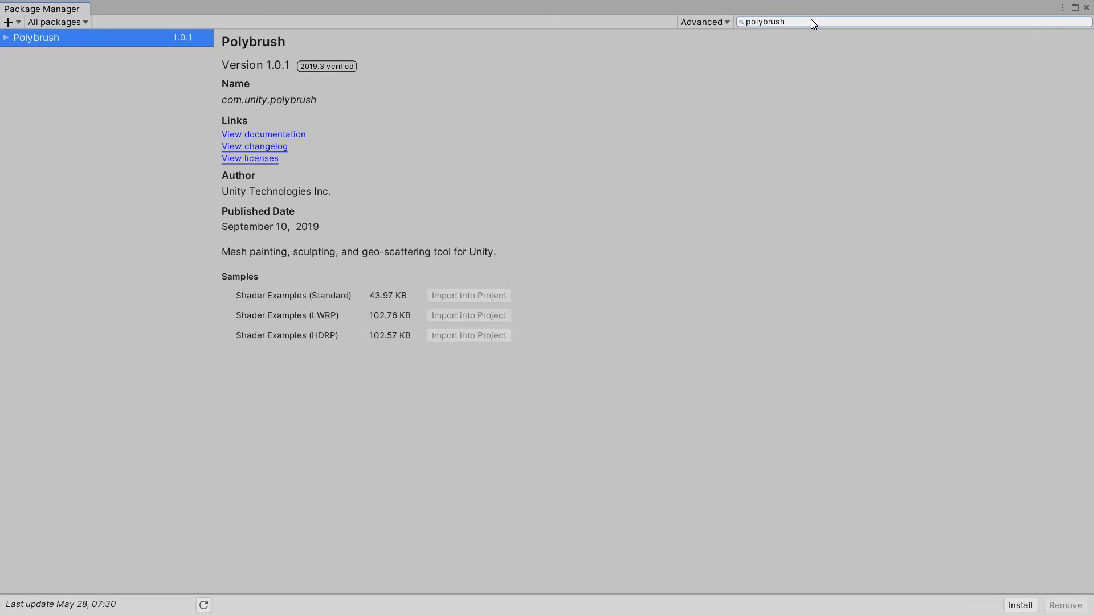
{"action": "mouse_move", "coordinate": [319, 304]}
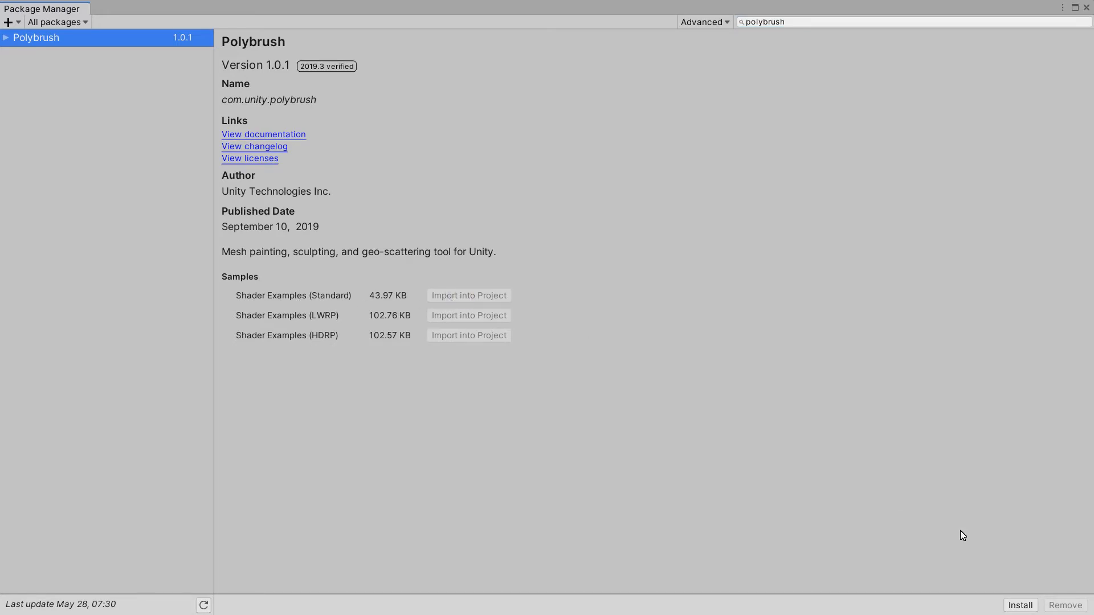
{"action": "left_click", "coordinate": [1019, 605]}
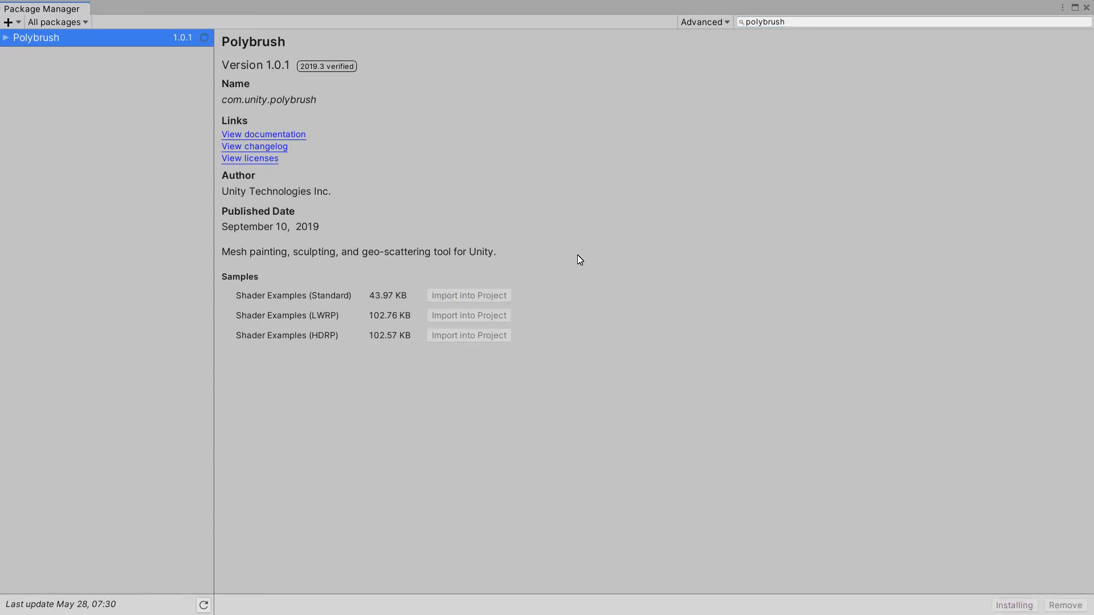
{"action": "mouse_move", "coordinate": [101, 110]}
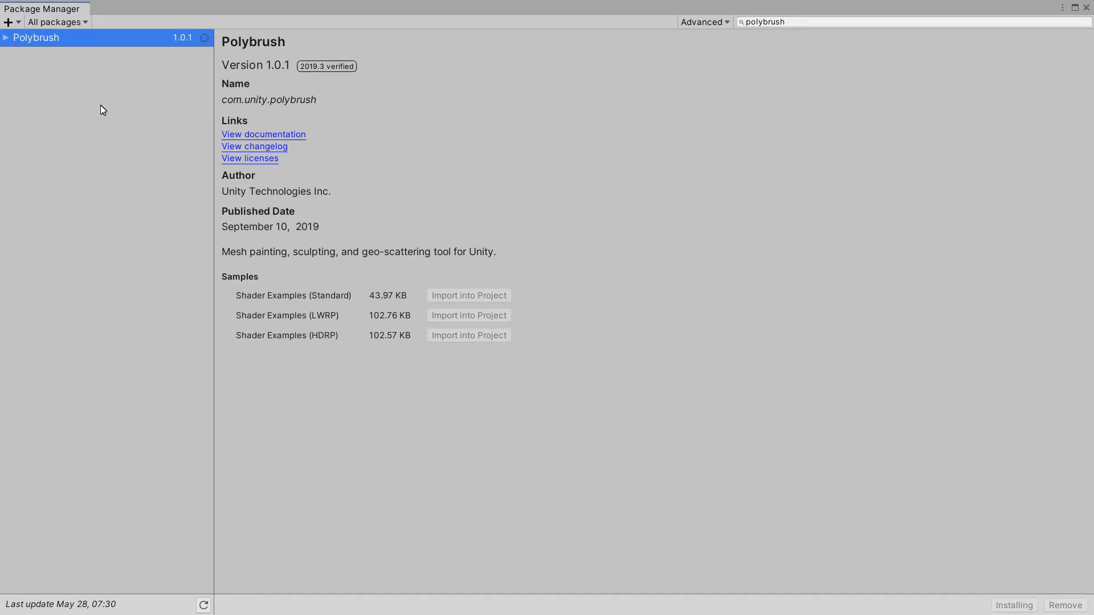
{"action": "mouse_move", "coordinate": [323, 311]}
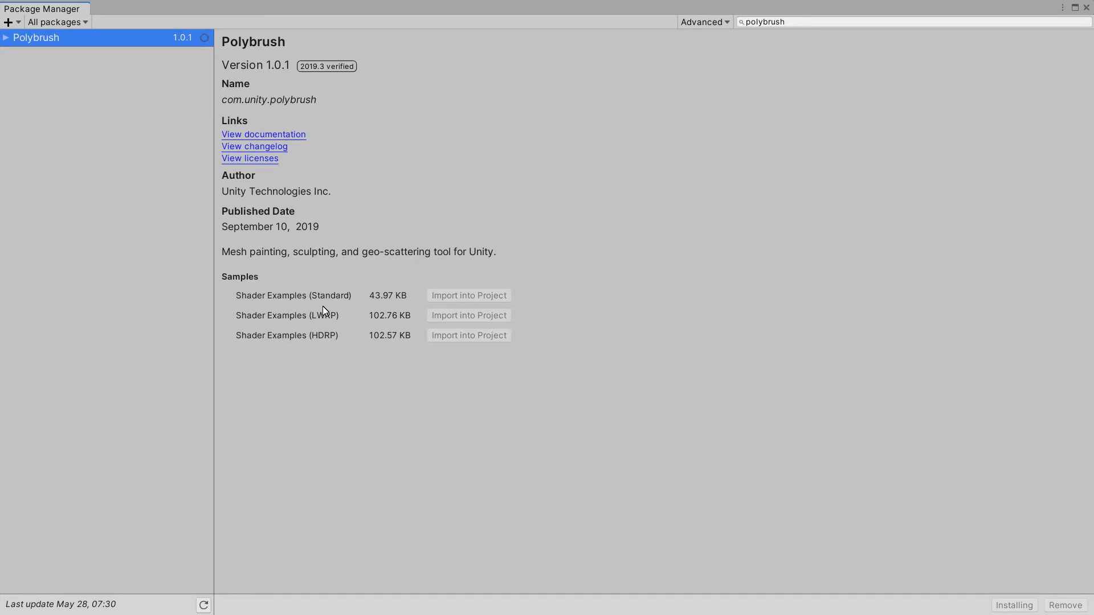
{"action": "left_click", "coordinate": [1013, 605]}
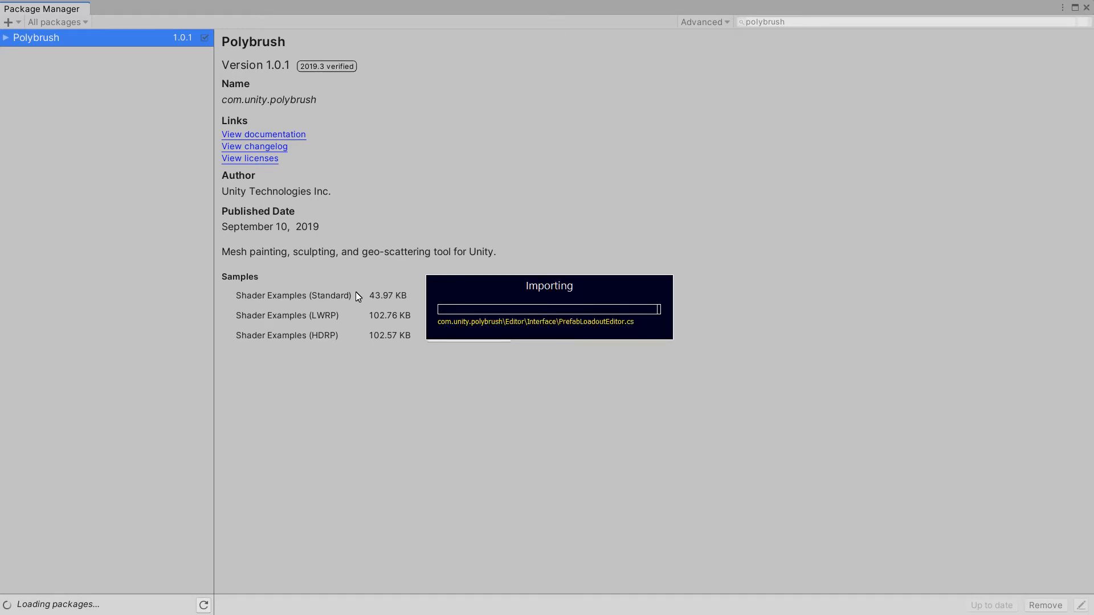
{"action": "mouse_move", "coordinate": [328, 308]}
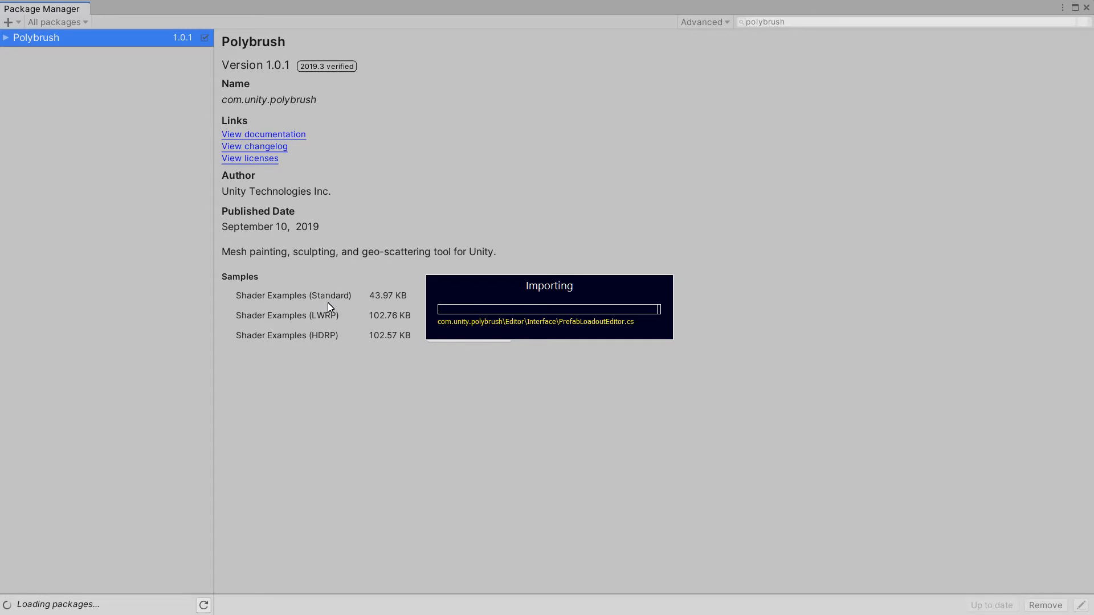
{"action": "mouse_move", "coordinate": [393, 306]}
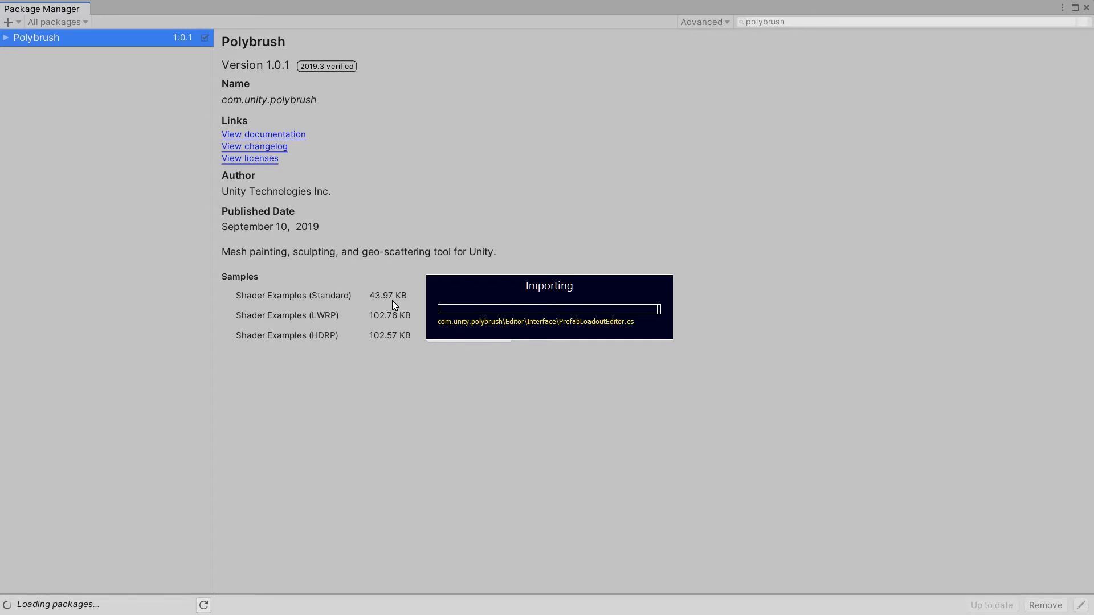
{"action": "mouse_move", "coordinate": [535, 289]}
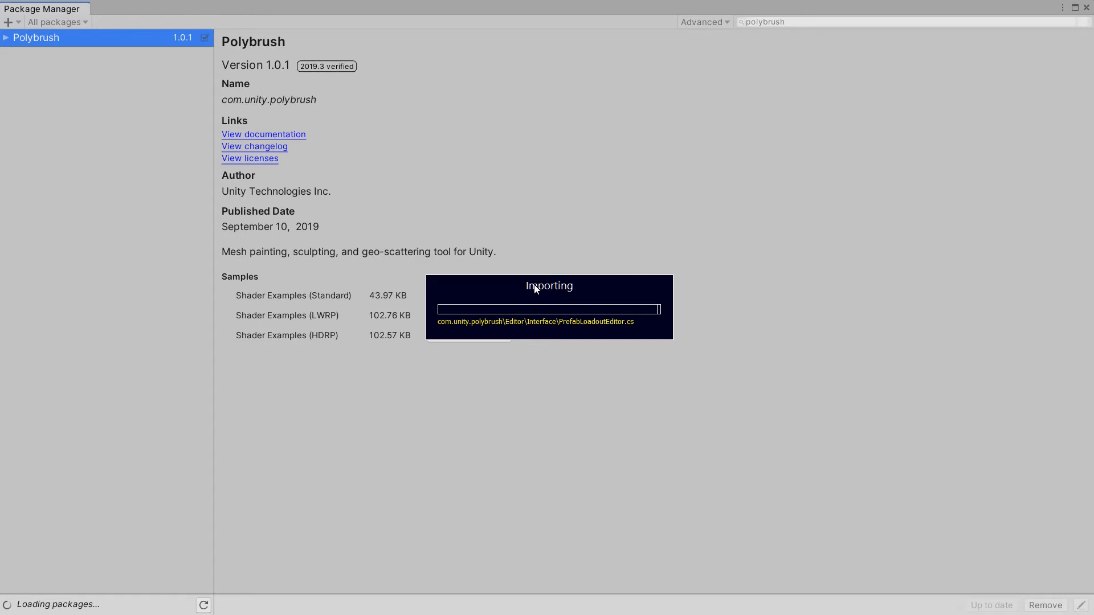
{"action": "mouse_move", "coordinate": [655, 87]}
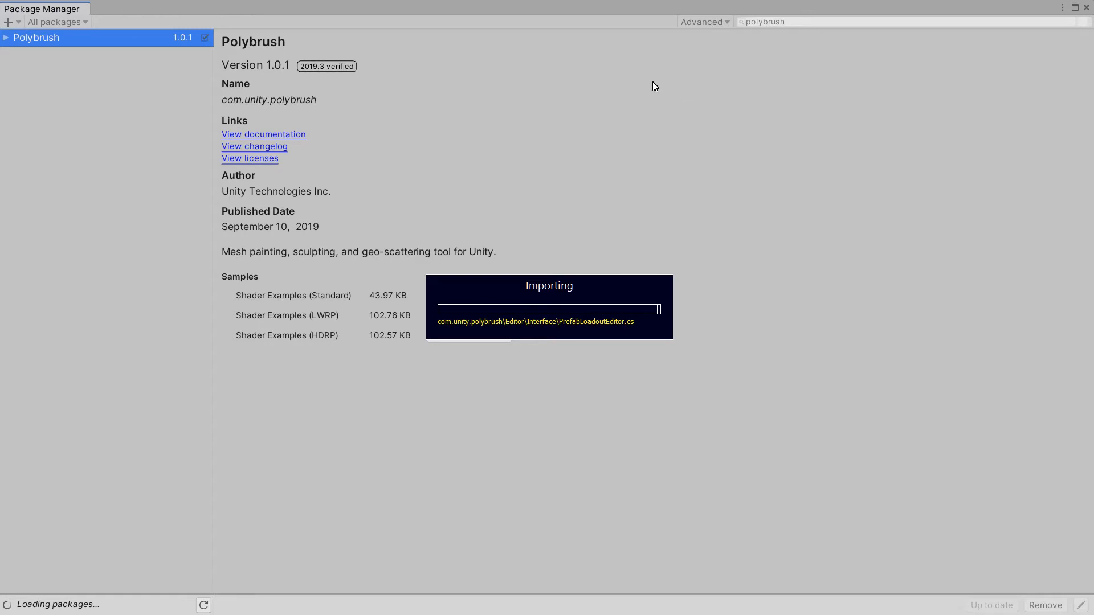
{"action": "mouse_move", "coordinate": [524, 187]}
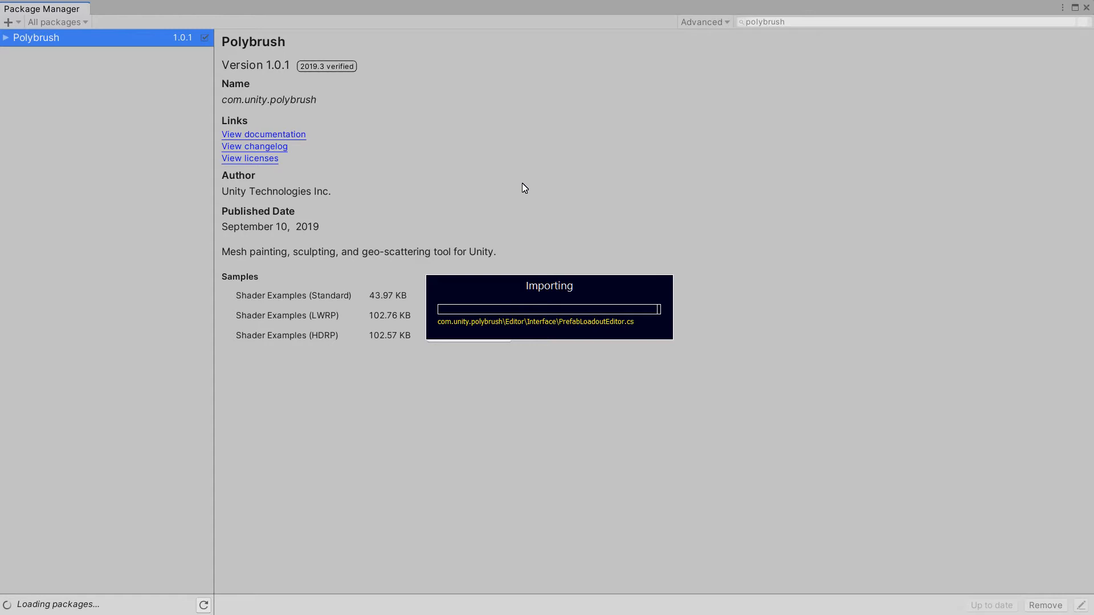
{"action": "mouse_move", "coordinate": [538, 292]}
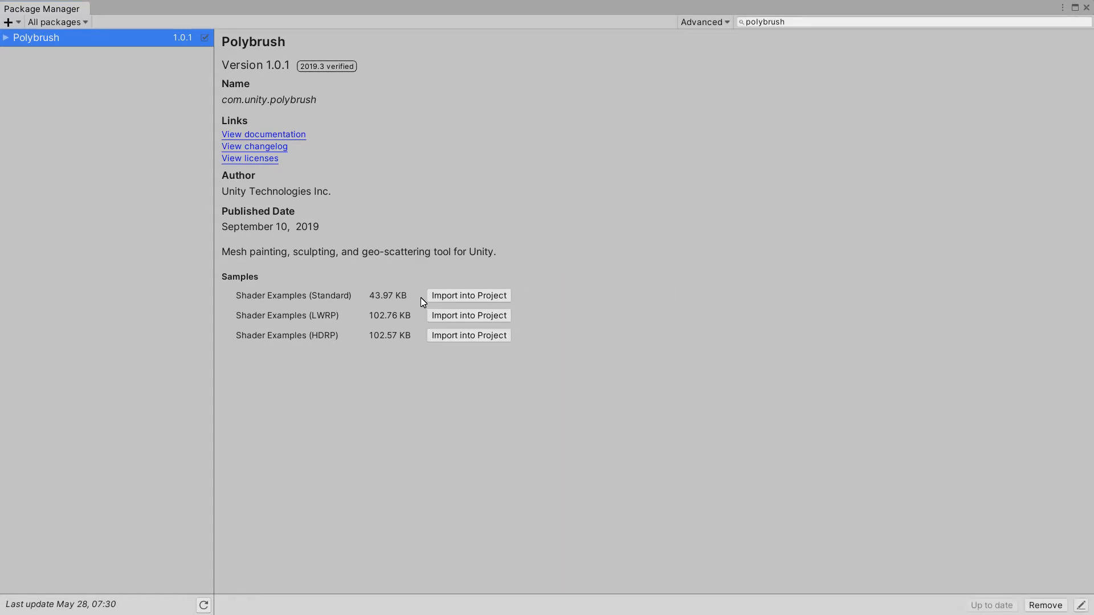
{"action": "left_click", "coordinate": [468, 295]}
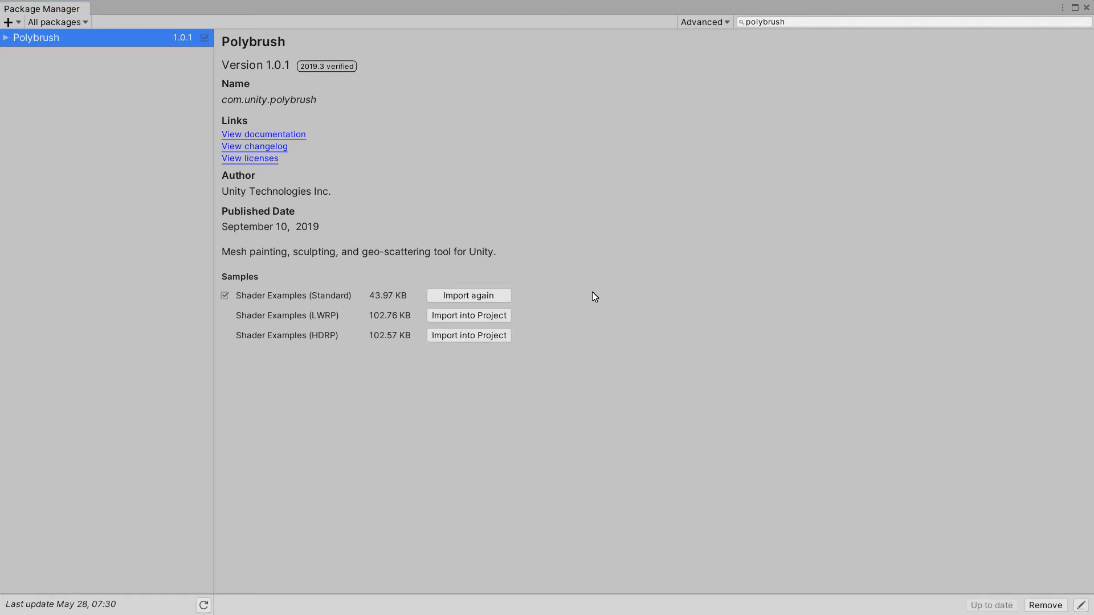
{"action": "mouse_move", "coordinate": [83, 68]}
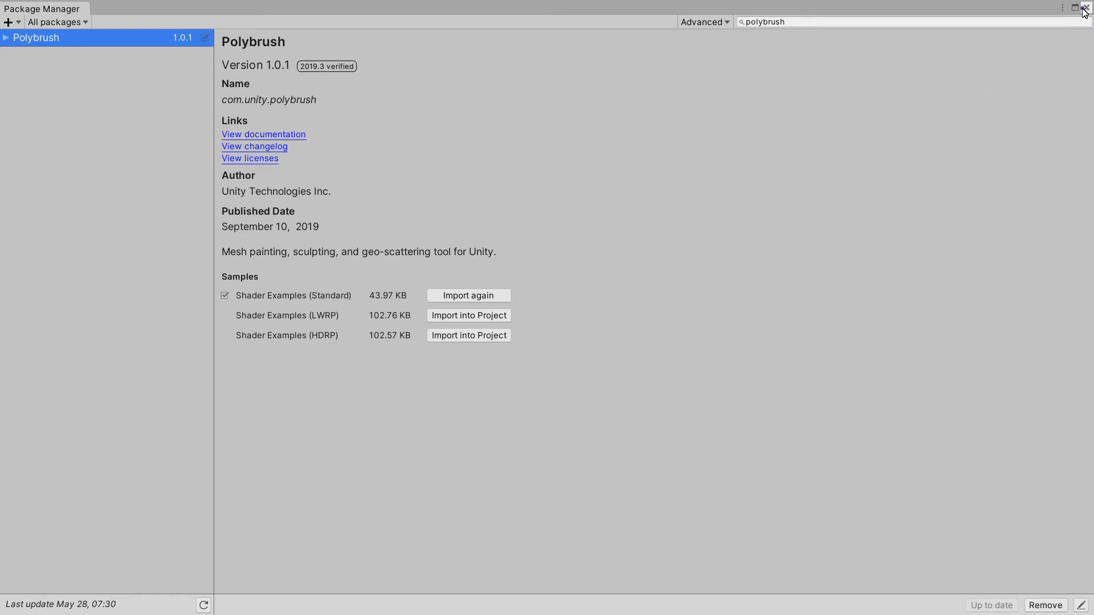
- Close the Package Manager, then briefly run the scene in Play mode and stop it
{"action": "left_click", "coordinate": [1085, 7]}
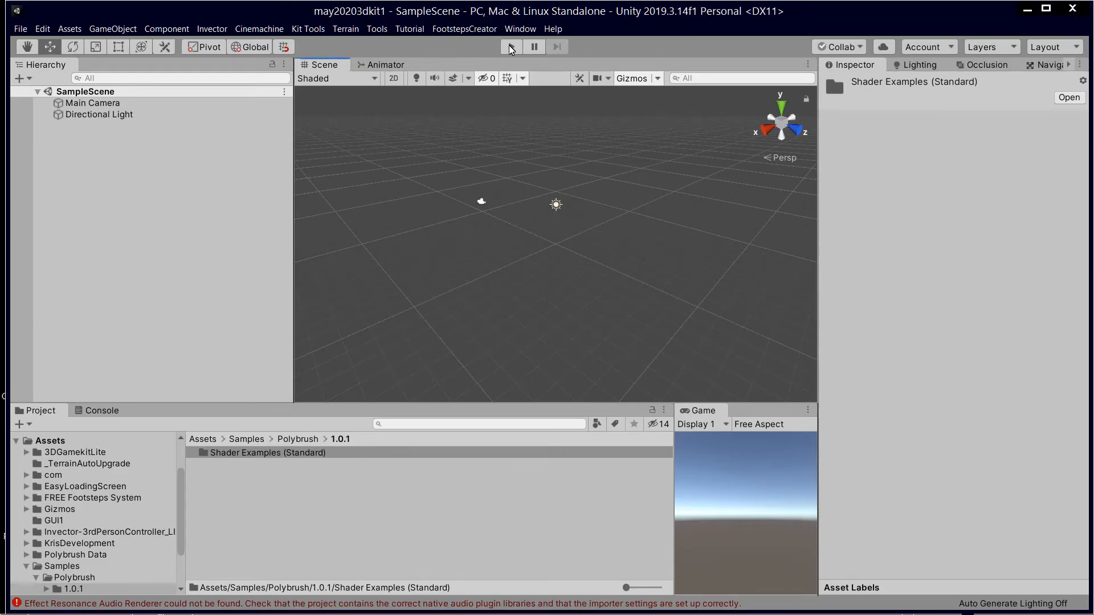
{"action": "left_click", "coordinate": [511, 46]}
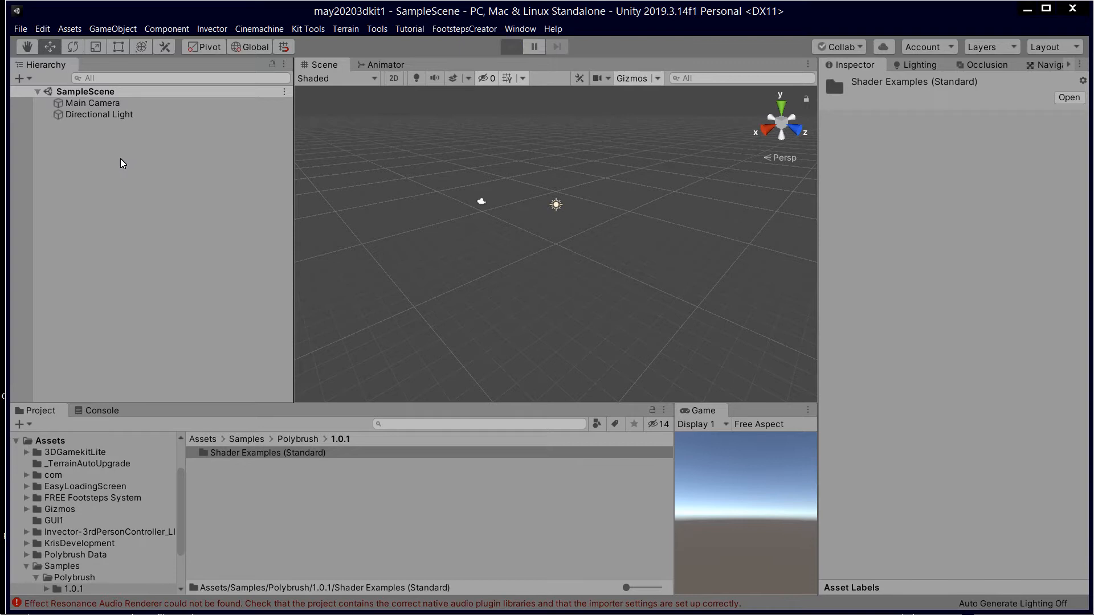
{"action": "left_click", "coordinate": [510, 46]}
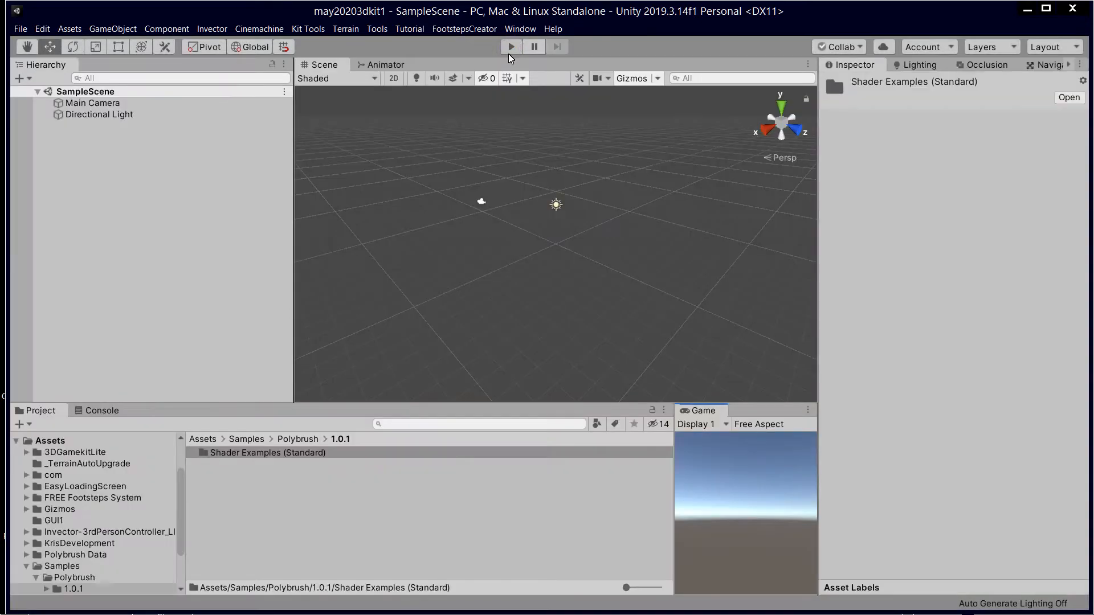
{"action": "mouse_move", "coordinate": [467, 332]}
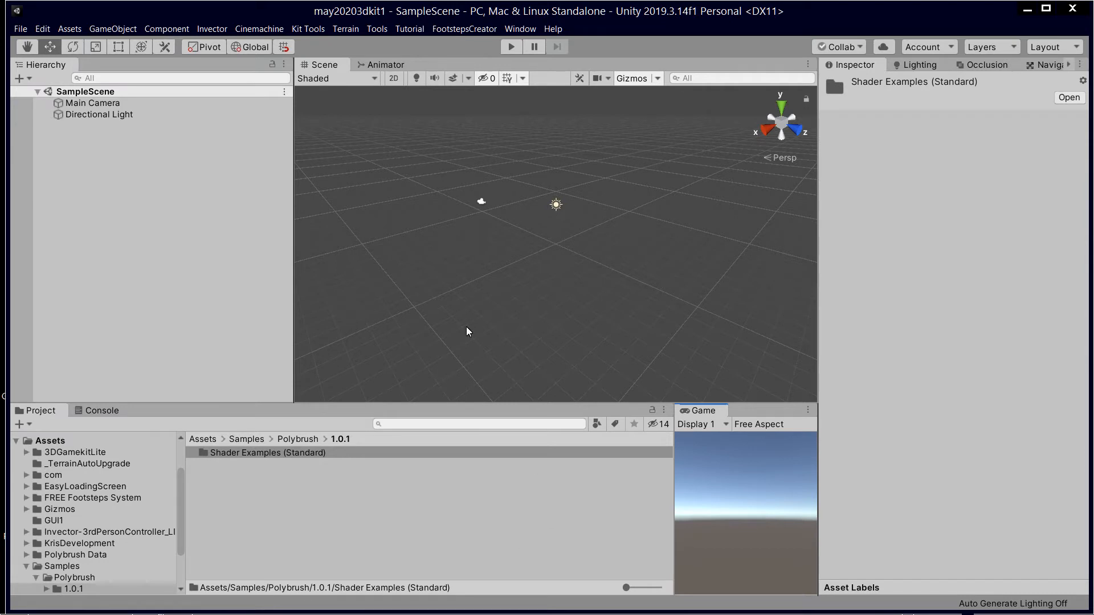
{"action": "mouse_move", "coordinate": [308, 28]}
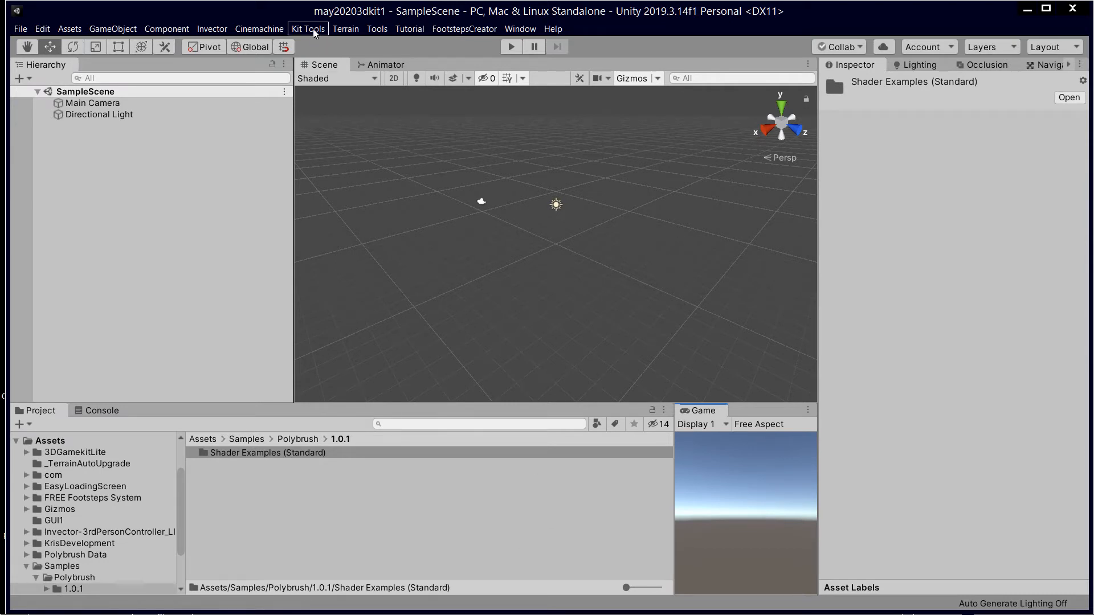
{"action": "mouse_move", "coordinate": [464, 28]}
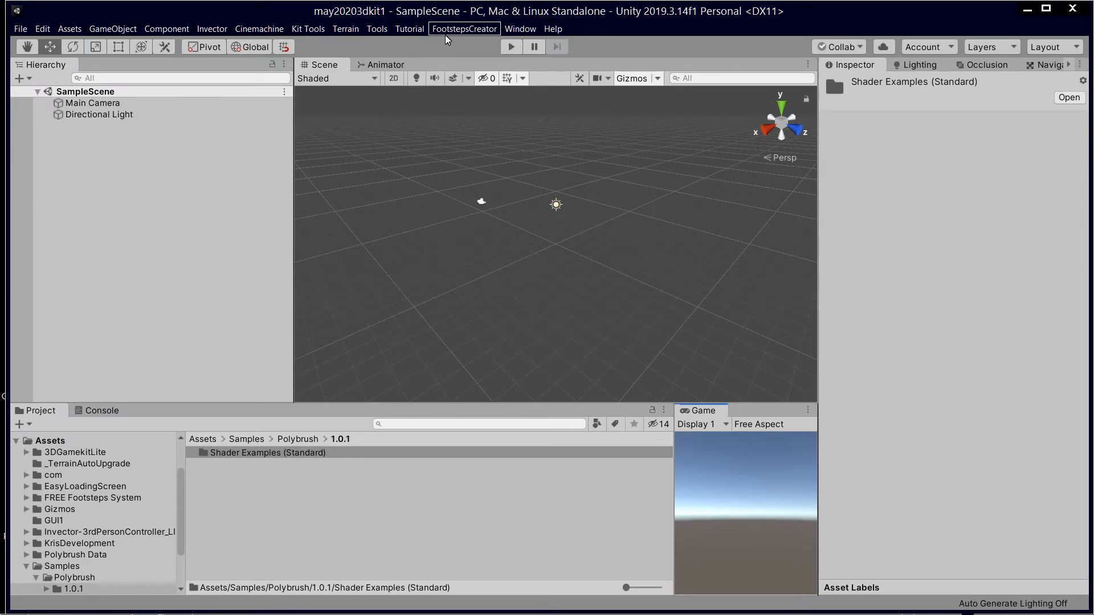
- Browse the Kit Tools and Tools menus for the game kit, ProBuilder and Polybrush commands
{"action": "left_click", "coordinate": [308, 29]}
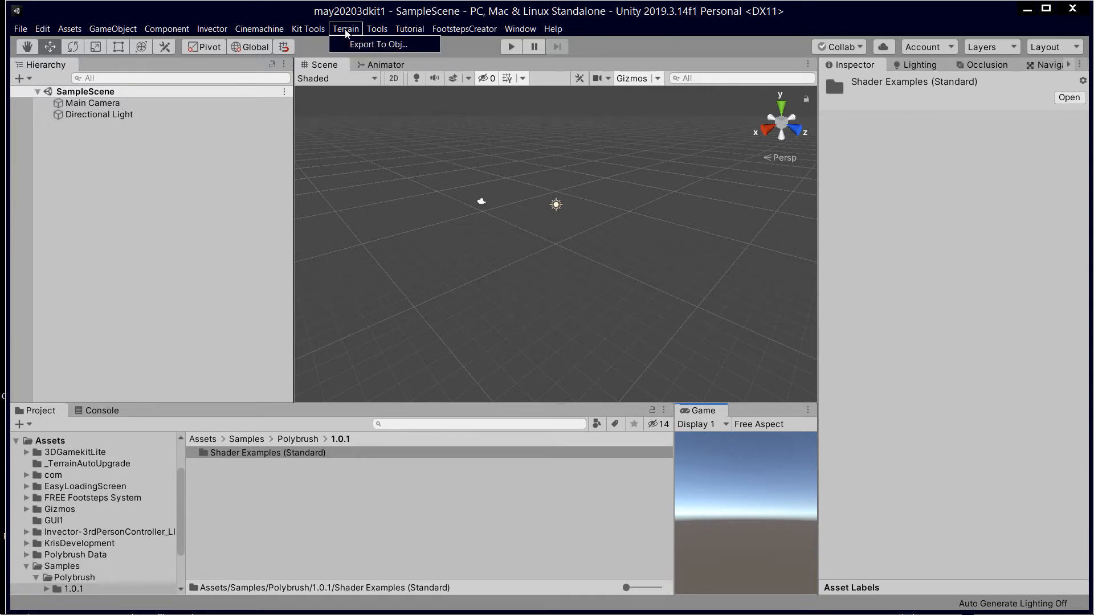
{"action": "left_click", "coordinate": [307, 28]}
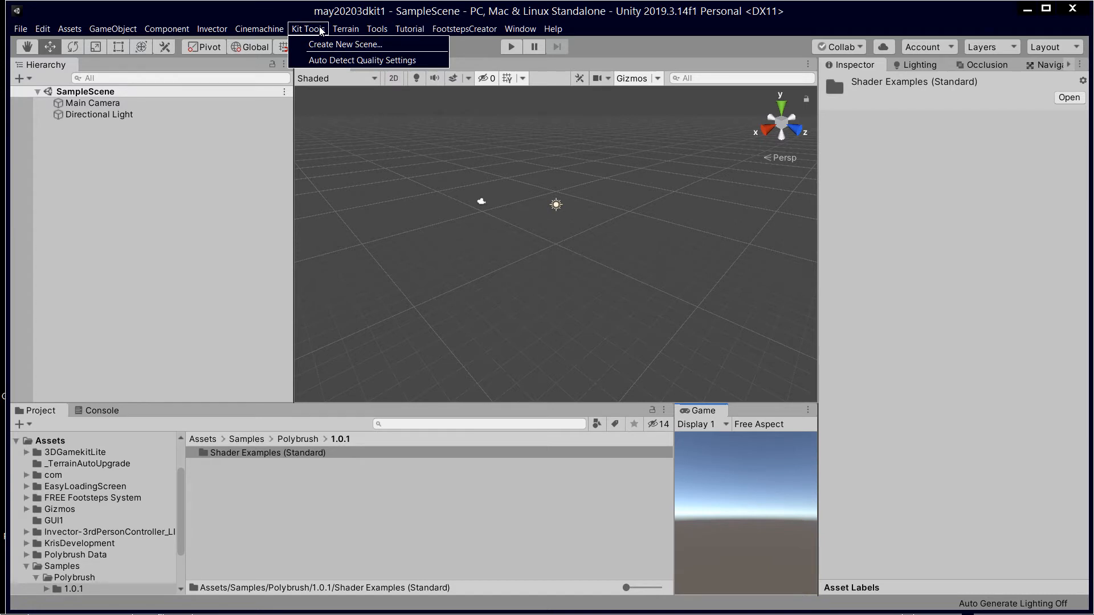
{"action": "left_click", "coordinate": [377, 28]}
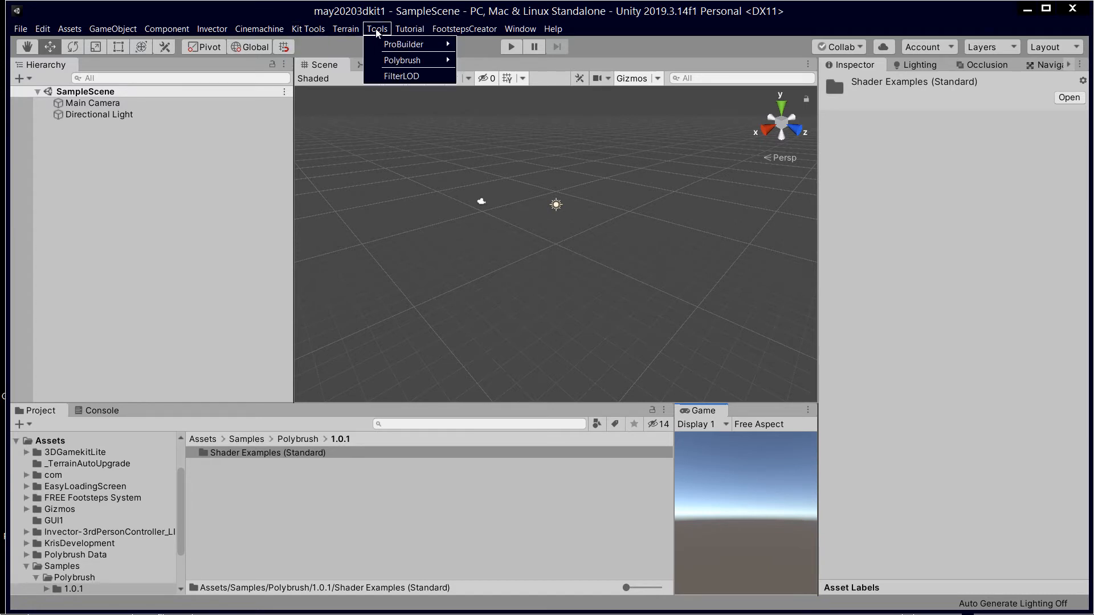
{"action": "left_click", "coordinate": [214, 184]}
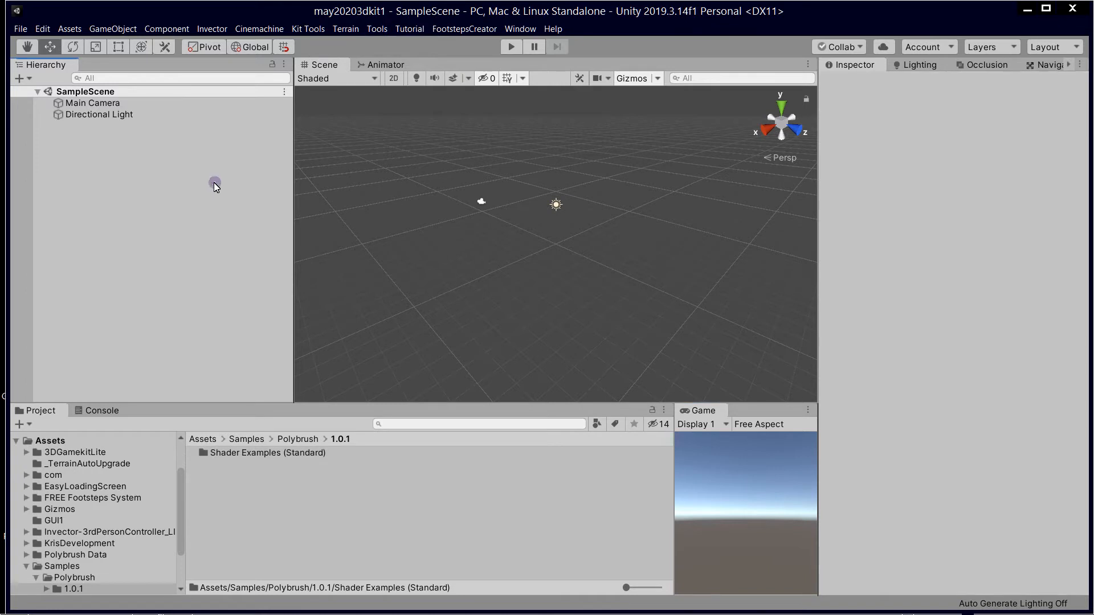
{"action": "mouse_move", "coordinate": [340, 428]}
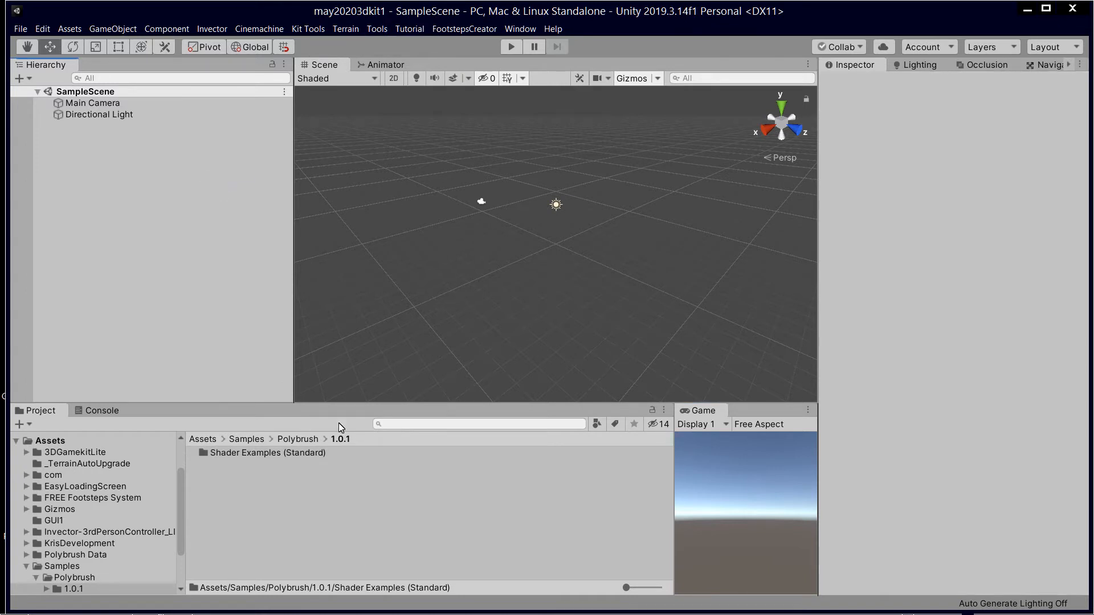
{"action": "mouse_move", "coordinate": [274, 181]}
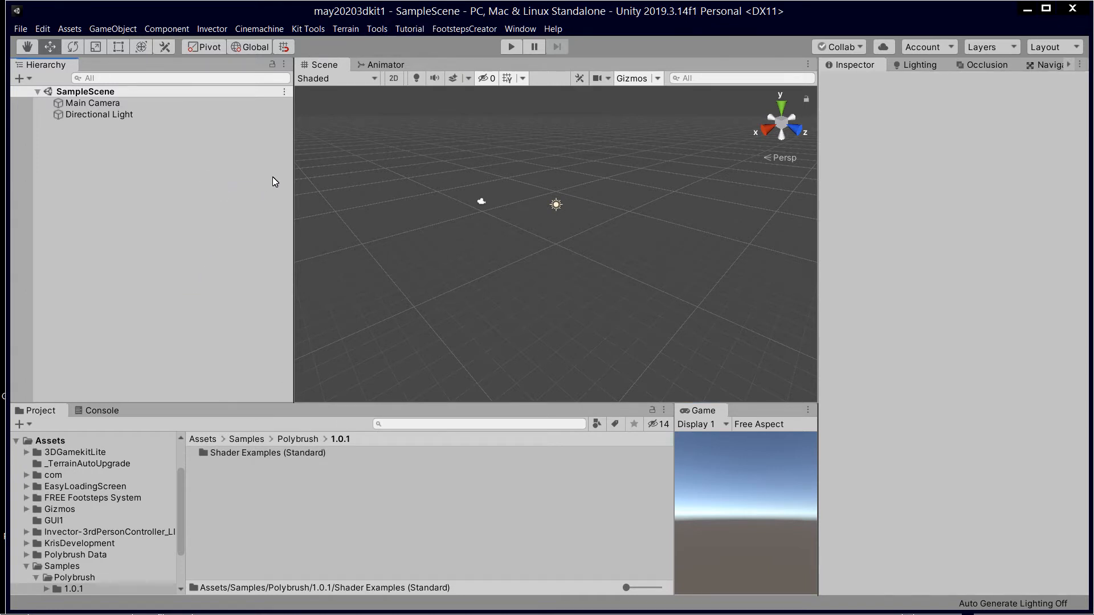
{"action": "mouse_move", "coordinate": [97, 320]}
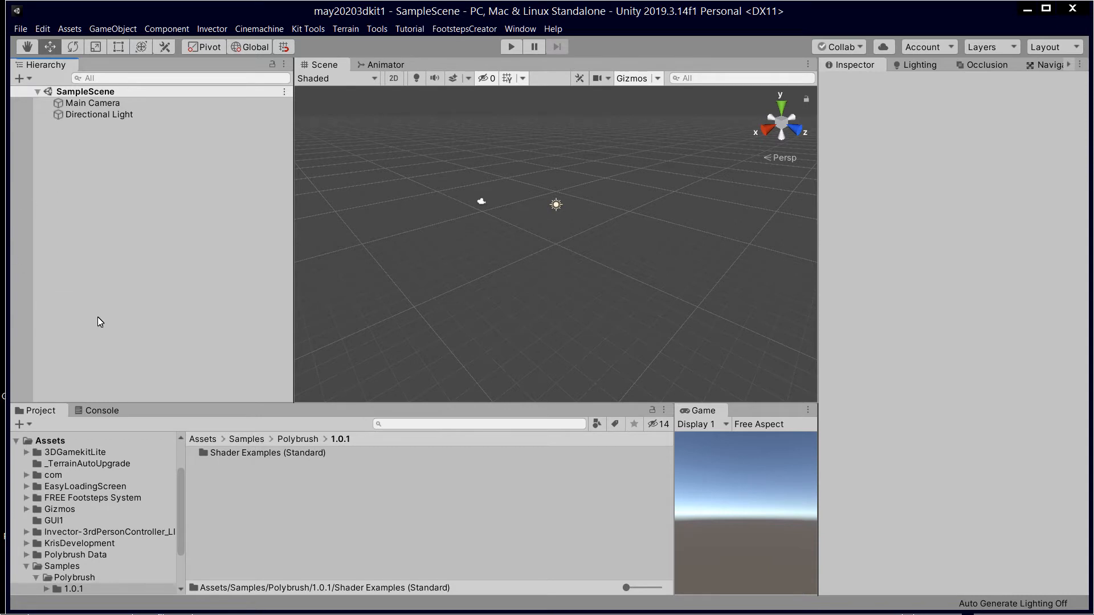
{"action": "mouse_move", "coordinate": [211, 376]}
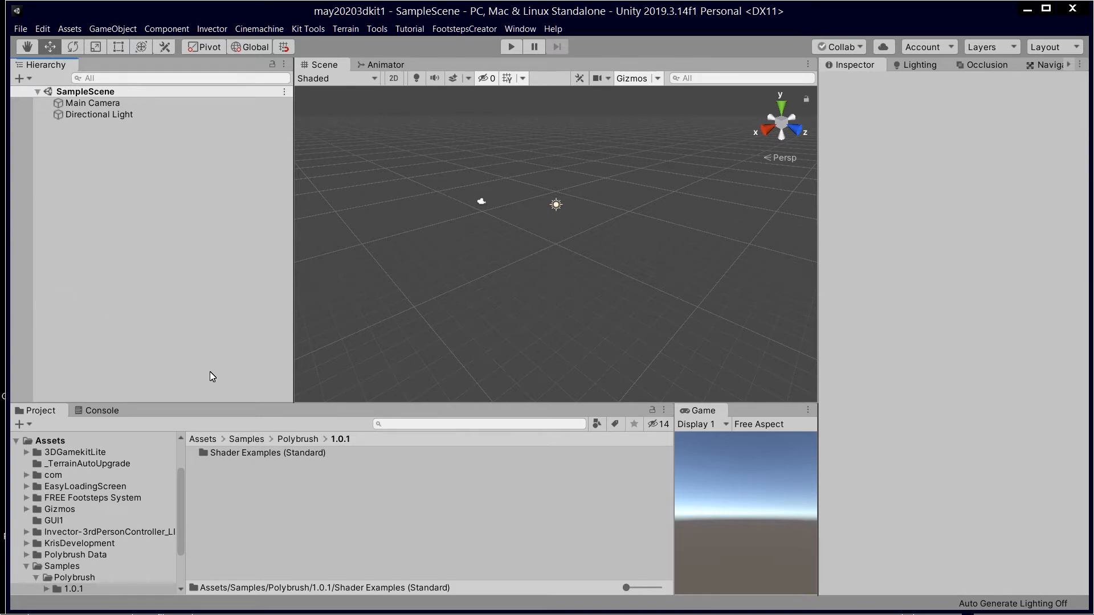
{"action": "mouse_move", "coordinate": [143, 223]}
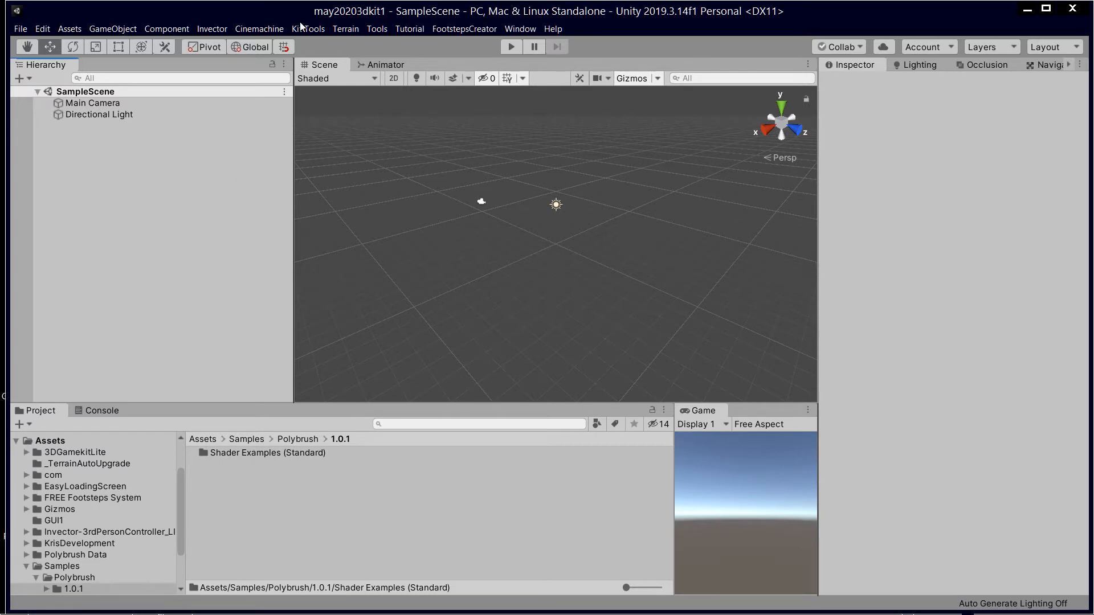
- Create a new game kit scene named test1 via Kit Tools > Create New Scene
{"action": "left_click", "coordinate": [308, 28]}
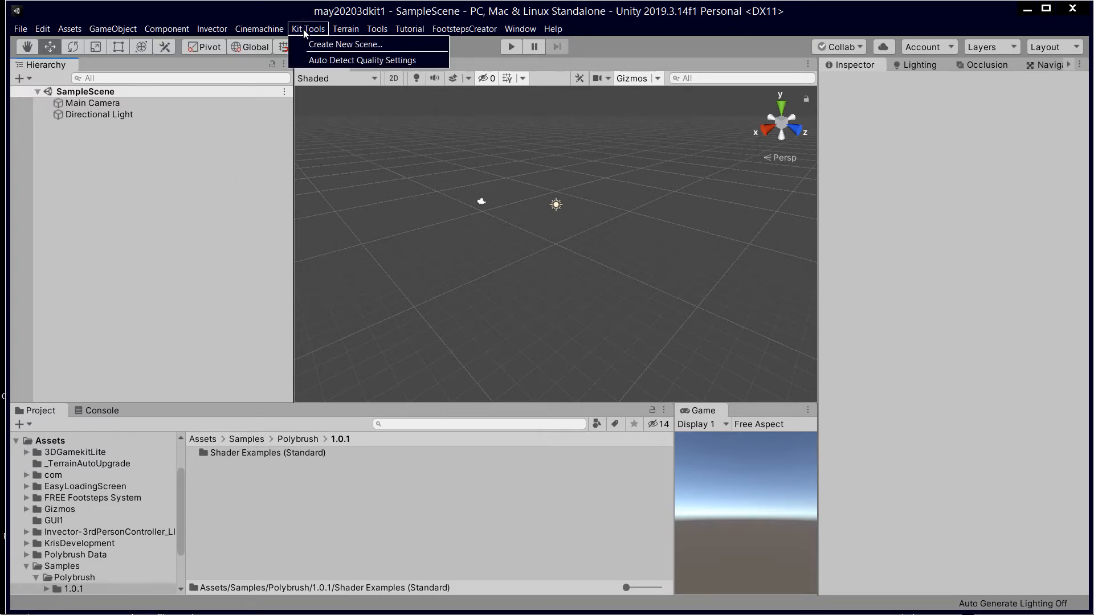
{"action": "left_click", "coordinate": [345, 44]}
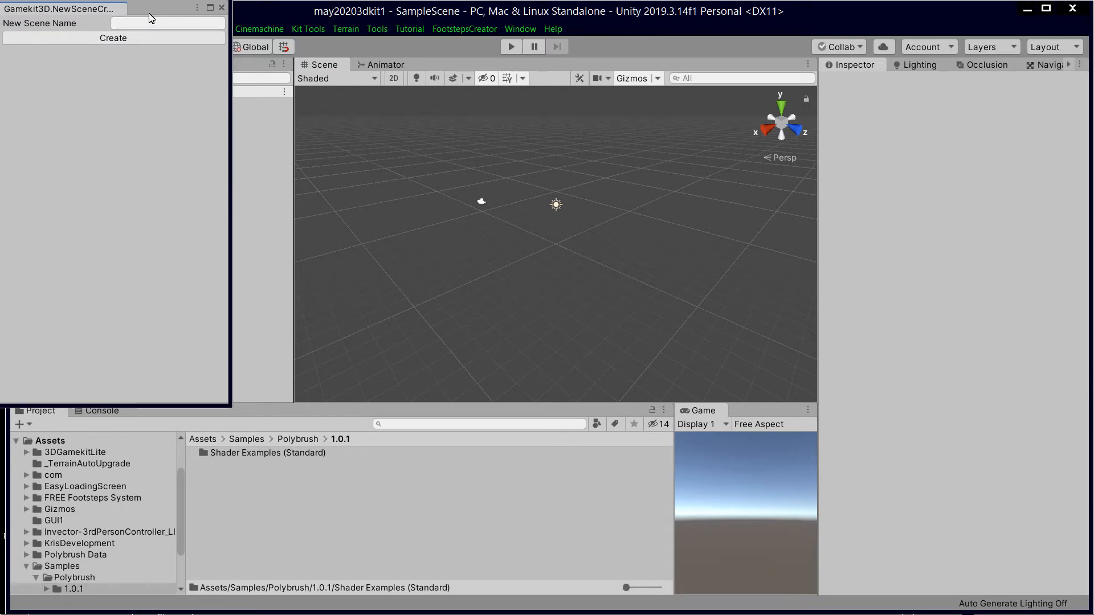
{"action": "type", "text": "test1"}
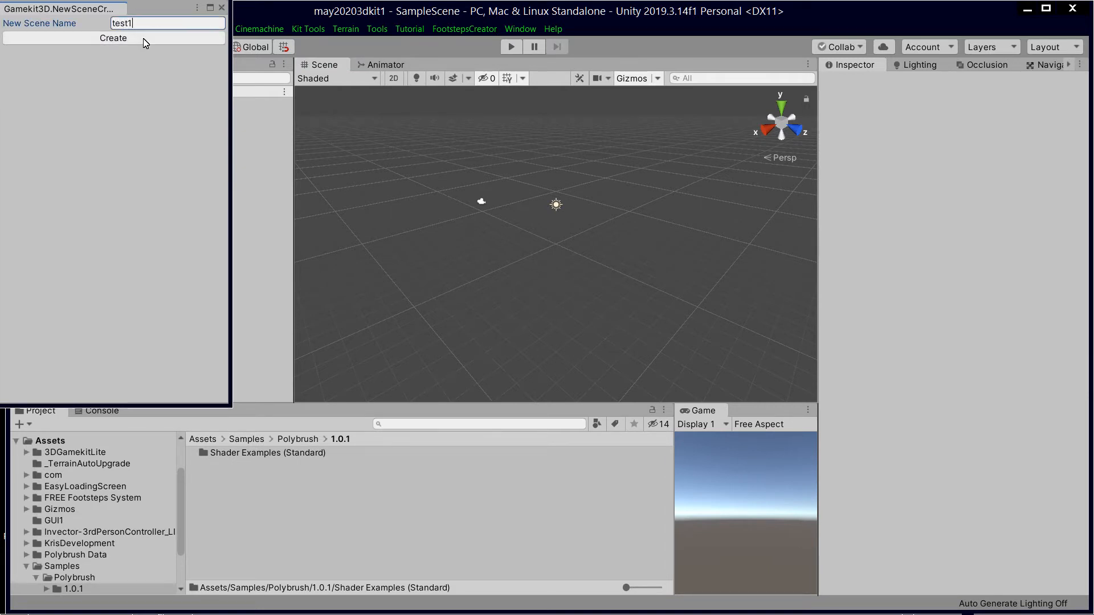
{"action": "left_click", "coordinate": [112, 37]}
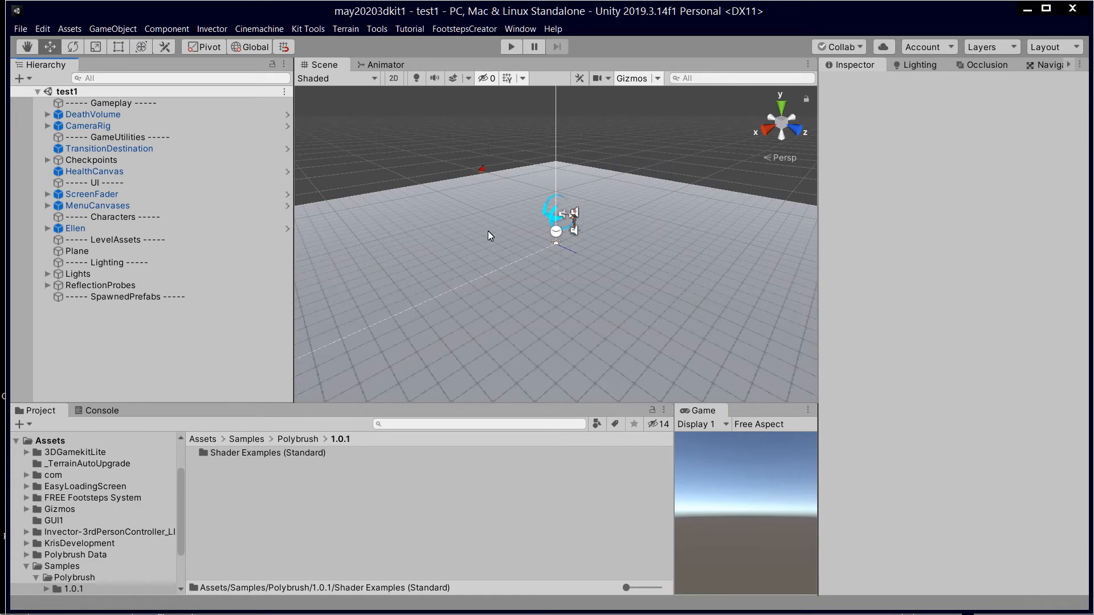
{"action": "mouse_move", "coordinate": [517, 300]}
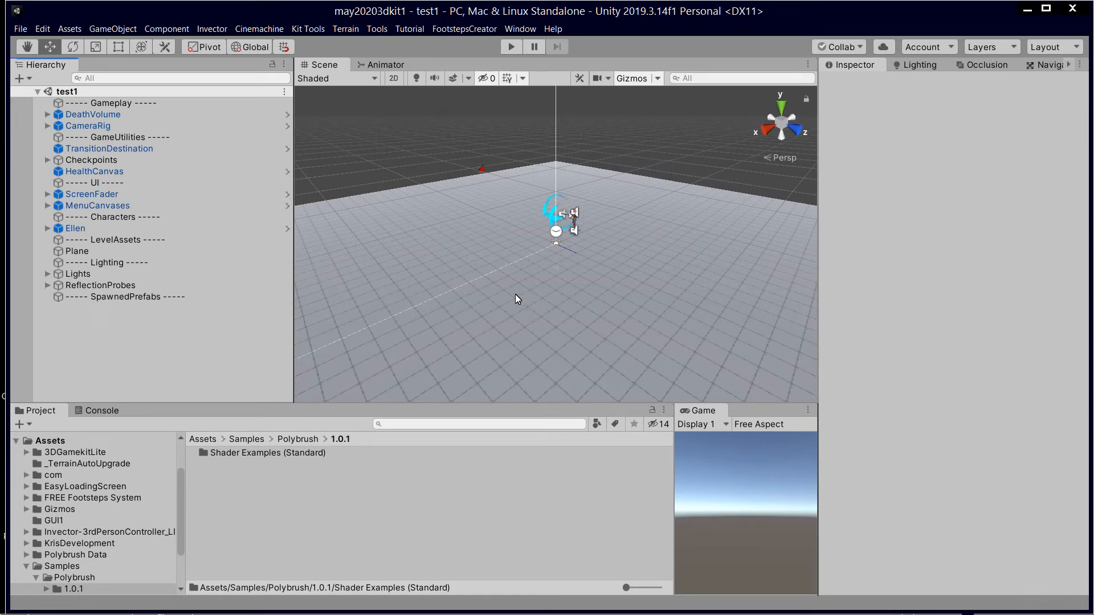
{"action": "mouse_move", "coordinate": [532, 342]}
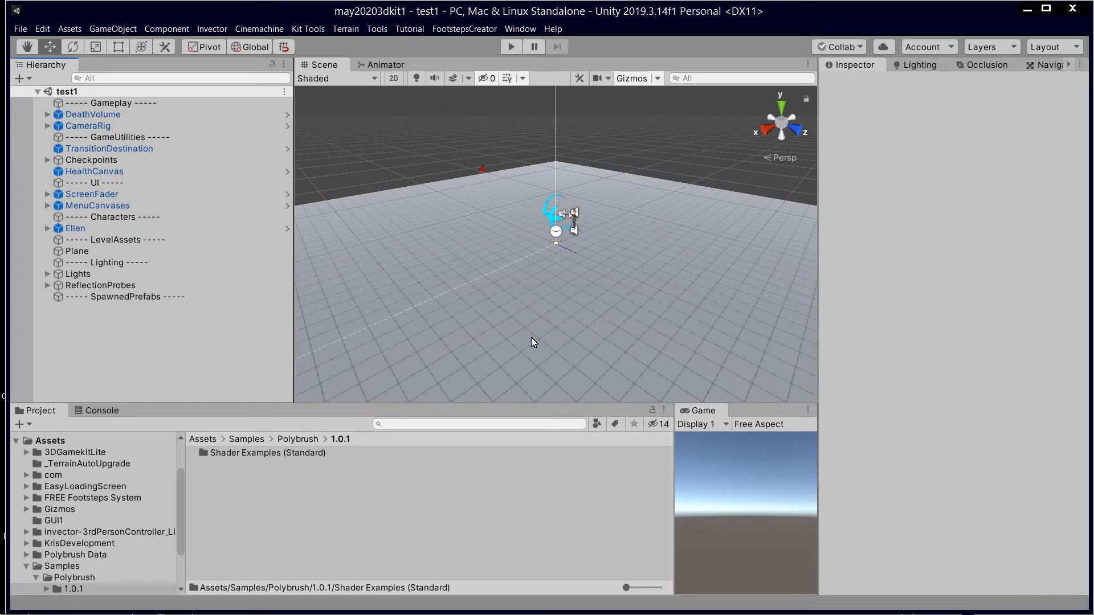
{"action": "mouse_move", "coordinate": [592, 289]}
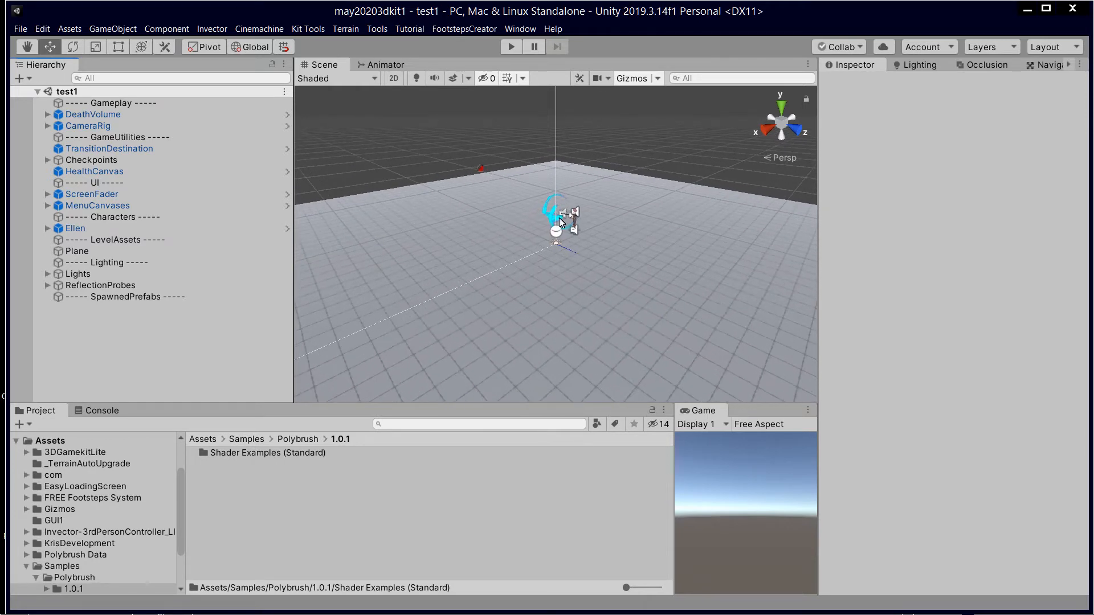
- Play test1 briefly, watching Ellen's health hearts in the Game view, then stop
{"action": "left_click", "coordinate": [511, 46]}
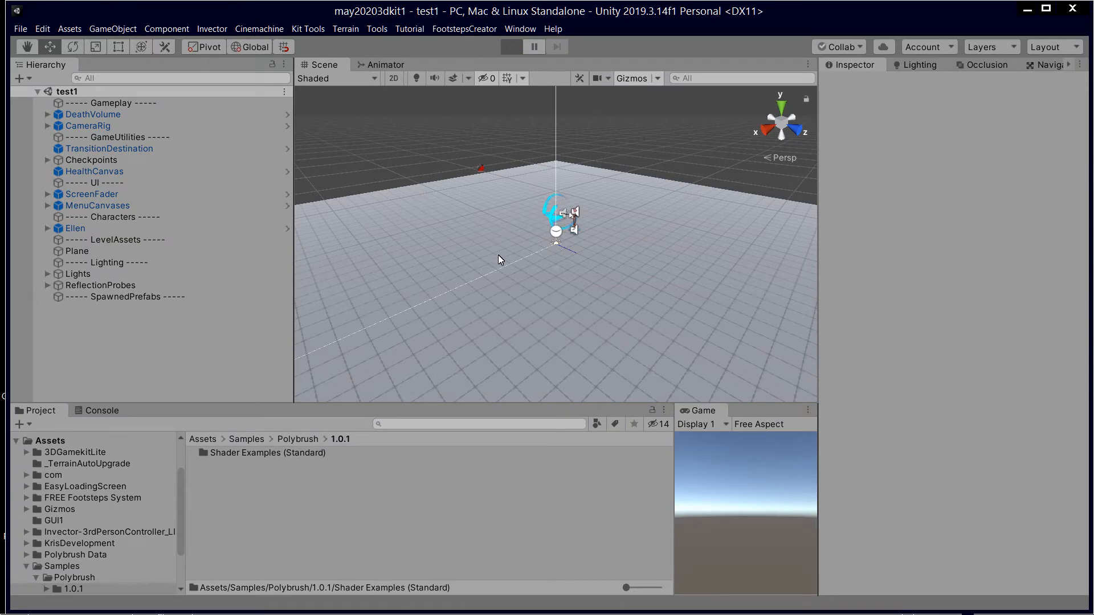
{"action": "left_click", "coordinate": [509, 46]}
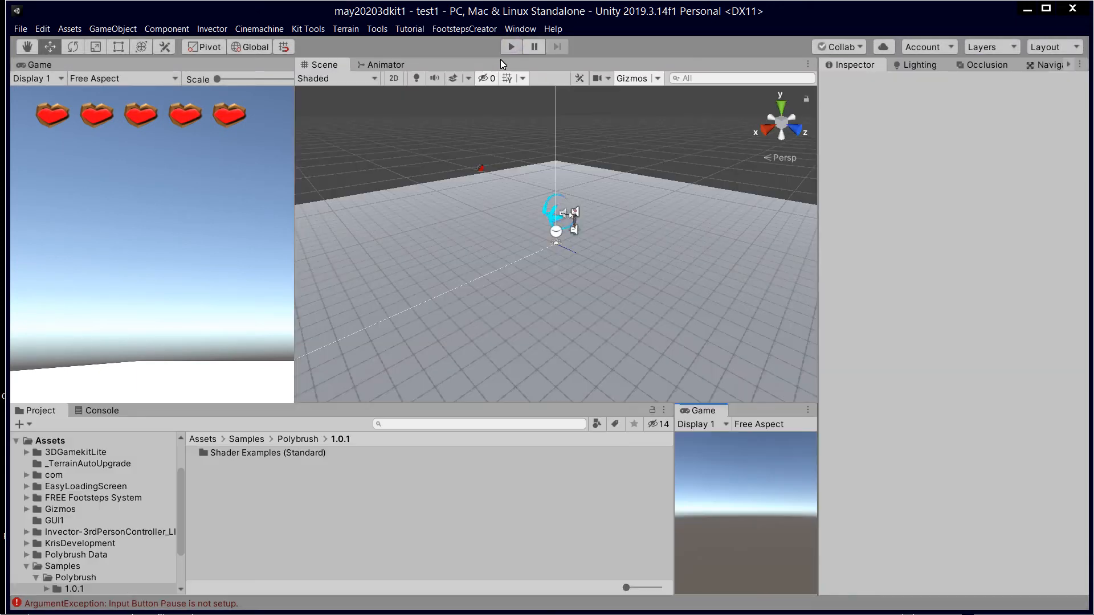
{"action": "left_click", "coordinate": [43, 64]}
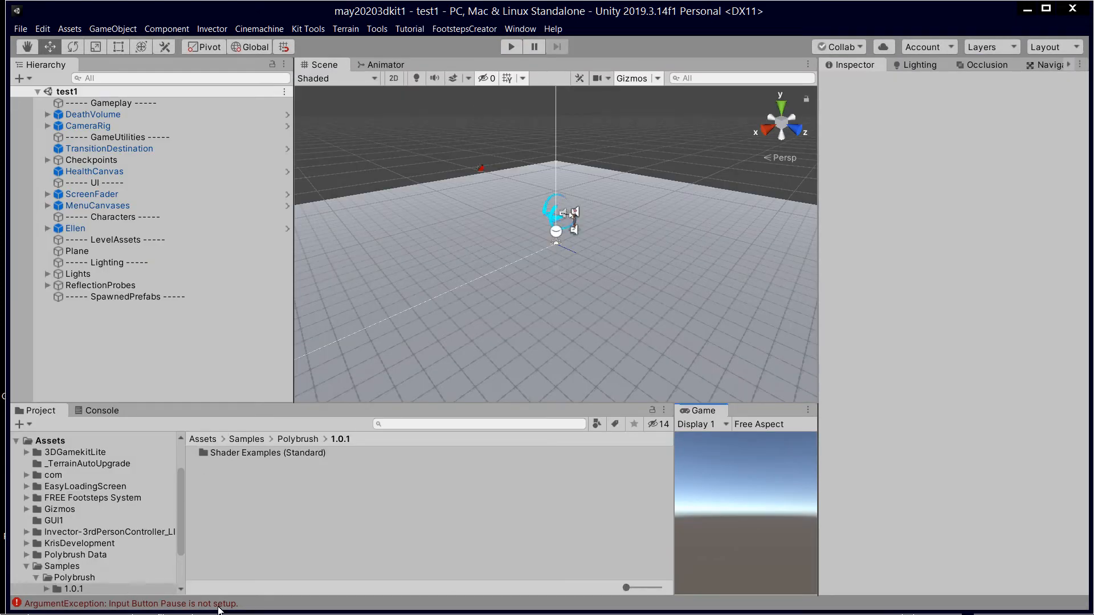
- Review the Console's axis, Pause and layer-range errors, then check Ellen's Layer dropdown
{"action": "left_click", "coordinate": [101, 410]}
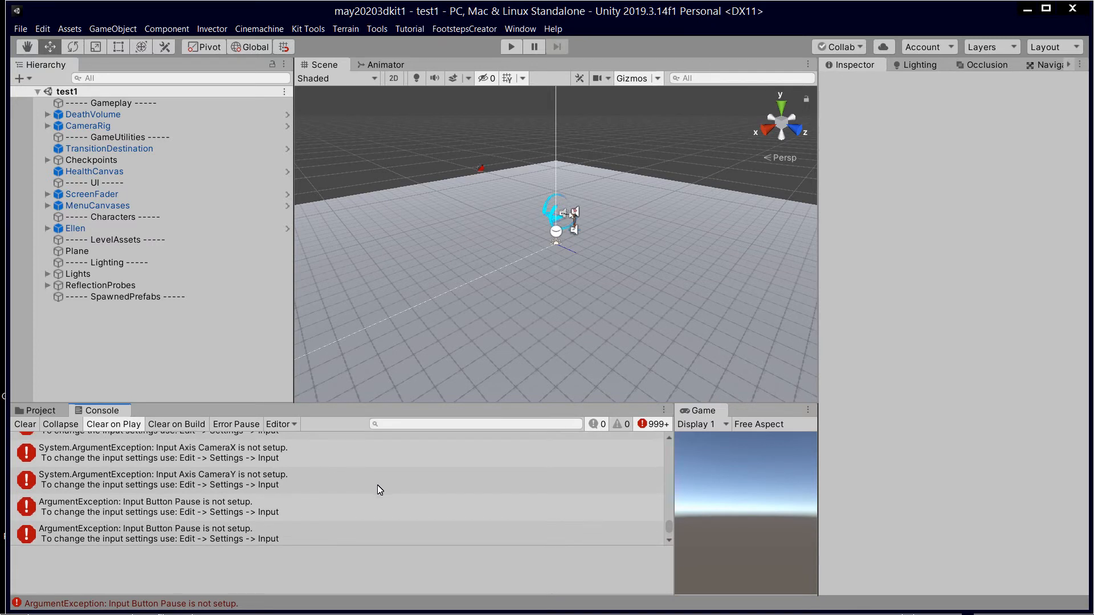
{"action": "scroll", "scroll_direction": "down", "scroll_amount": 3}
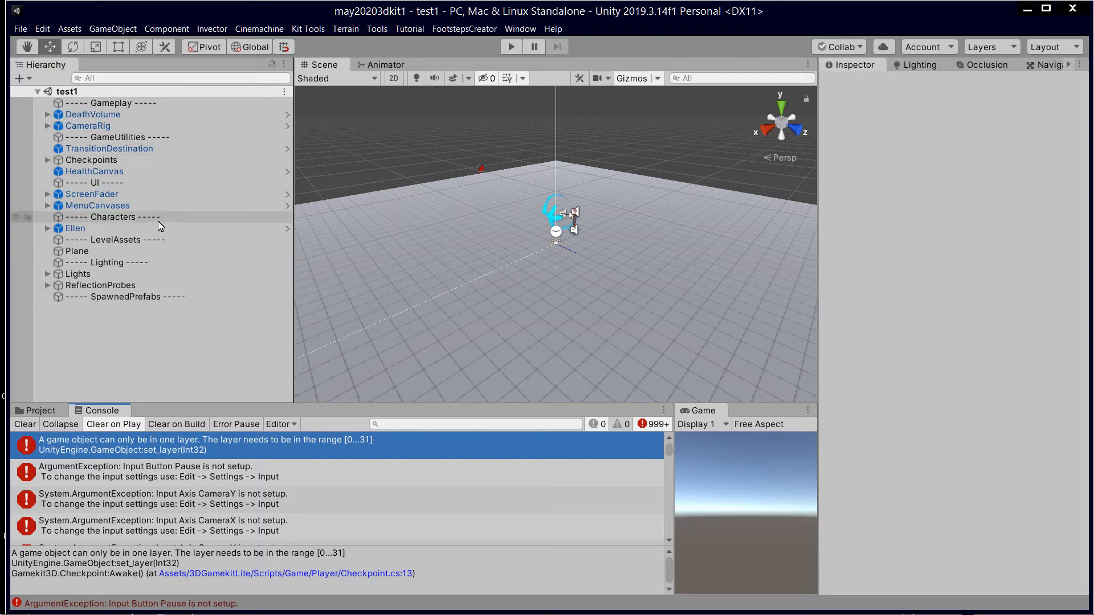
{"action": "left_click", "coordinate": [75, 228]}
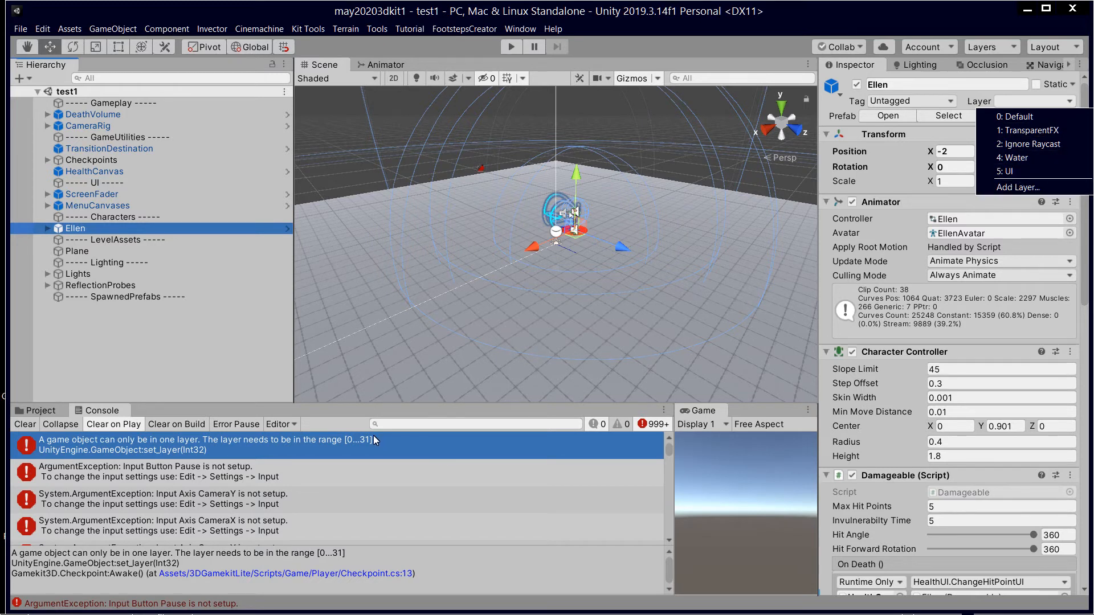
{"action": "mouse_move", "coordinate": [312, 466]}
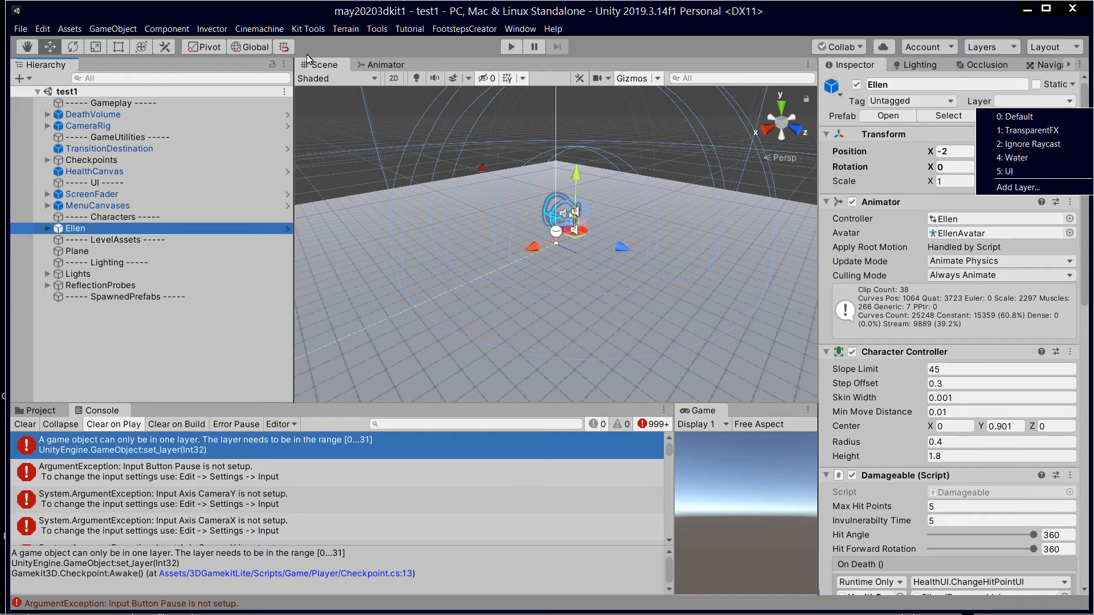
{"action": "left_click", "coordinate": [410, 29]}
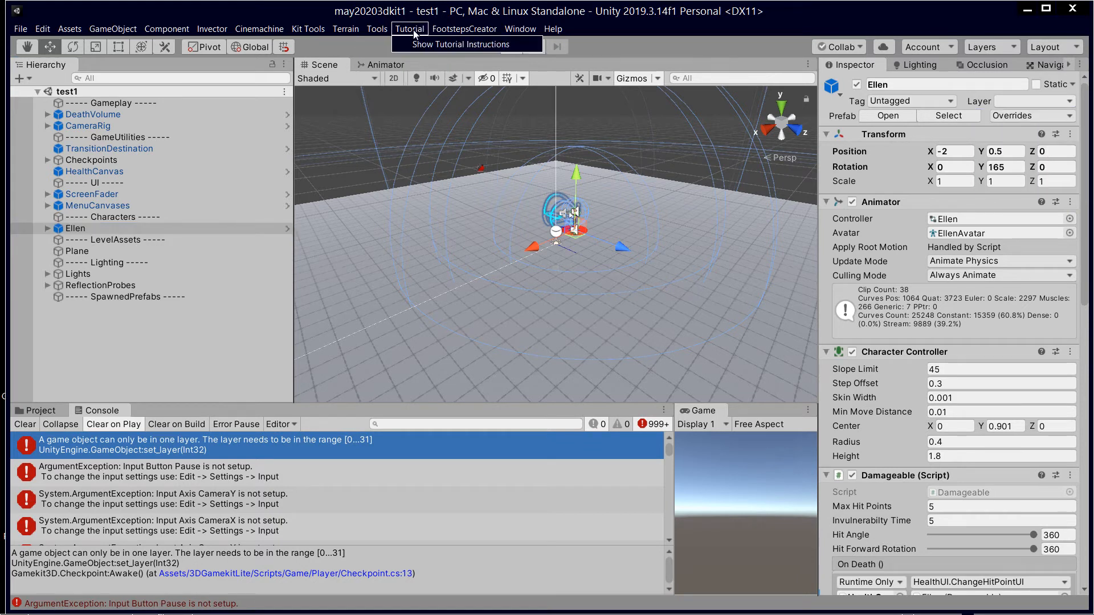
- Open the Asset Store from the Window menu in its own maximized window
{"action": "left_click", "coordinate": [520, 29]}
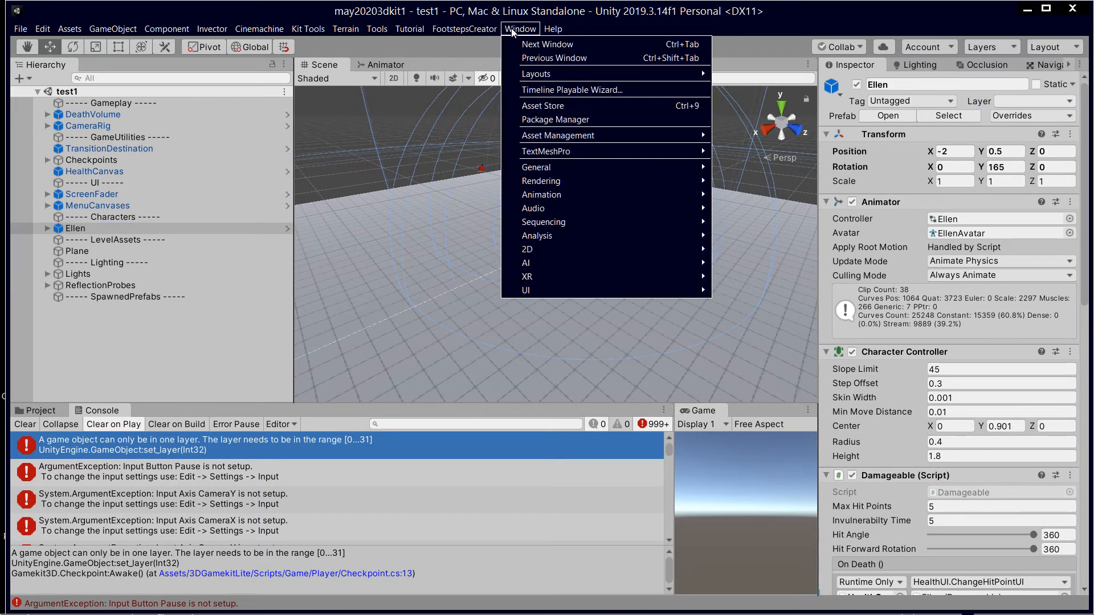
{"action": "left_click", "coordinate": [543, 105]}
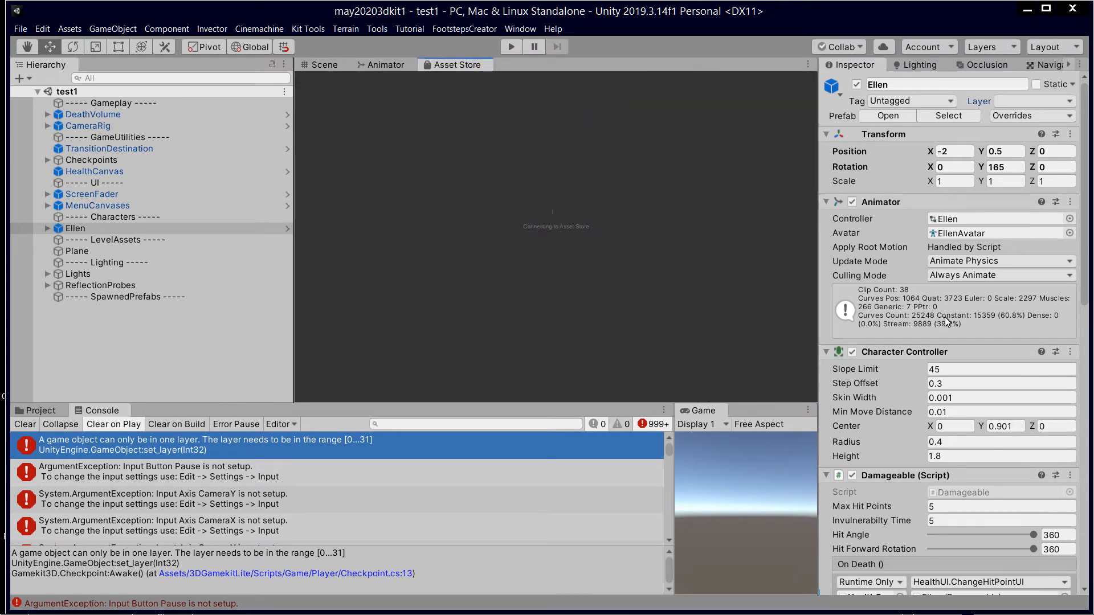
{"action": "left_click", "coordinate": [454, 64]}
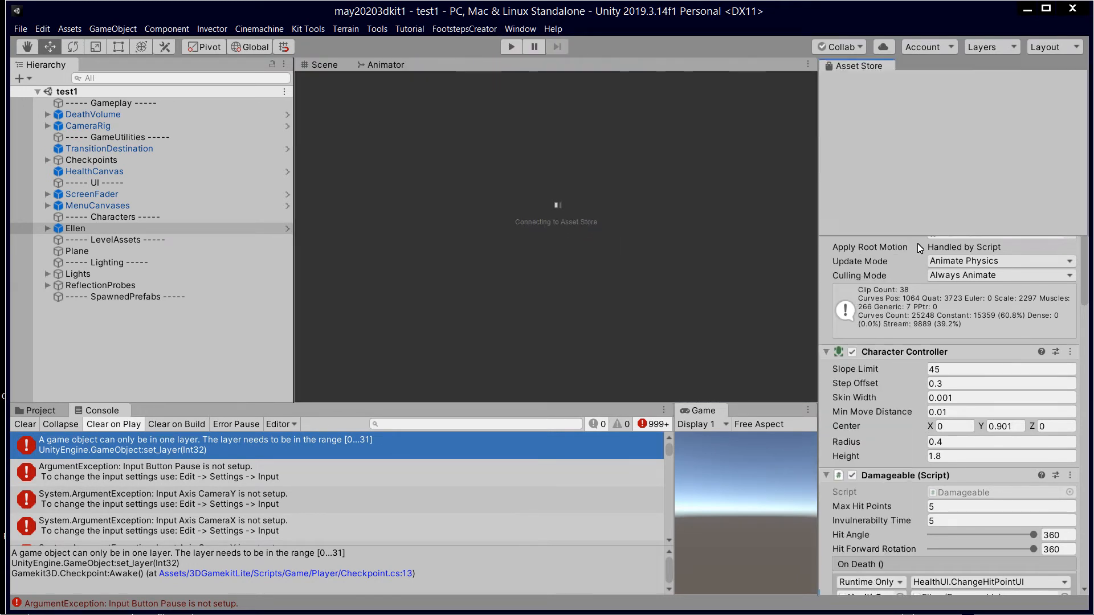
{"action": "left_click", "coordinate": [850, 65]}
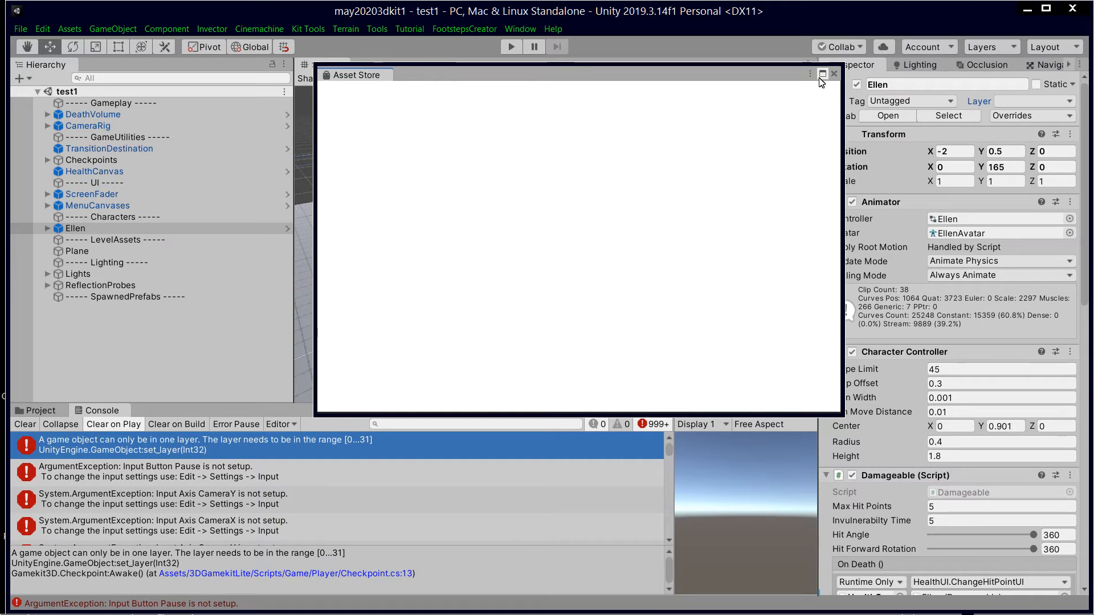
{"action": "left_click", "coordinate": [822, 72]}
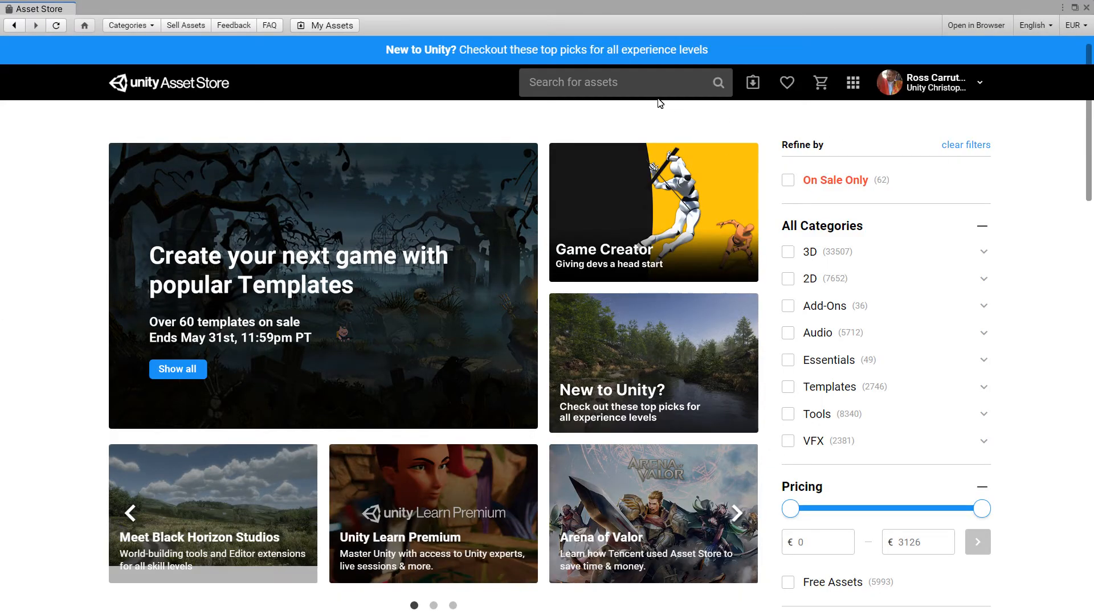
- Filter My Assets by '3d game kit' and scroll to 3D Game Kit Lite
{"action": "left_click", "coordinate": [753, 82]}
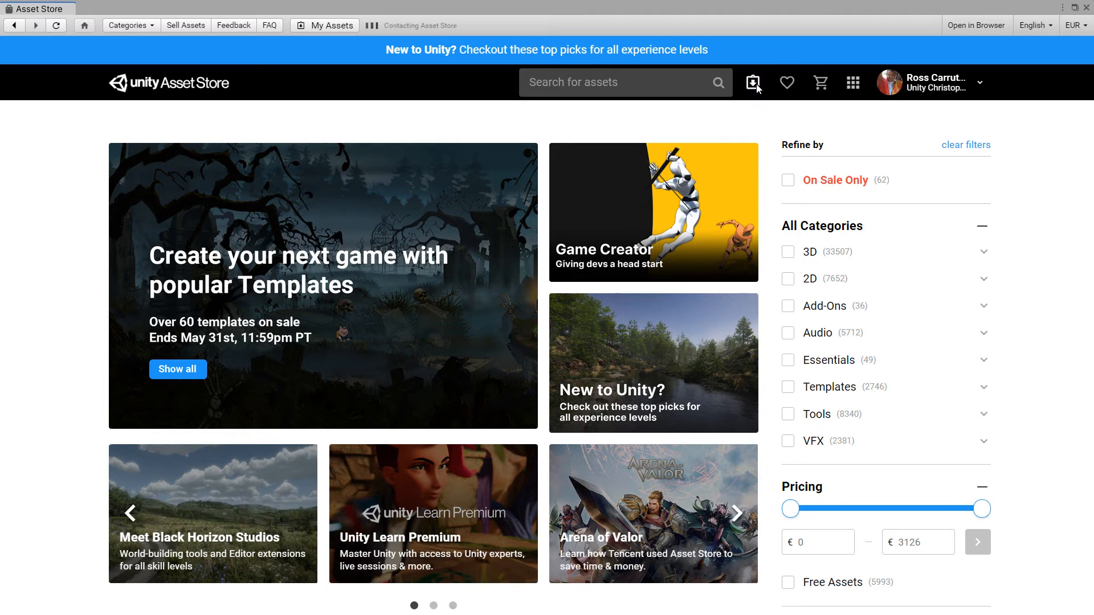
{"action": "left_click", "coordinate": [324, 25]}
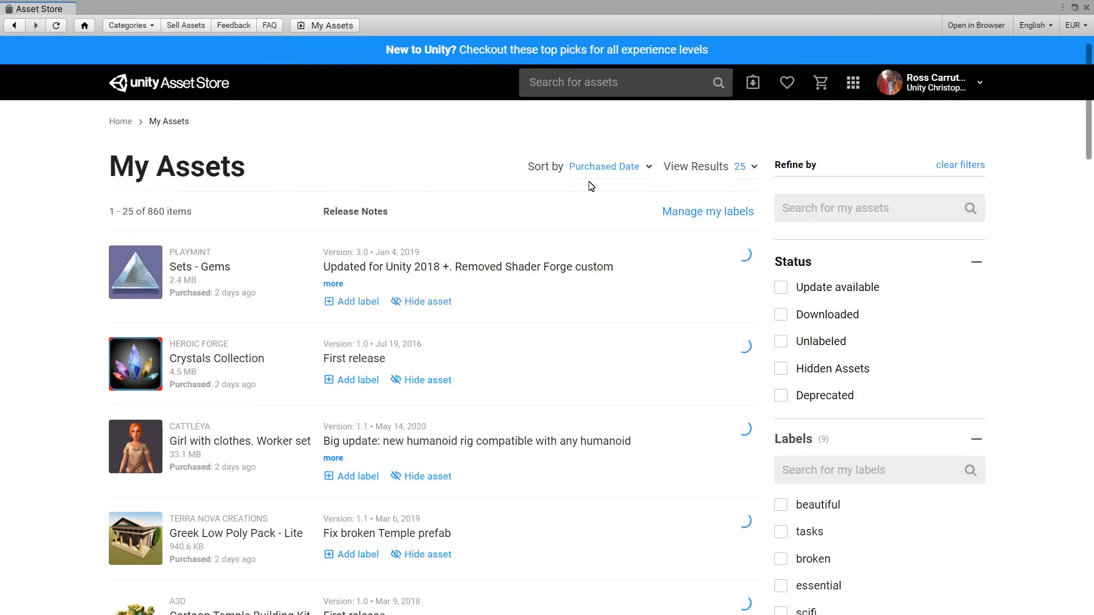
{"action": "type", "text": "3"}
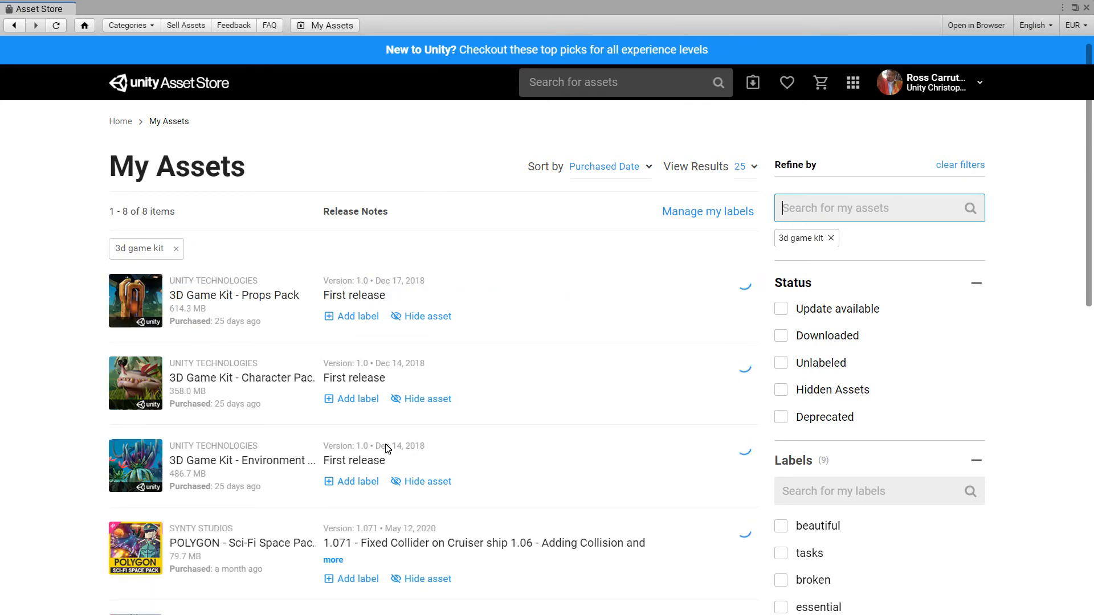
{"action": "scroll", "scroll_direction": "down", "scroll_amount": 3}
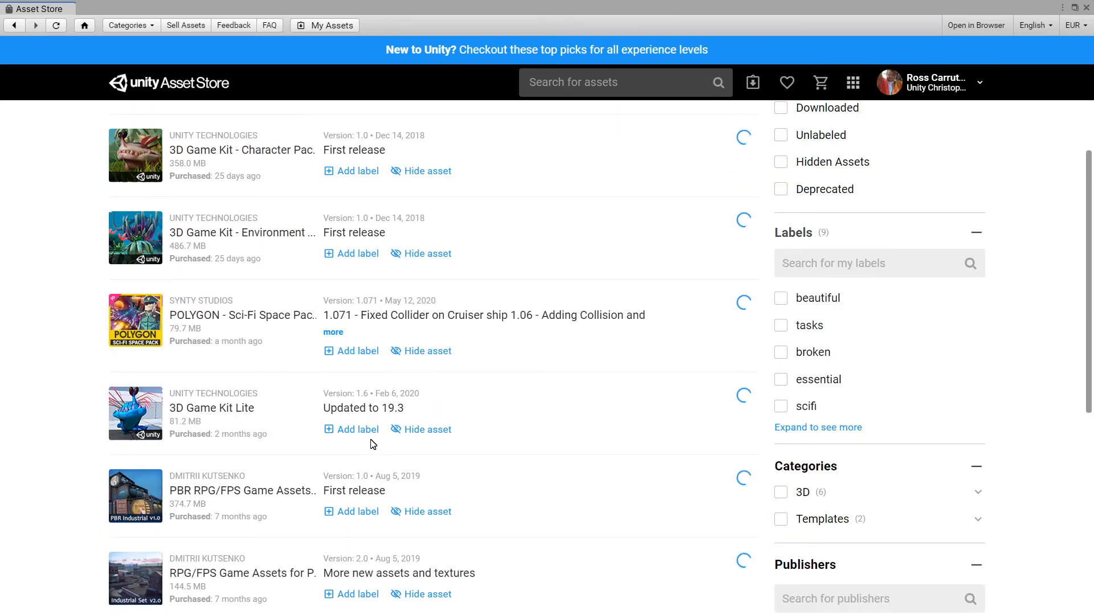
{"action": "mouse_move", "coordinate": [683, 408]}
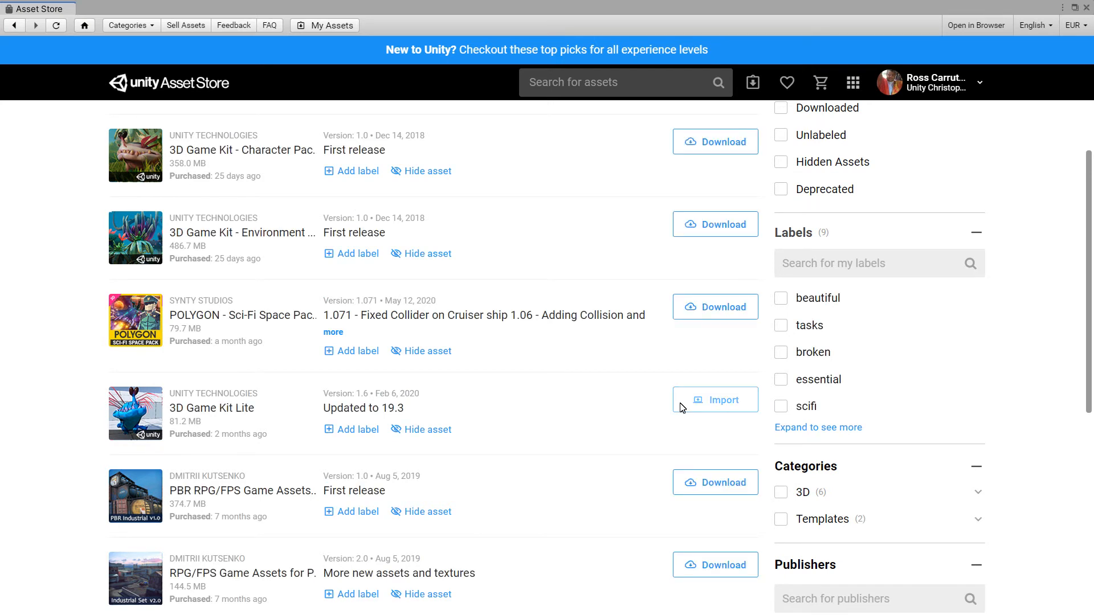
- Import 3D Game Kit Lite past the project-settings warning, skipping Package Manager dependencies
{"action": "left_click", "coordinate": [715, 400]}
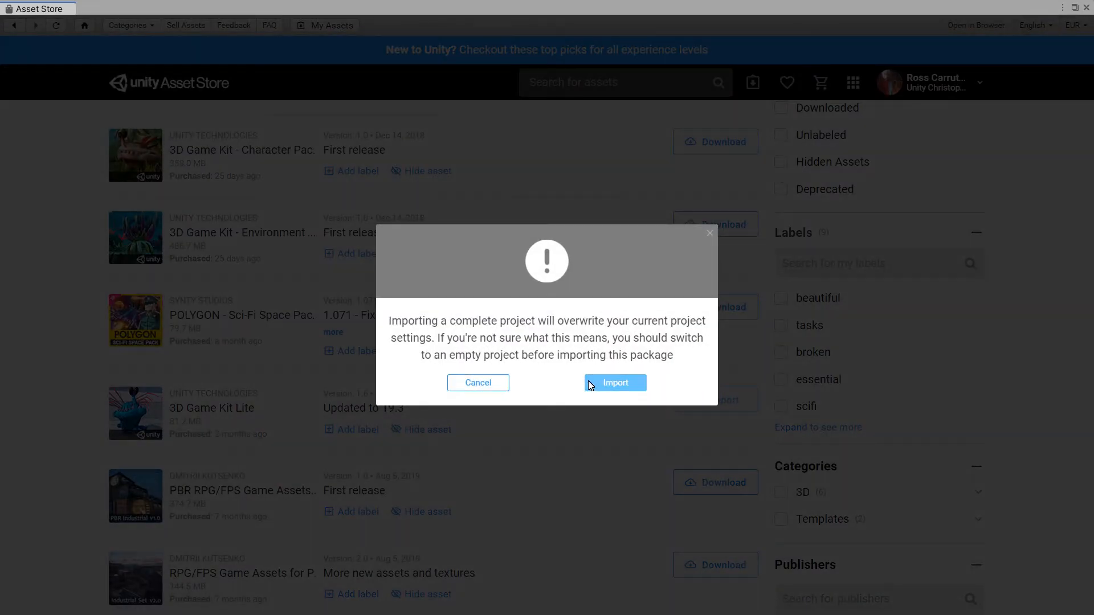
{"action": "left_click", "coordinate": [615, 383]}
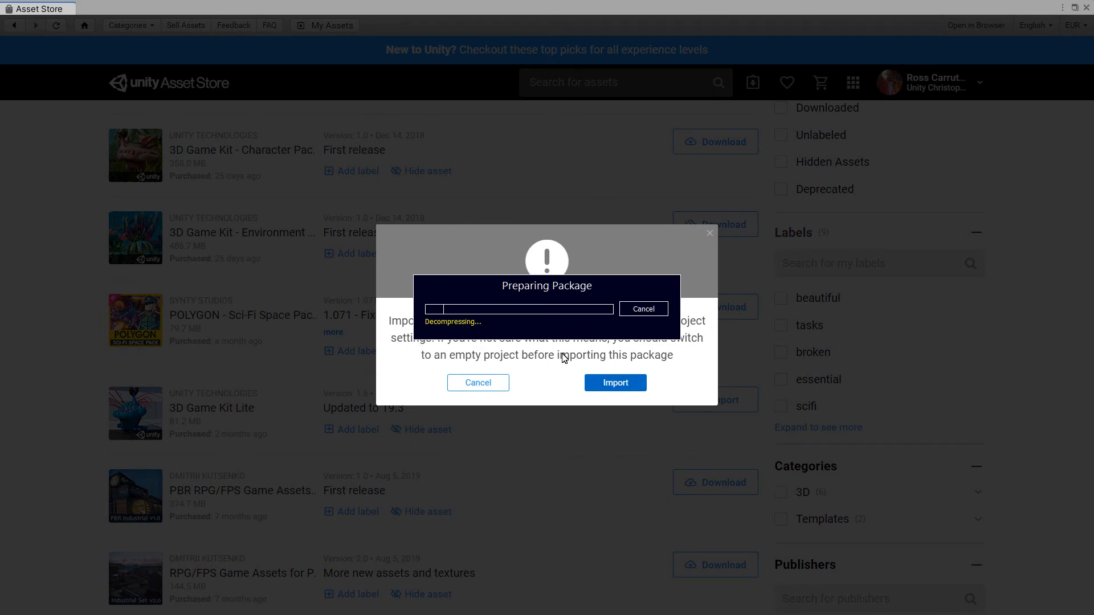
{"action": "mouse_move", "coordinate": [553, 376]}
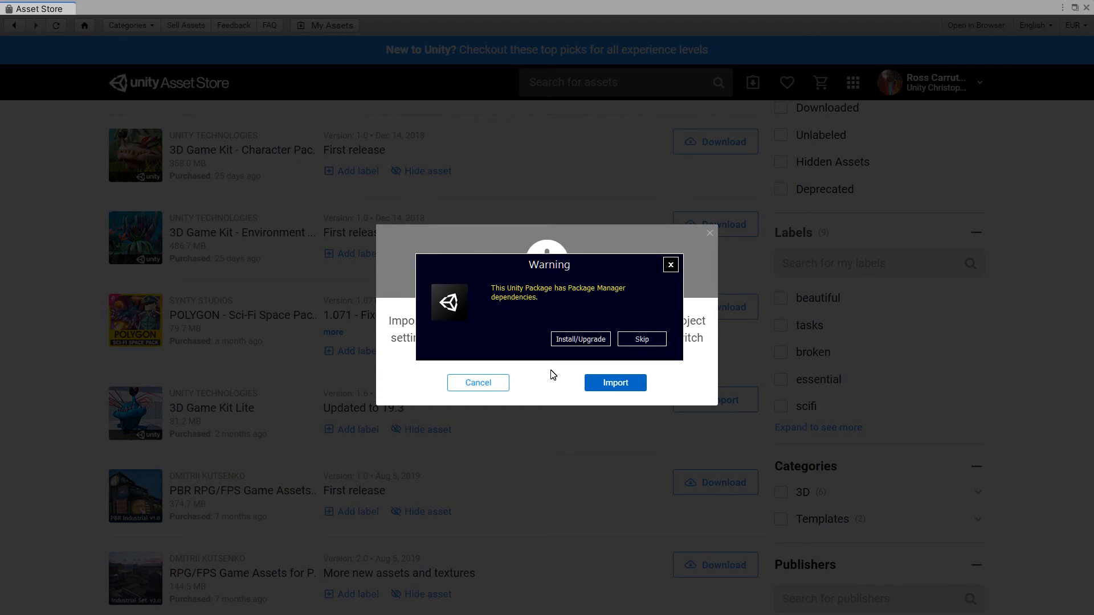
{"action": "mouse_move", "coordinate": [615, 354]}
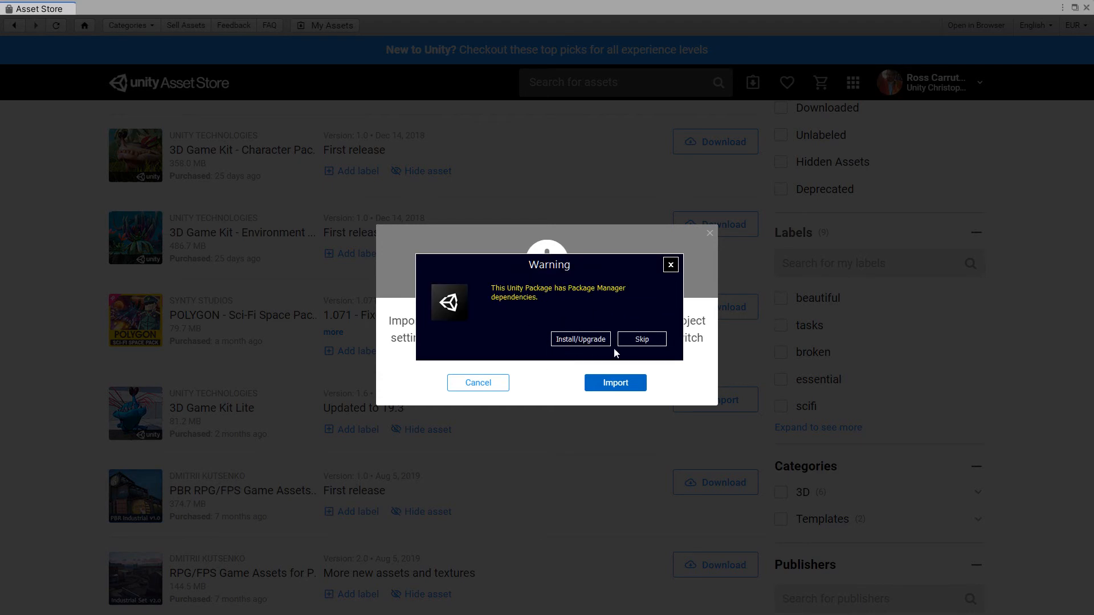
{"action": "left_click", "coordinate": [641, 339]}
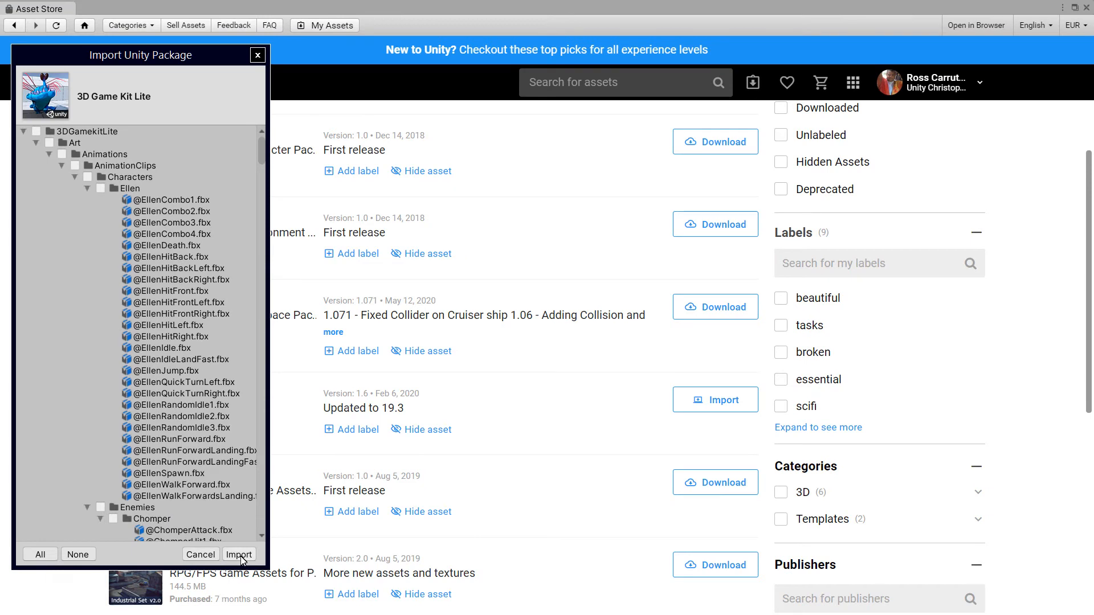
- Import all of 3D Game Kit Lite's assets from the Import Unity Package dialog
{"action": "left_click", "coordinate": [239, 554]}
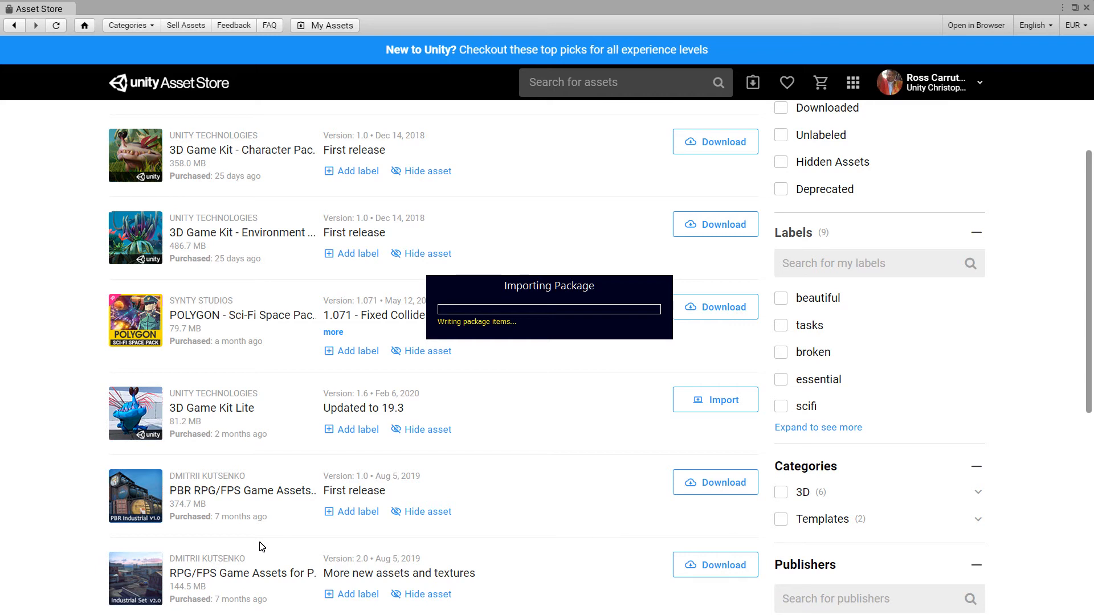
{"action": "mouse_move", "coordinate": [529, 444]}
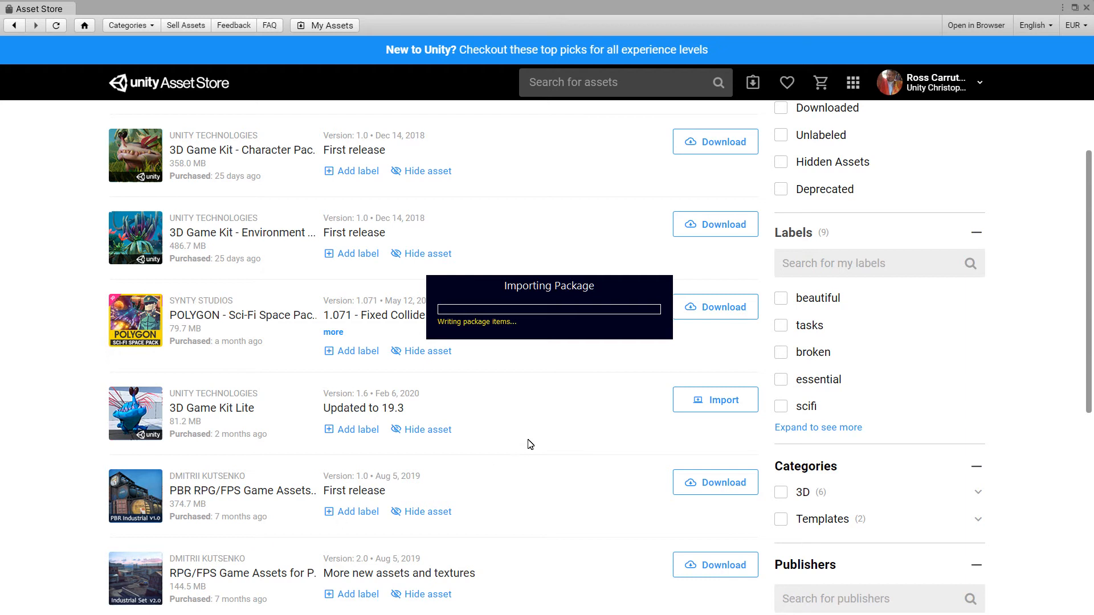
{"action": "mouse_move", "coordinate": [531, 436]}
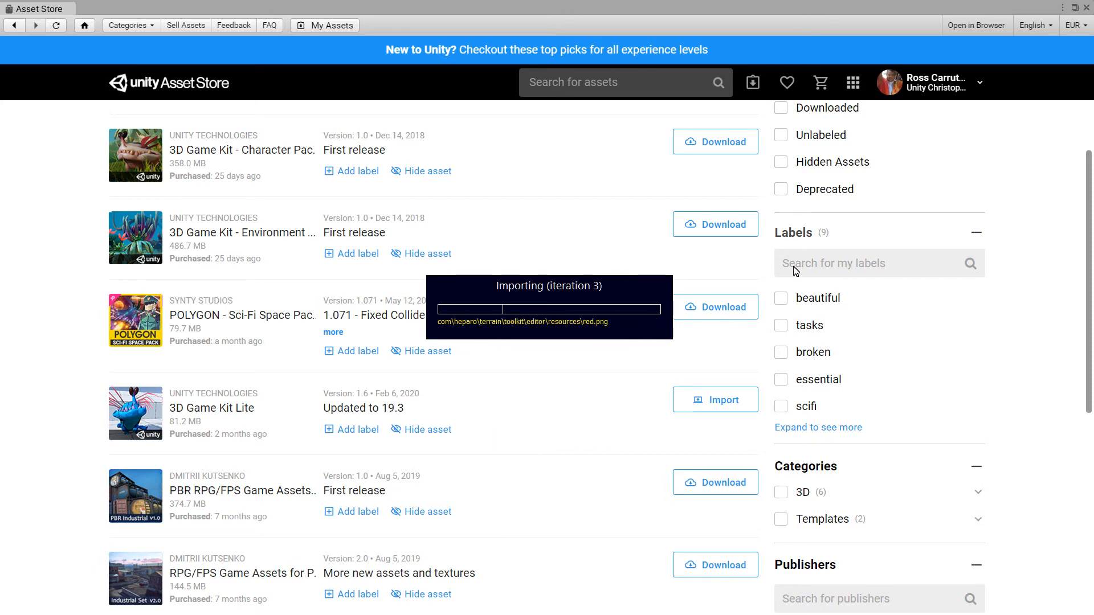
{"action": "mouse_move", "coordinate": [644, 186]}
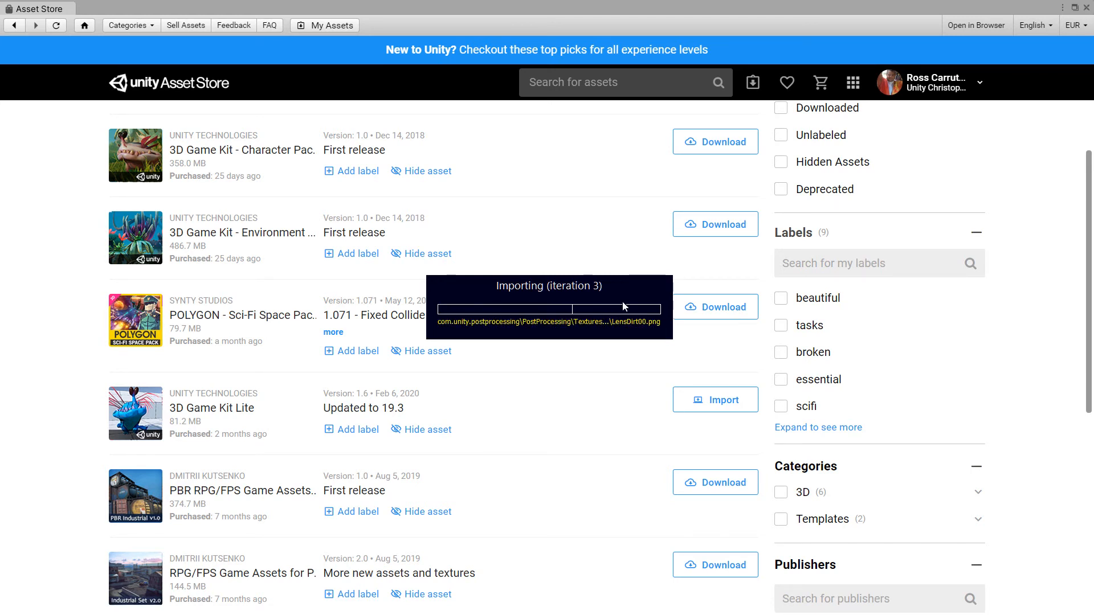
{"action": "mouse_move", "coordinate": [639, 315]}
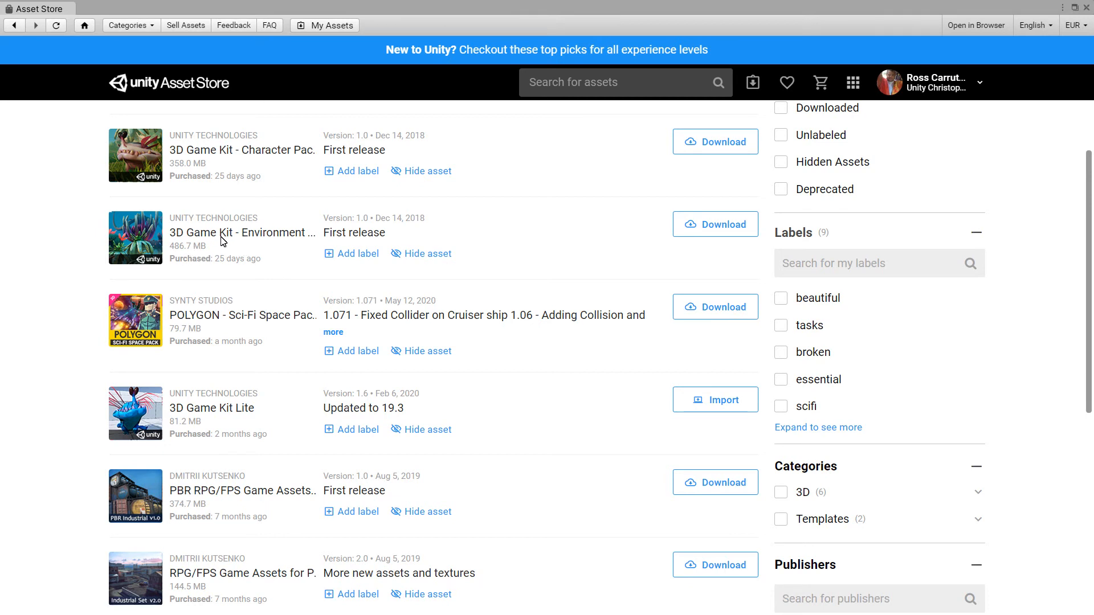
{"action": "mouse_move", "coordinate": [441, 217]}
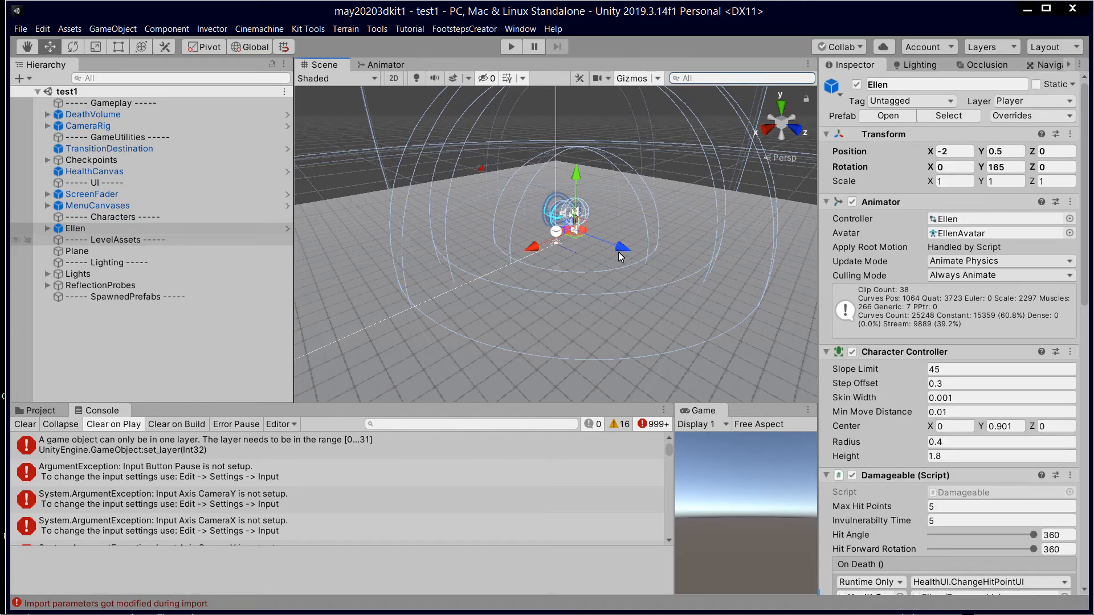
- Run the test1 scene with Ellen and bring up the game's Paused menu
{"action": "left_click", "coordinate": [510, 46]}
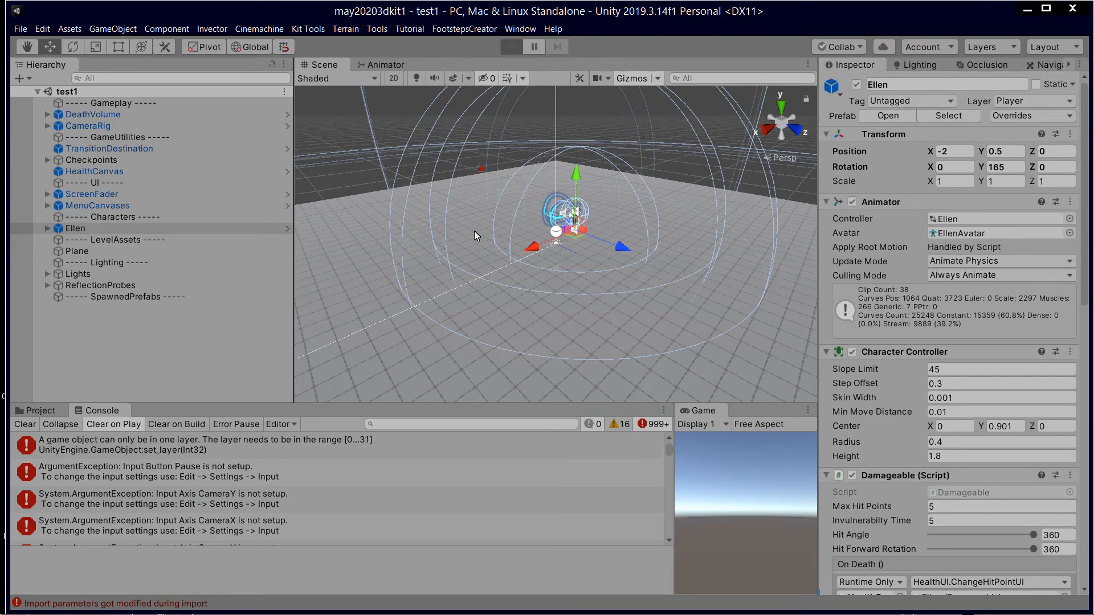
{"action": "left_click", "coordinate": [510, 46]}
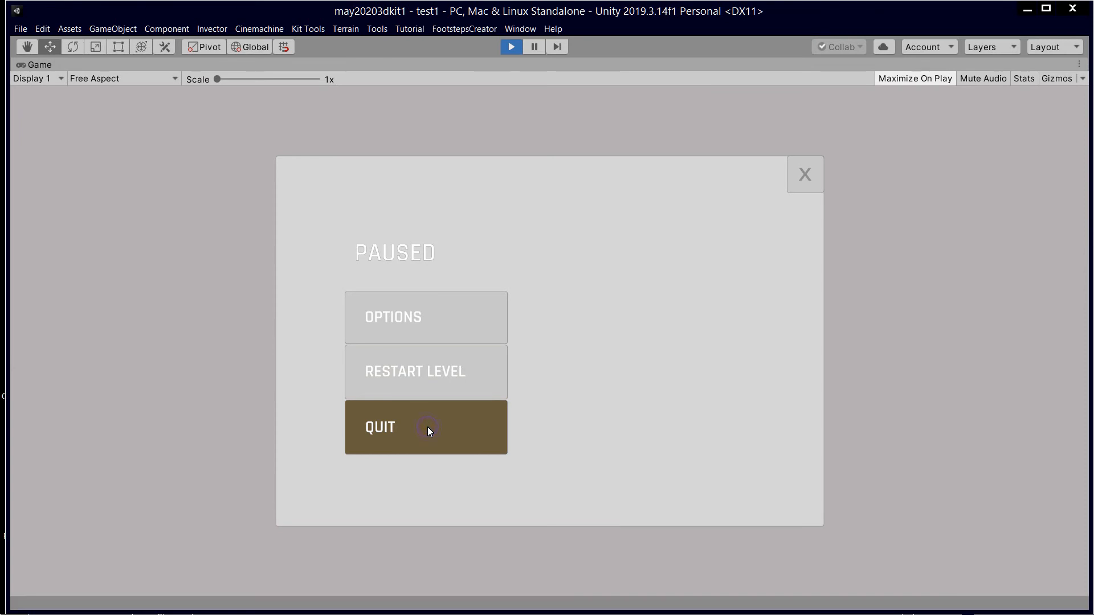
- Quit play mode and inspect CameraRig, DeathVolume, TransitionDestination and the Plane
{"action": "left_click", "coordinate": [510, 46]}
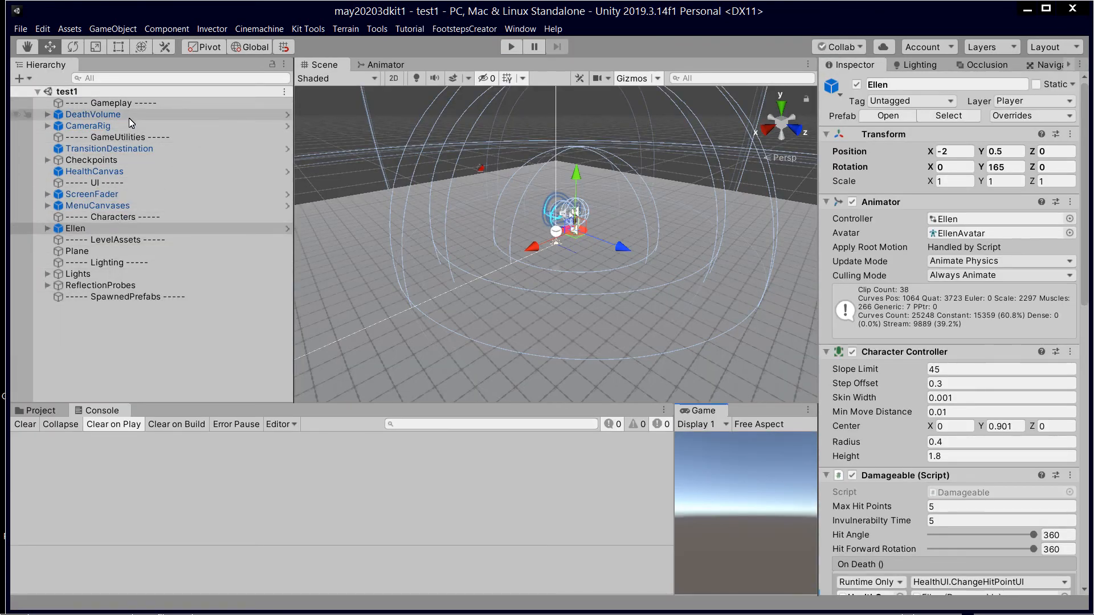
{"action": "left_click", "coordinate": [87, 125]}
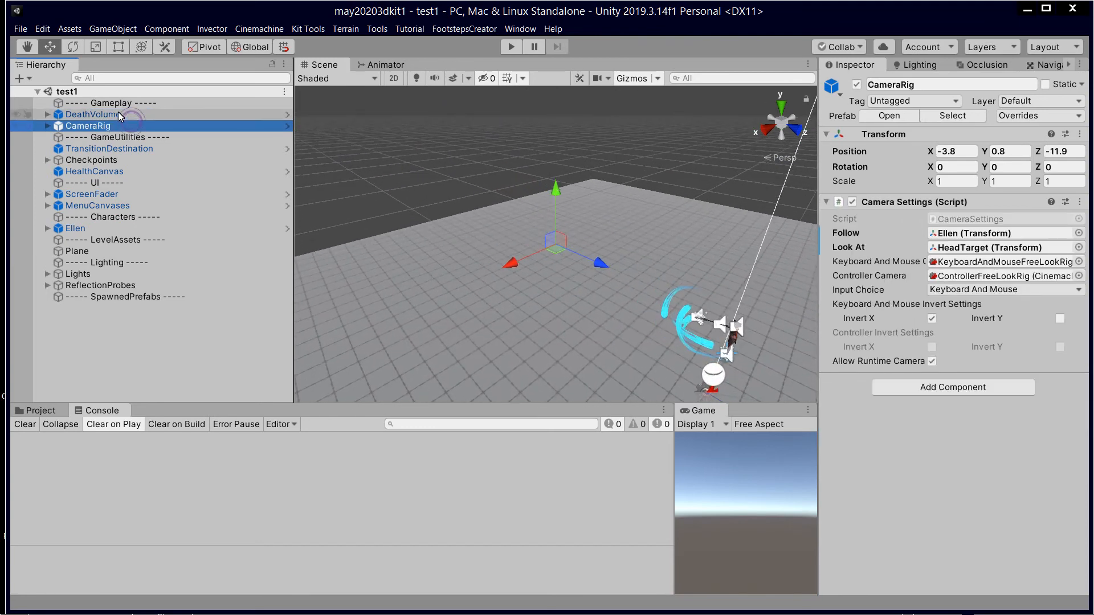
{"action": "left_click", "coordinate": [92, 114]}
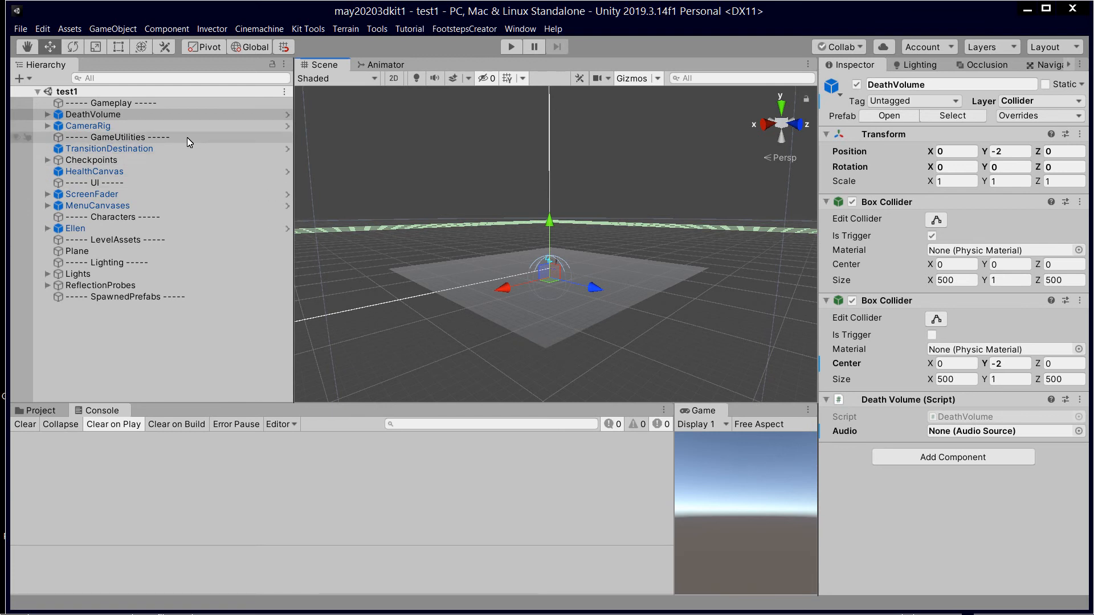
{"action": "left_click", "coordinate": [88, 125]}
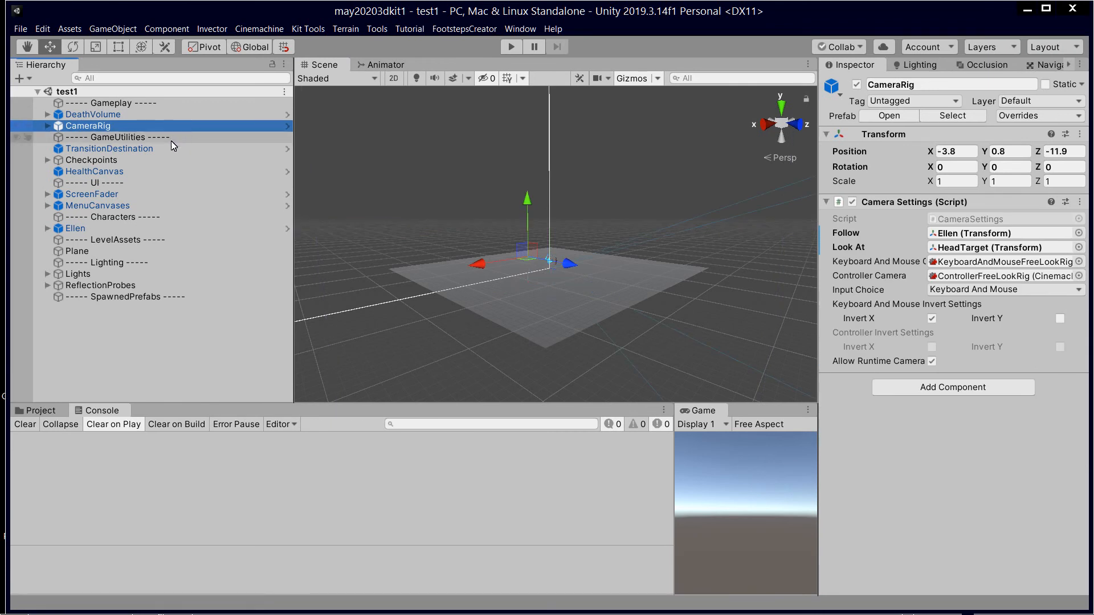
{"action": "left_click", "coordinate": [108, 149]}
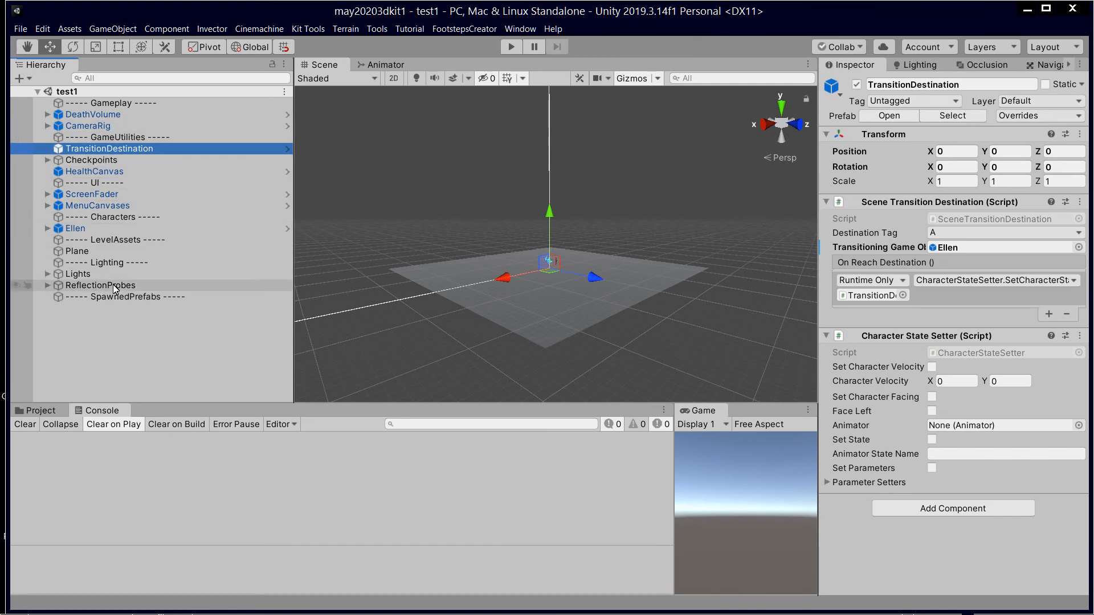
{"action": "left_click", "coordinate": [78, 250]}
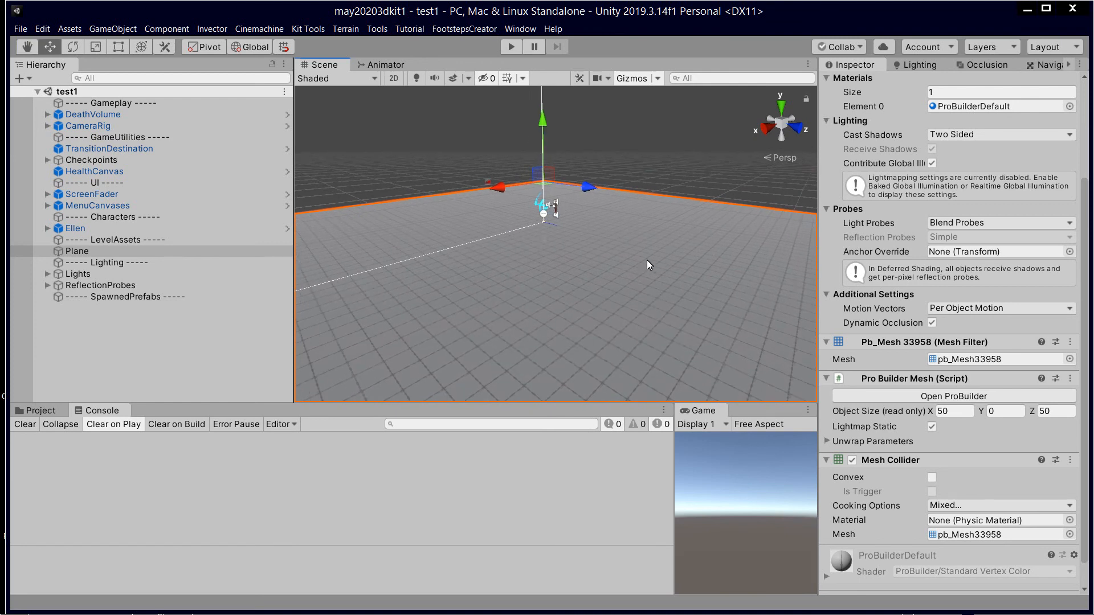
{"action": "mouse_move", "coordinate": [157, 285]}
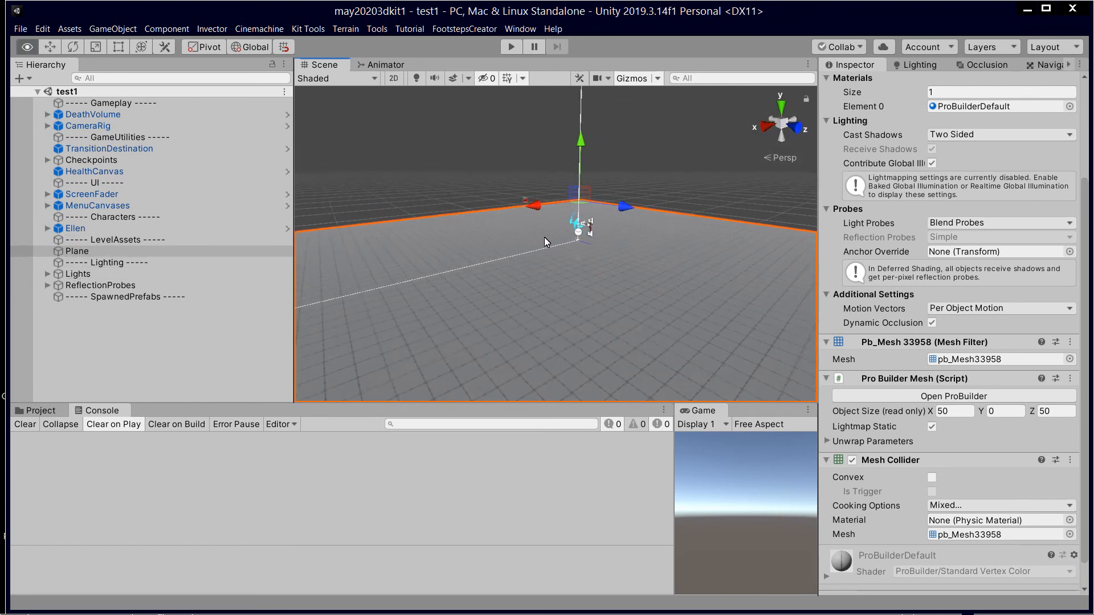
- Inspect ScreenFader and HealthCanvas, then expand the Checkpoints group to view its Checkpoint child
{"action": "left_click", "coordinate": [91, 194]}
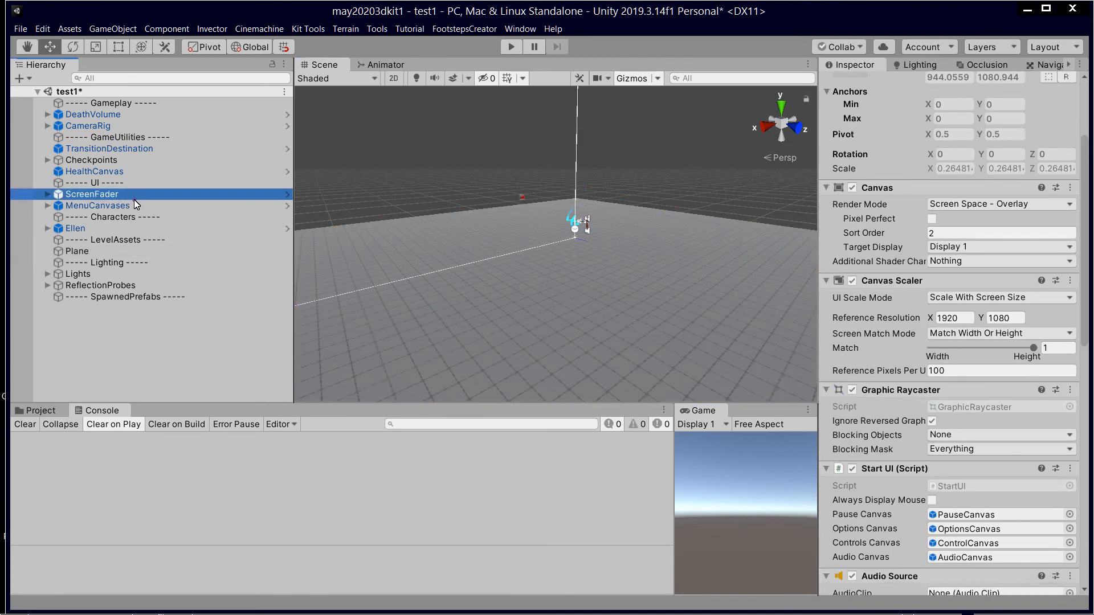
{"action": "left_click", "coordinate": [94, 170]}
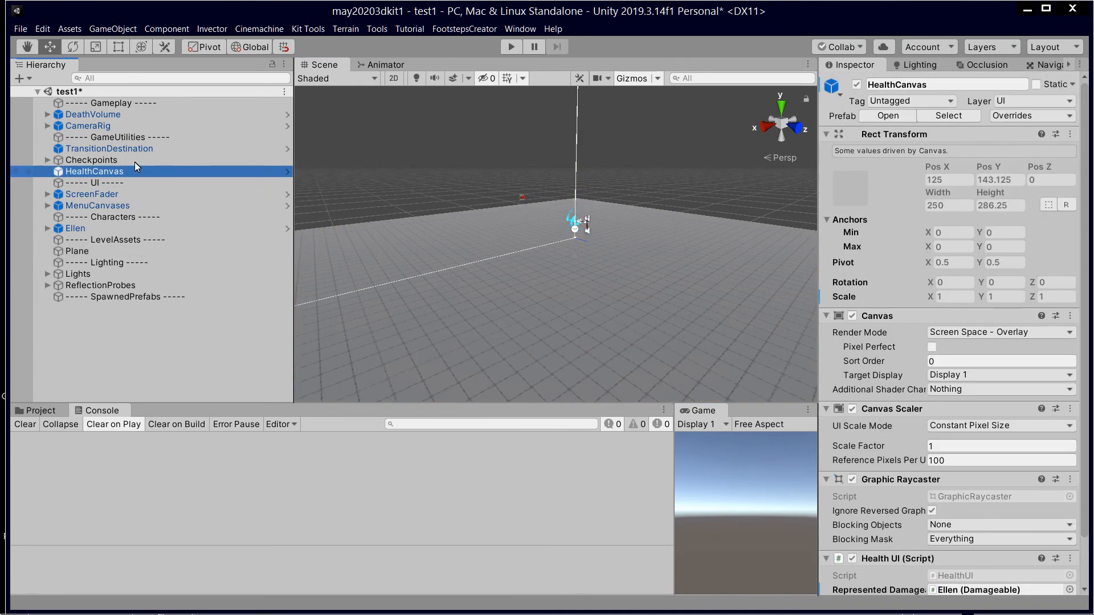
{"action": "left_click", "coordinate": [90, 159]}
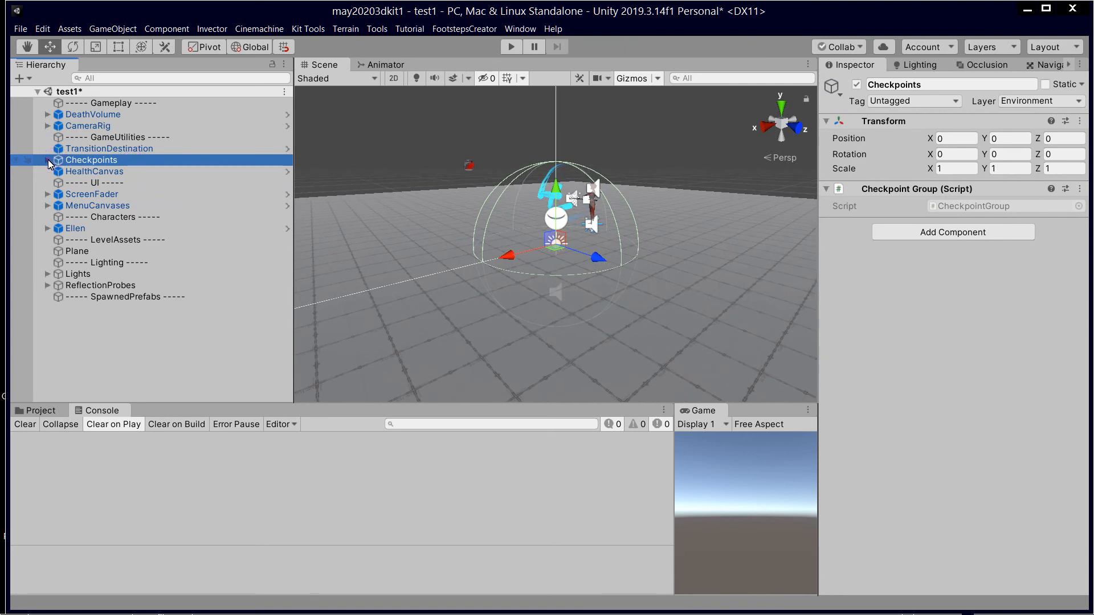
{"action": "left_click", "coordinate": [47, 160]}
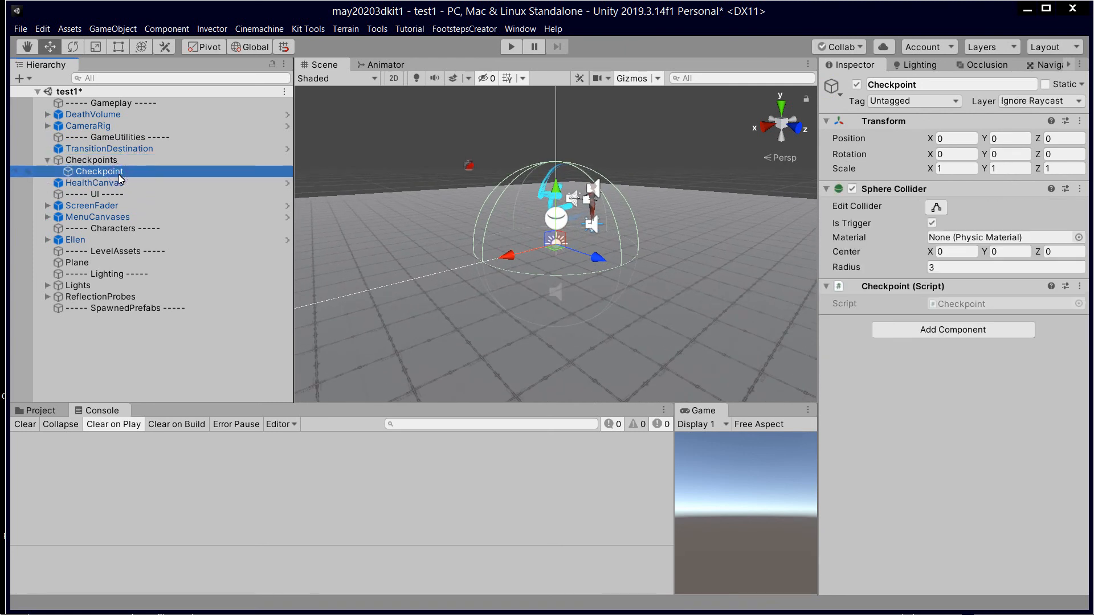
{"action": "left_click", "coordinate": [91, 160]}
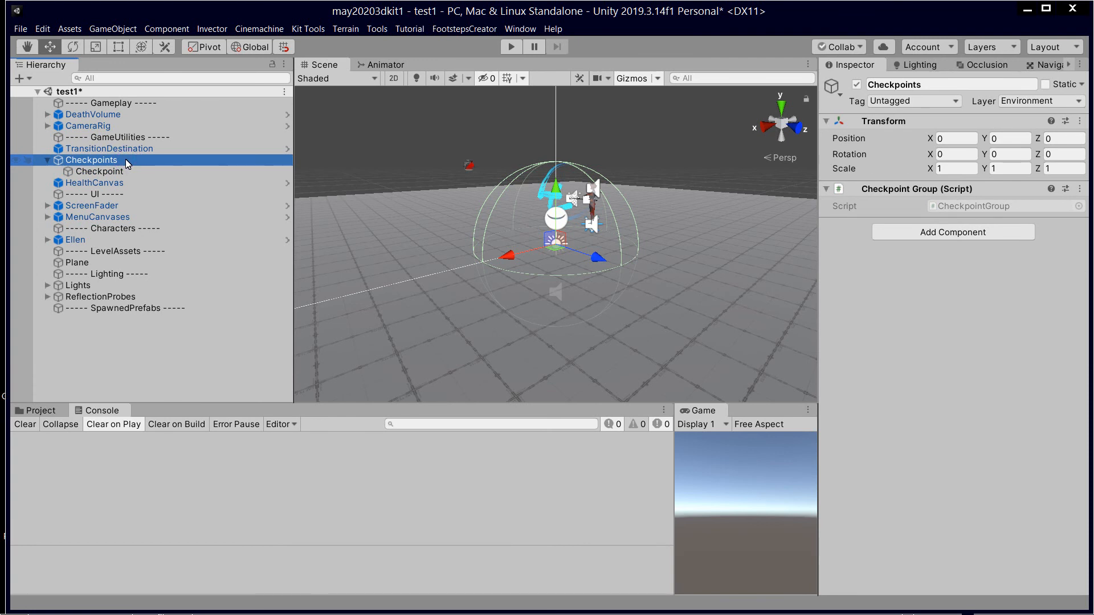
{"action": "mouse_move", "coordinate": [87, 324]}
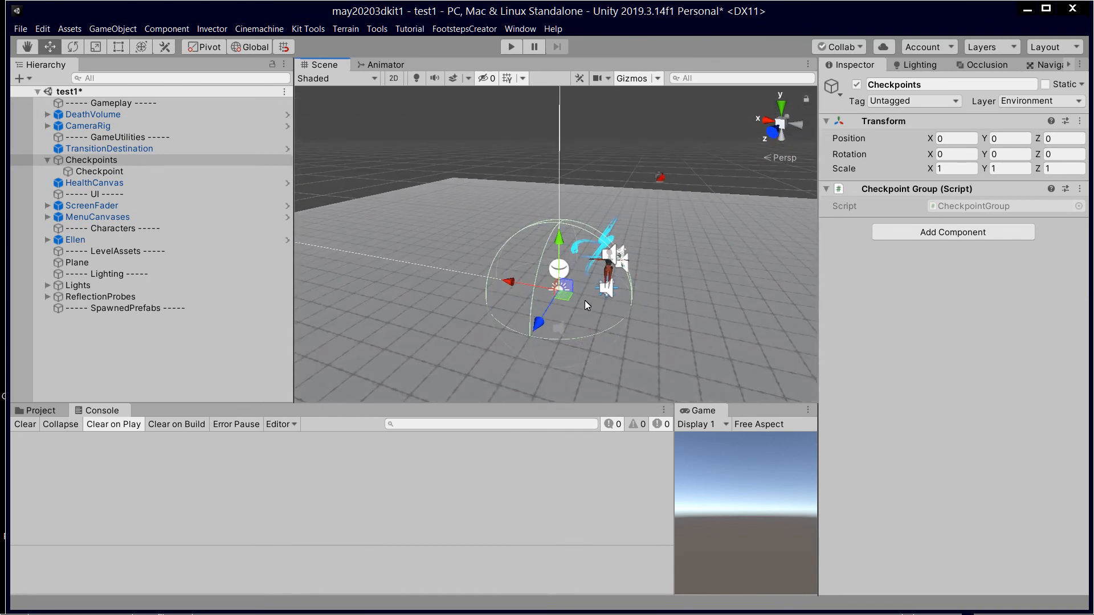
{"action": "mouse_move", "coordinate": [574, 308]}
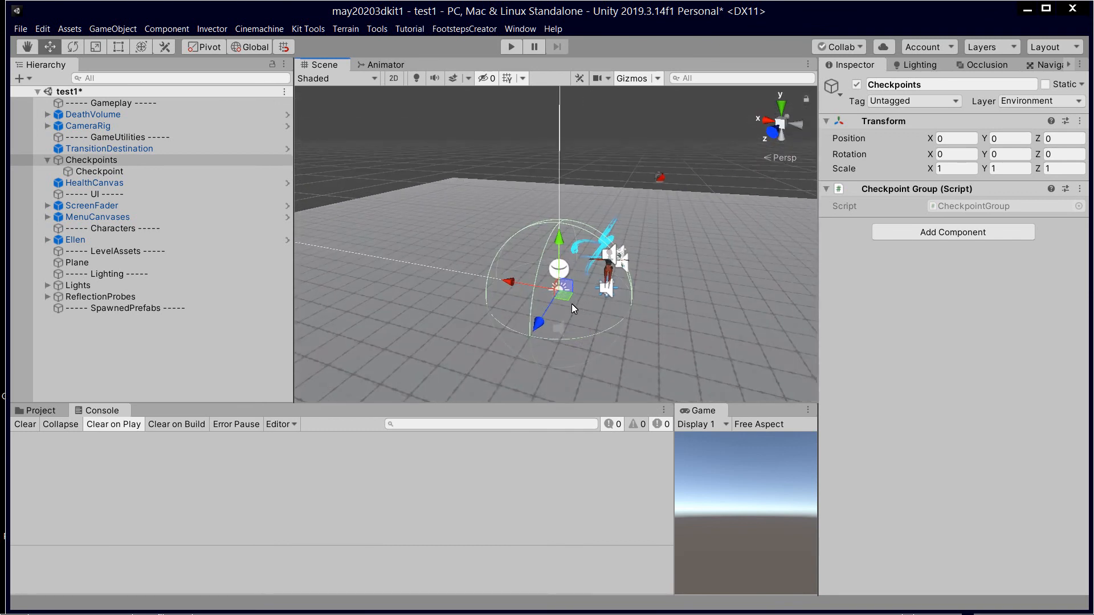